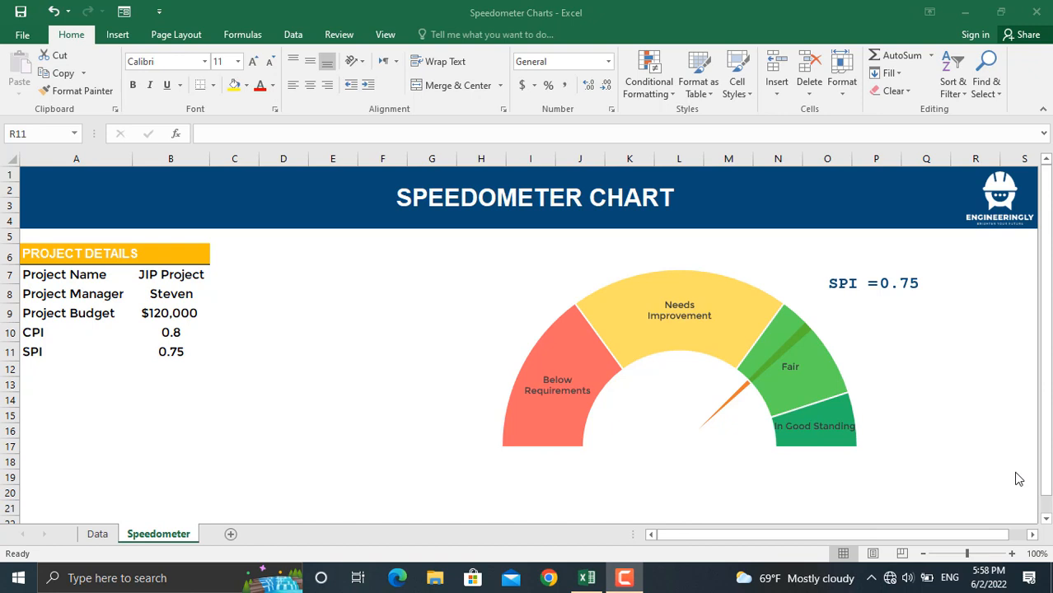
Step: Try SPI values 0.5 and then 0.2 to move the needle, then switch sheets
{"action": "left_click", "coordinate": [170, 352]}
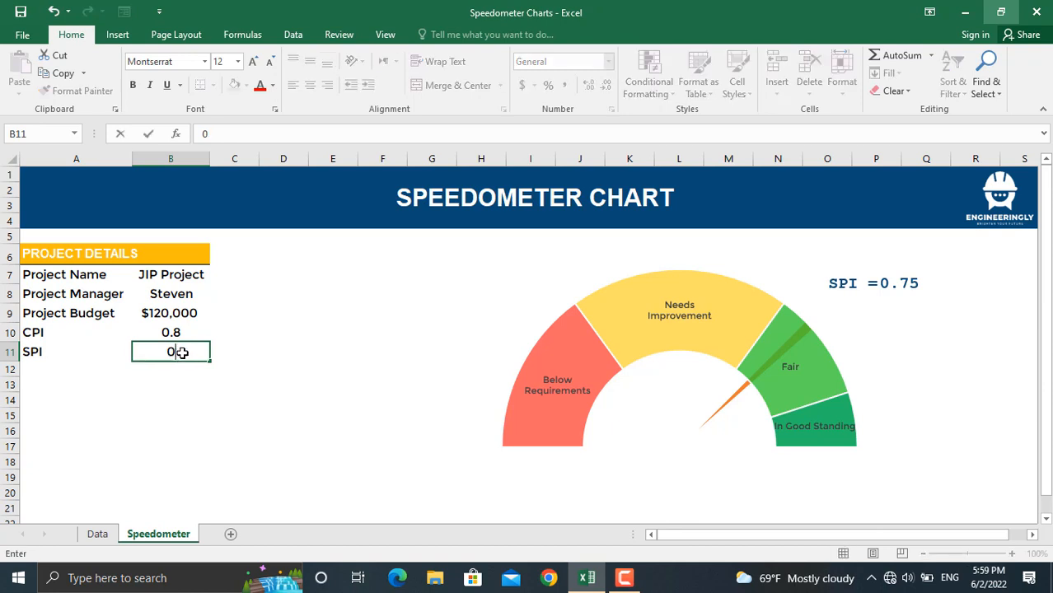
{"action": "type", "text": "0.5"}
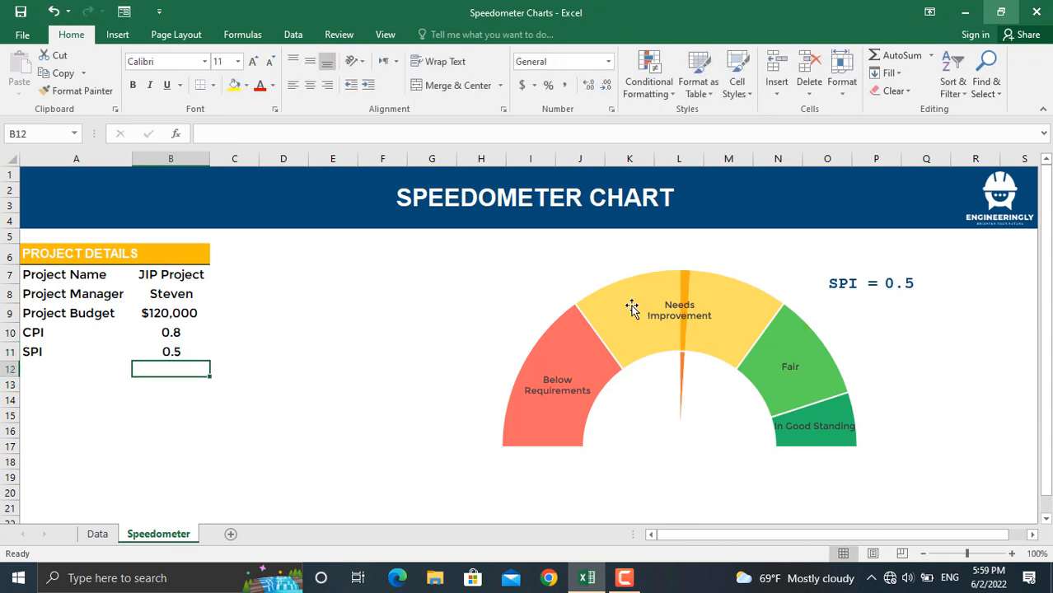
{"action": "mouse_move", "coordinate": [713, 293]}
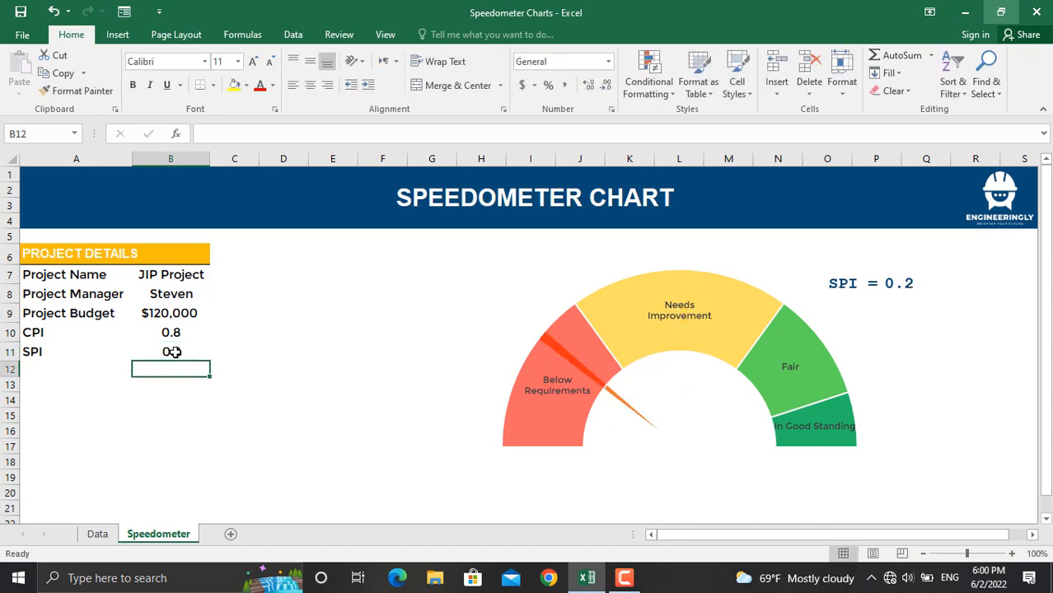
{"action": "type", "text": "0.2"}
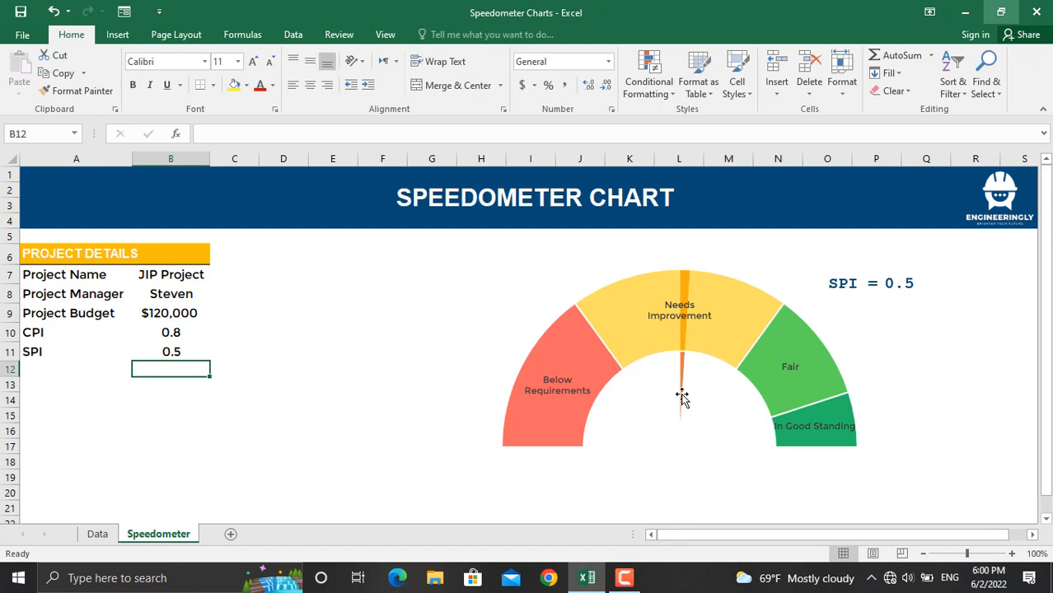
{"action": "left_click", "coordinate": [231, 533]}
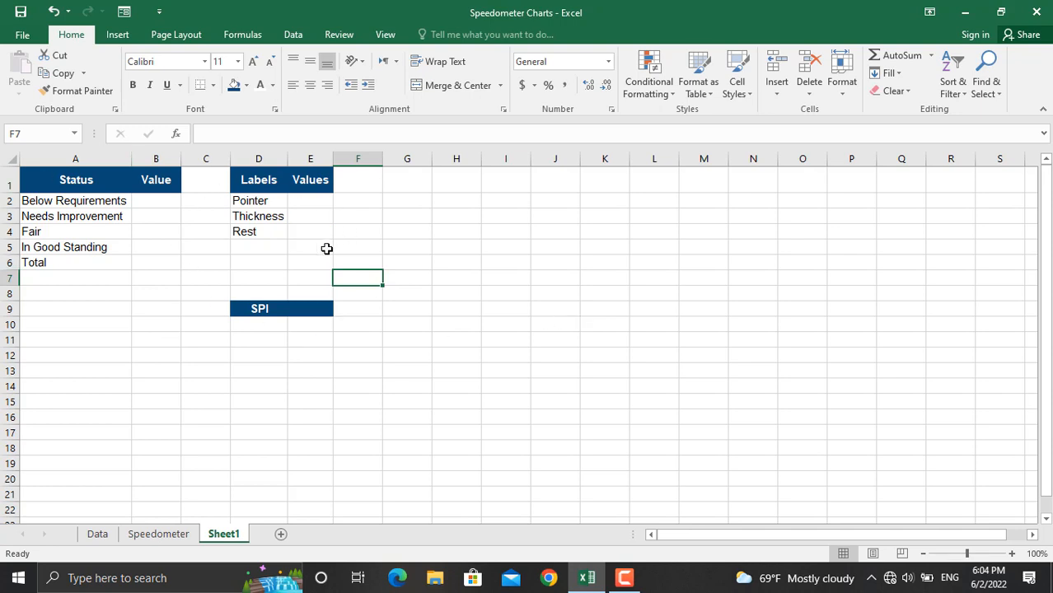
{"action": "mouse_move", "coordinate": [187, 556]}
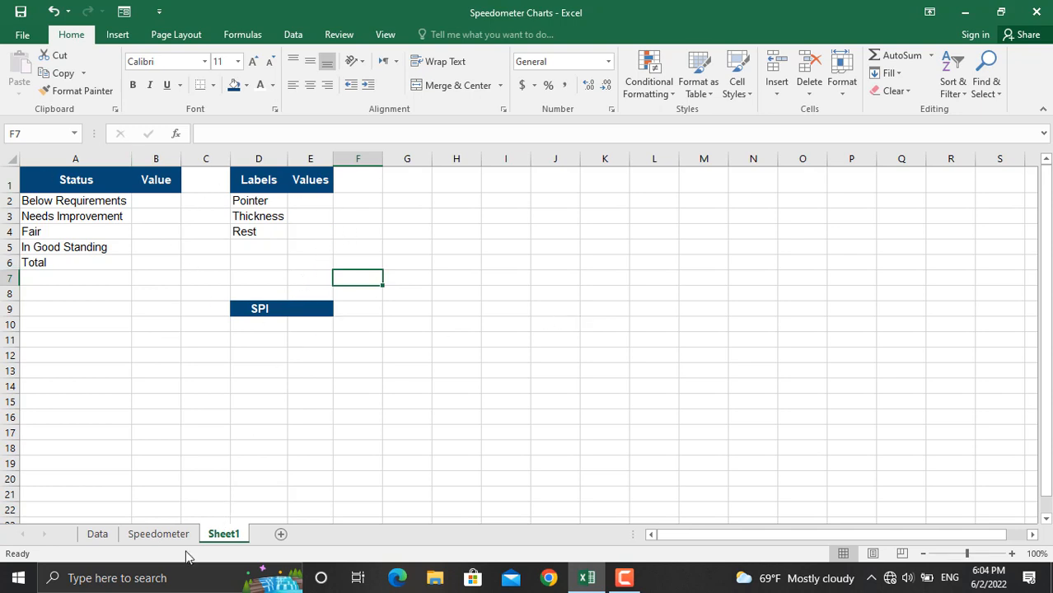
{"action": "left_click", "coordinate": [158, 534]}
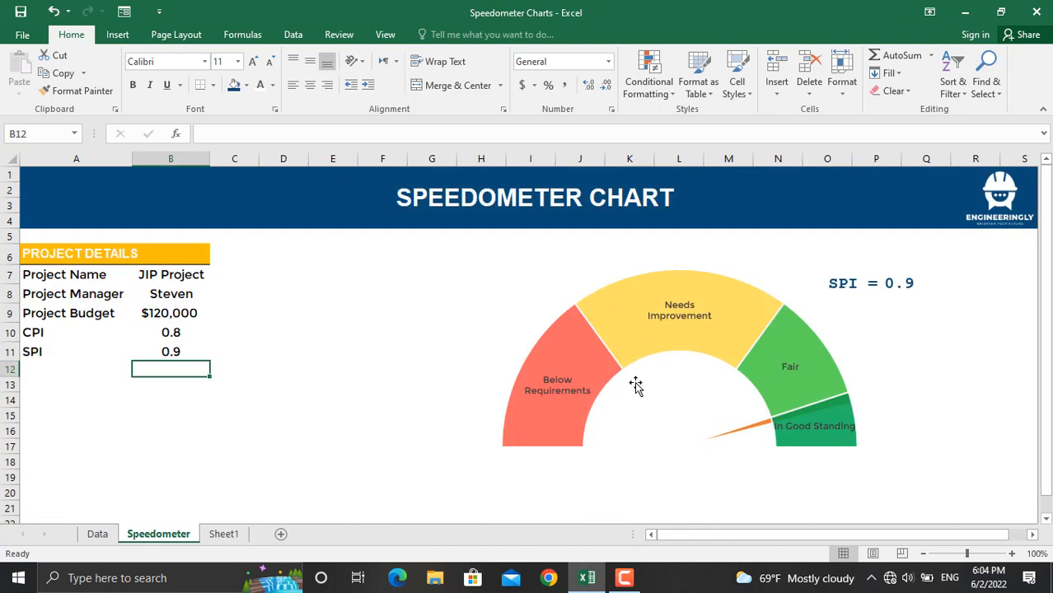
{"action": "left_click", "coordinate": [223, 533]}
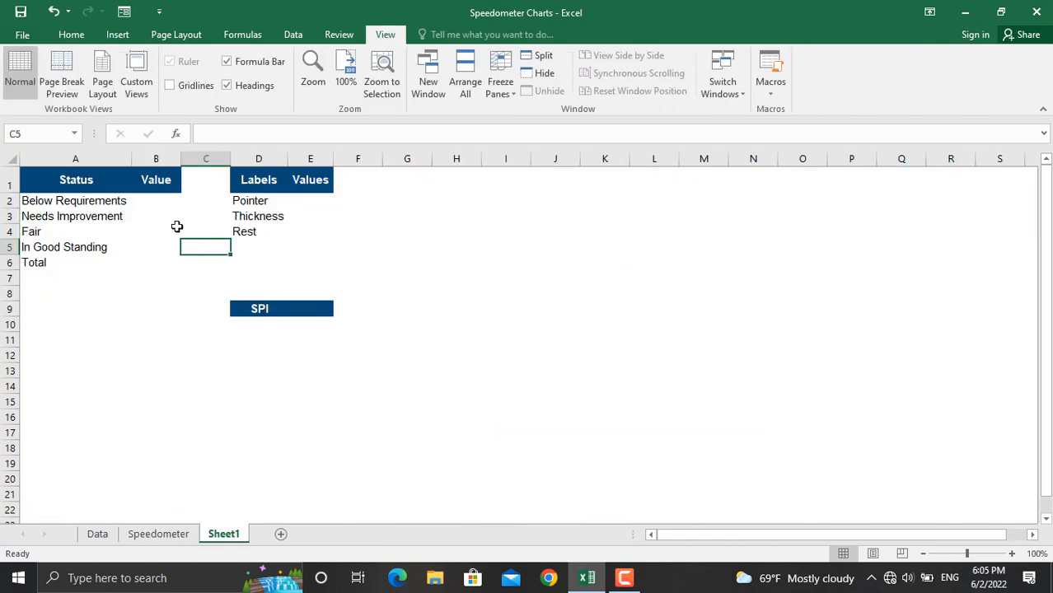
{"action": "mouse_move", "coordinate": [153, 242]}
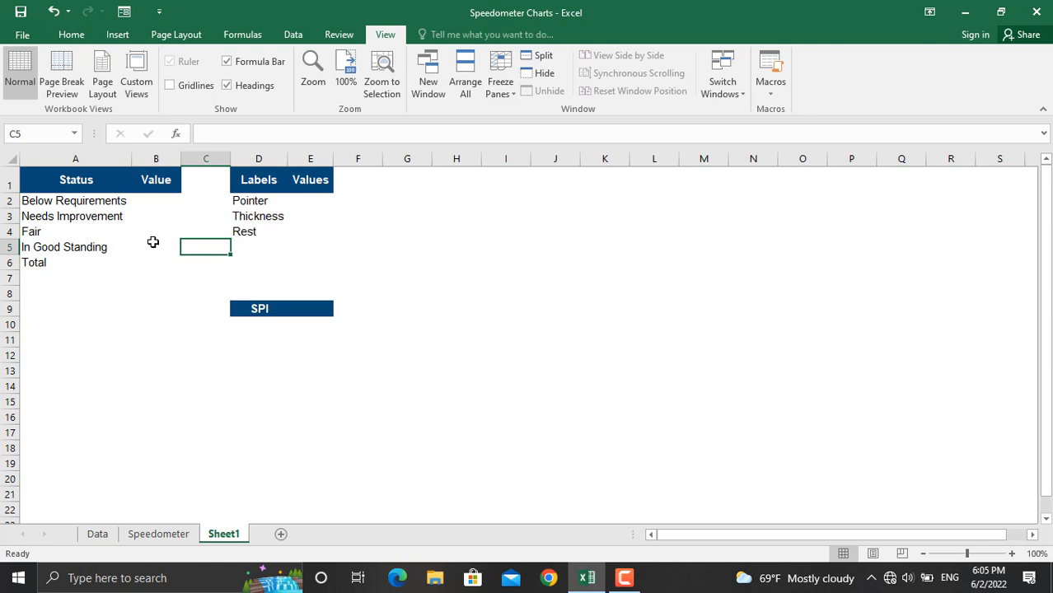
{"action": "left_click", "coordinate": [158, 534]}
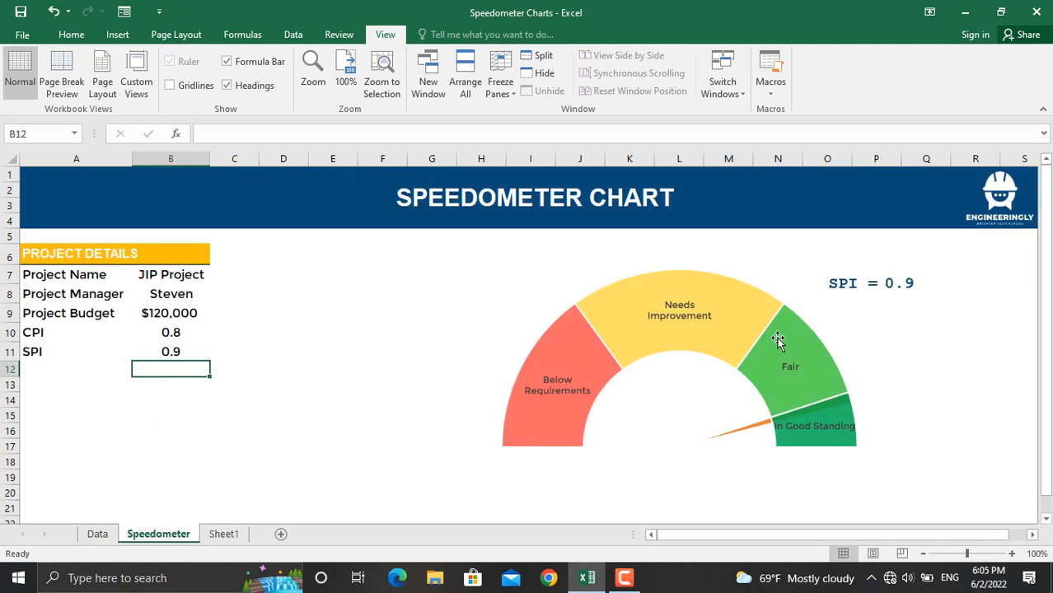
{"action": "left_click", "coordinate": [223, 533]}
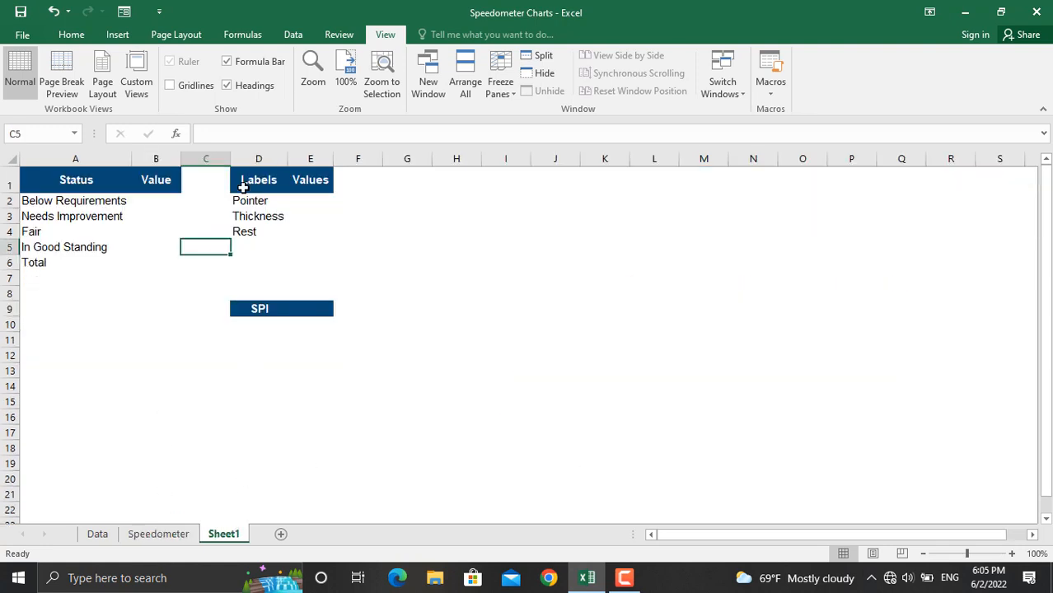
{"action": "mouse_move", "coordinate": [265, 332]}
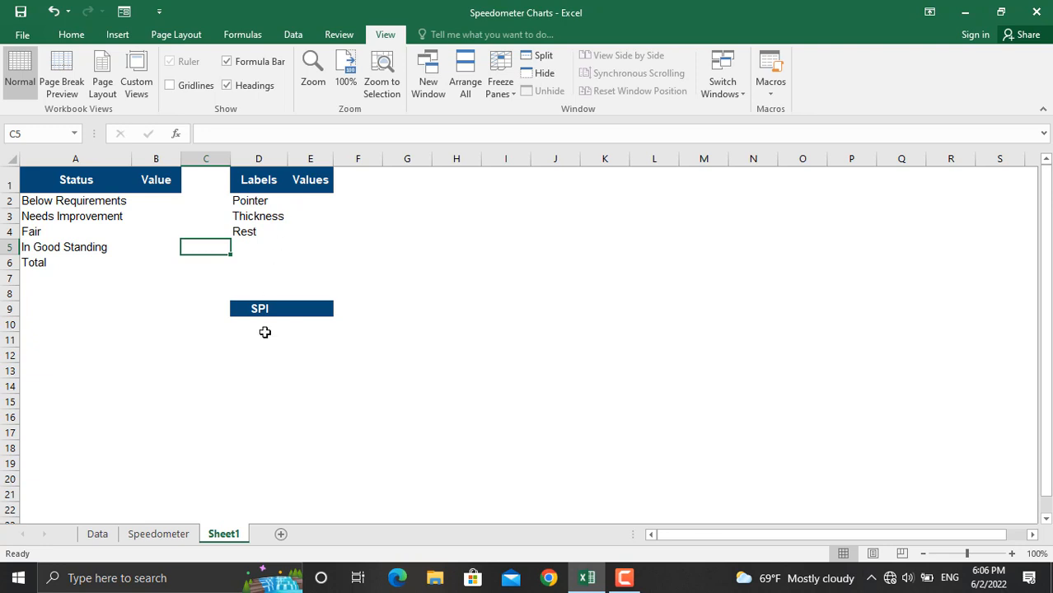
{"action": "left_click", "coordinate": [158, 534]}
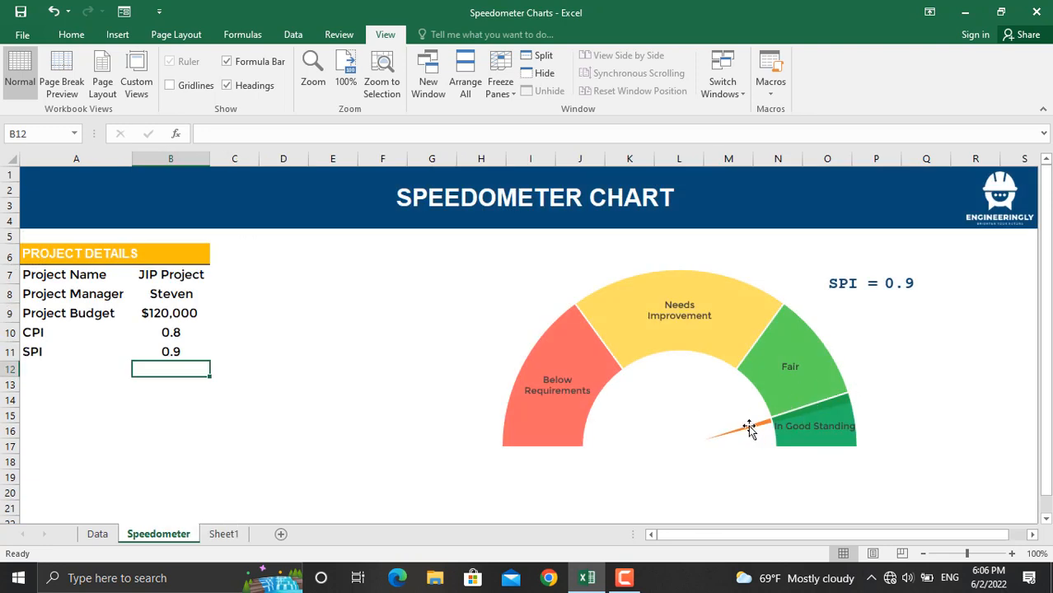
{"action": "mouse_move", "coordinate": [673, 321]}
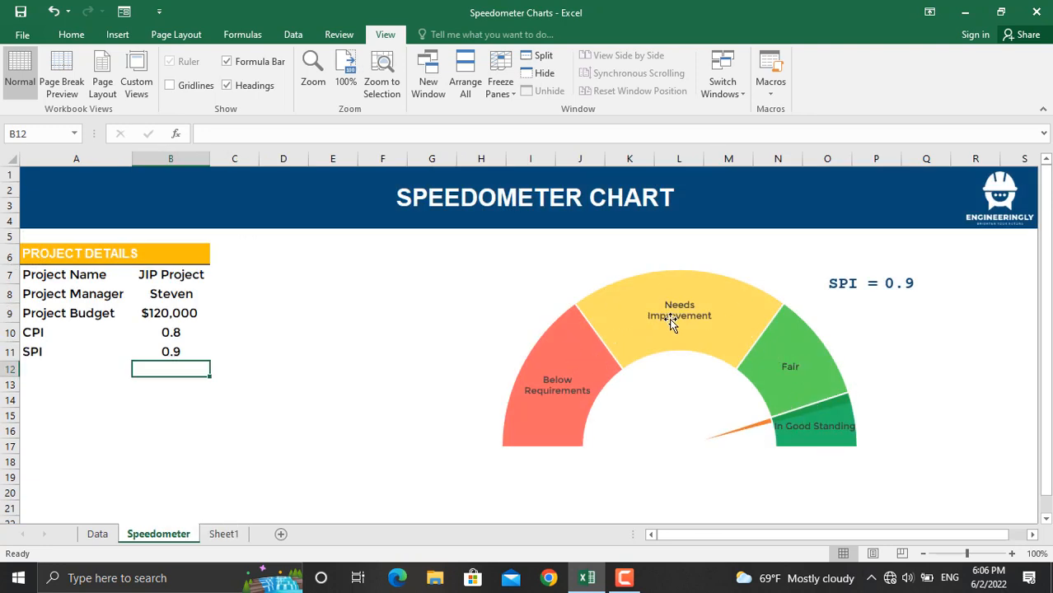
{"action": "left_click", "coordinate": [224, 533]}
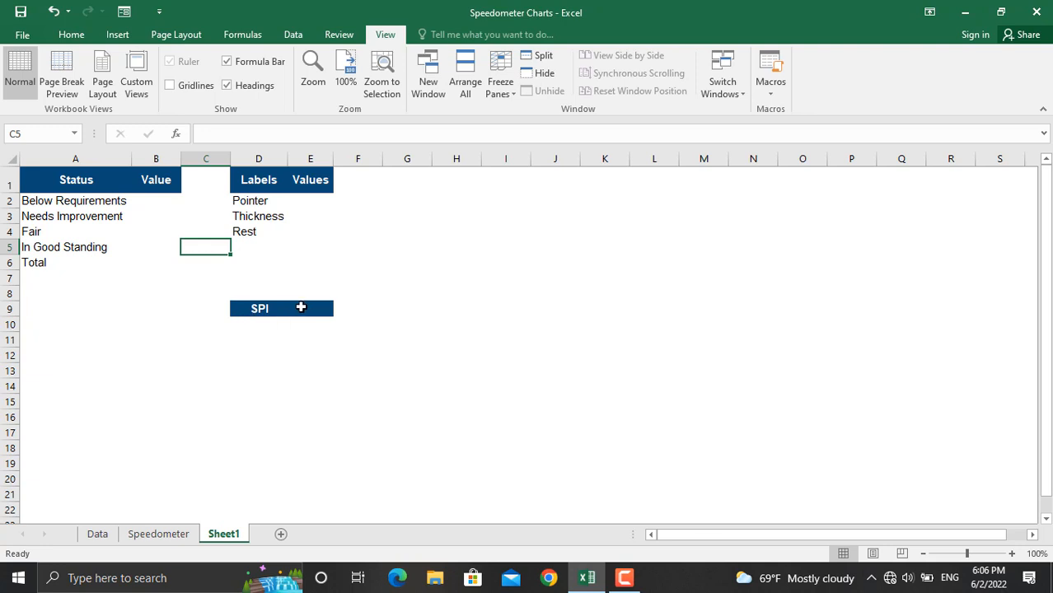
{"action": "left_click", "coordinate": [206, 278]}
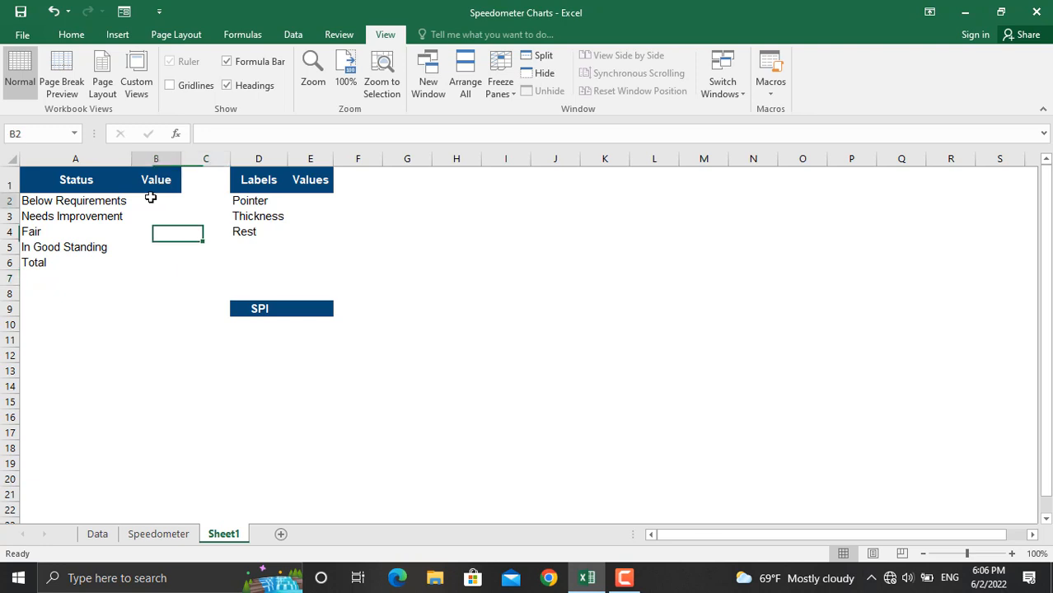
{"action": "left_click", "coordinate": [156, 200]}
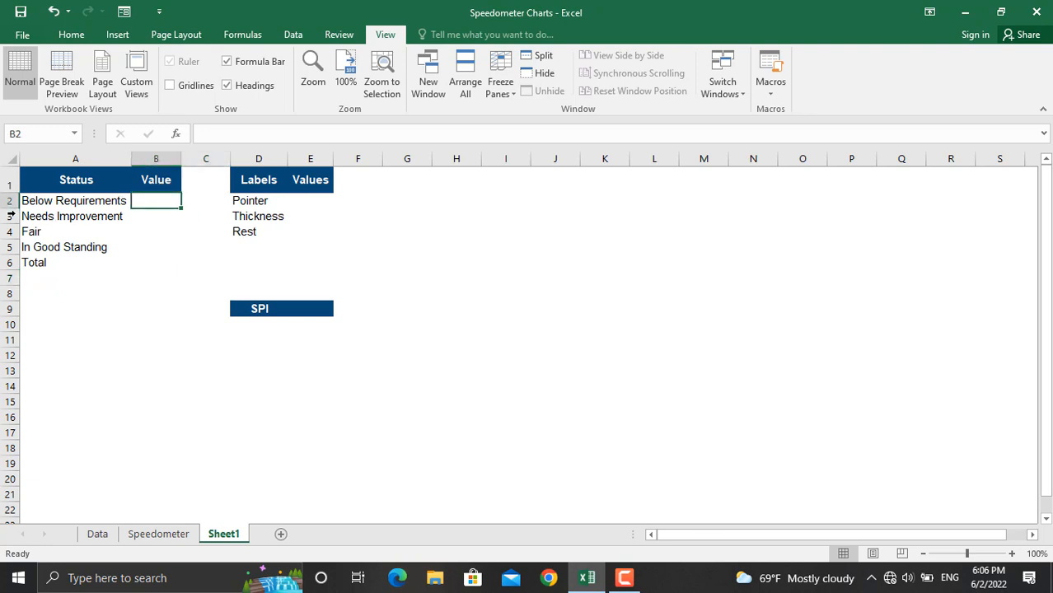
{"action": "mouse_move", "coordinate": [57, 216]}
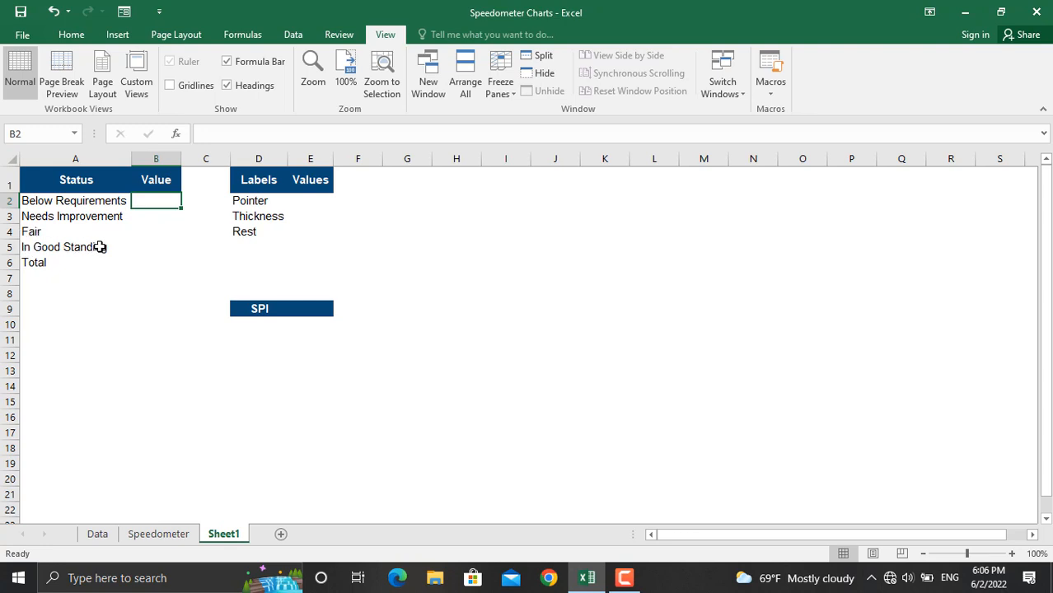
{"action": "mouse_move", "coordinate": [142, 215]}
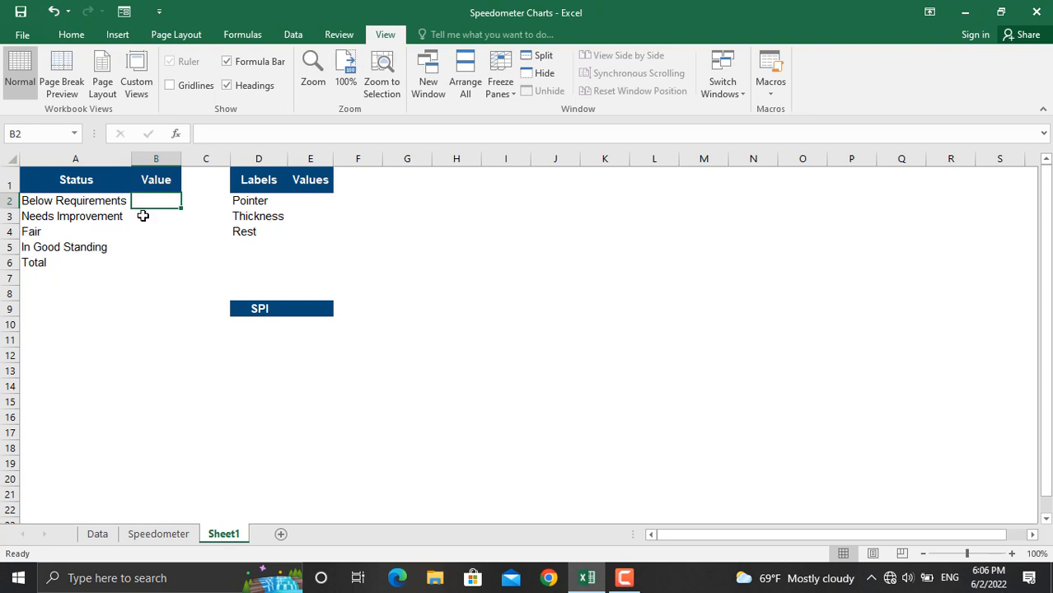
Step: Enter the range values 30, 40, 20 and 10 in B2:B5
{"action": "type", "text": "30"}
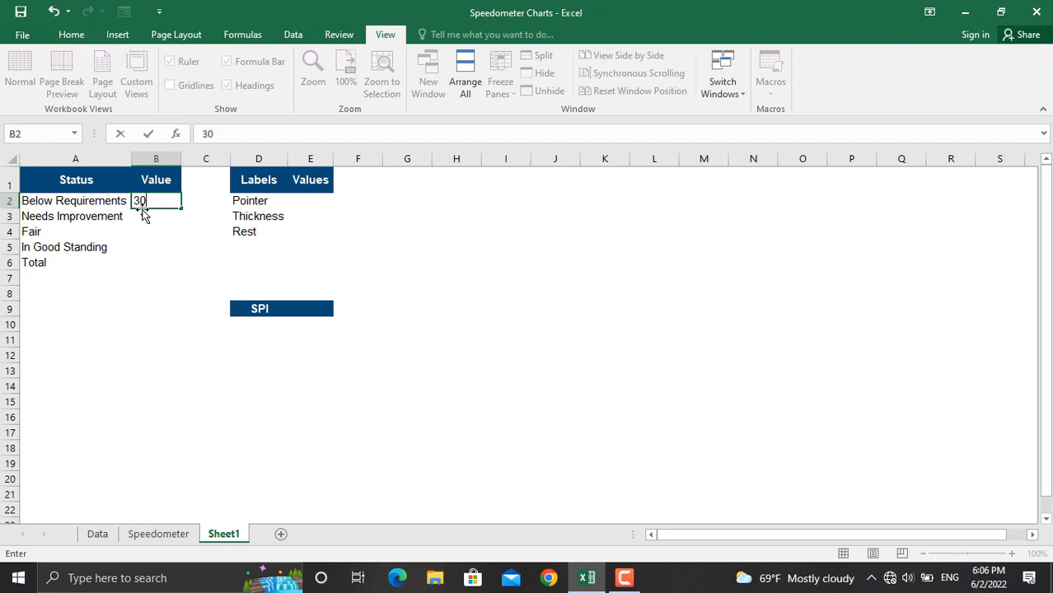
{"action": "type", "text": "40"}
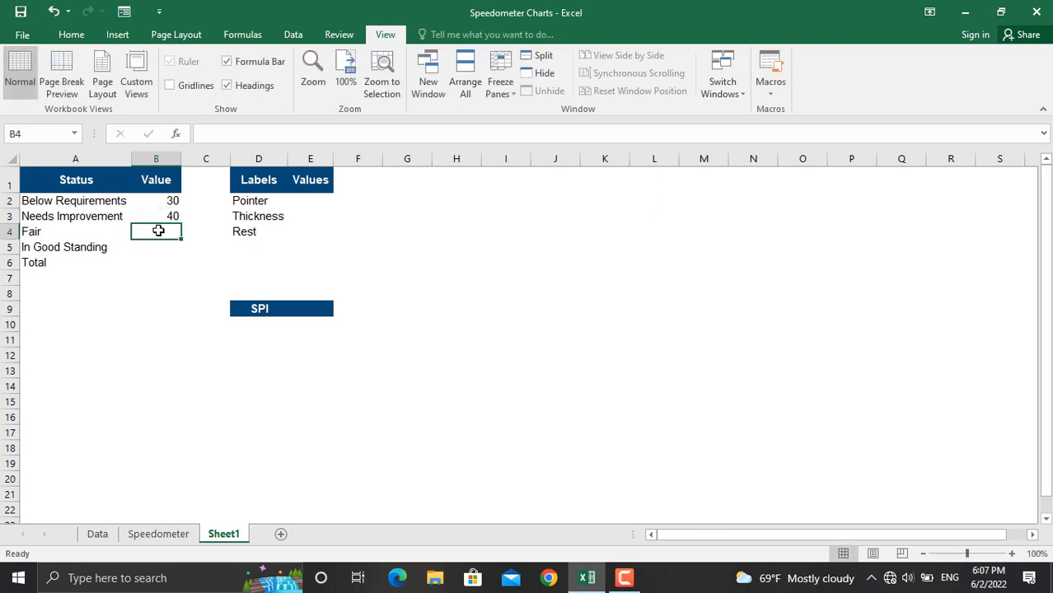
{"action": "type", "text": "20"}
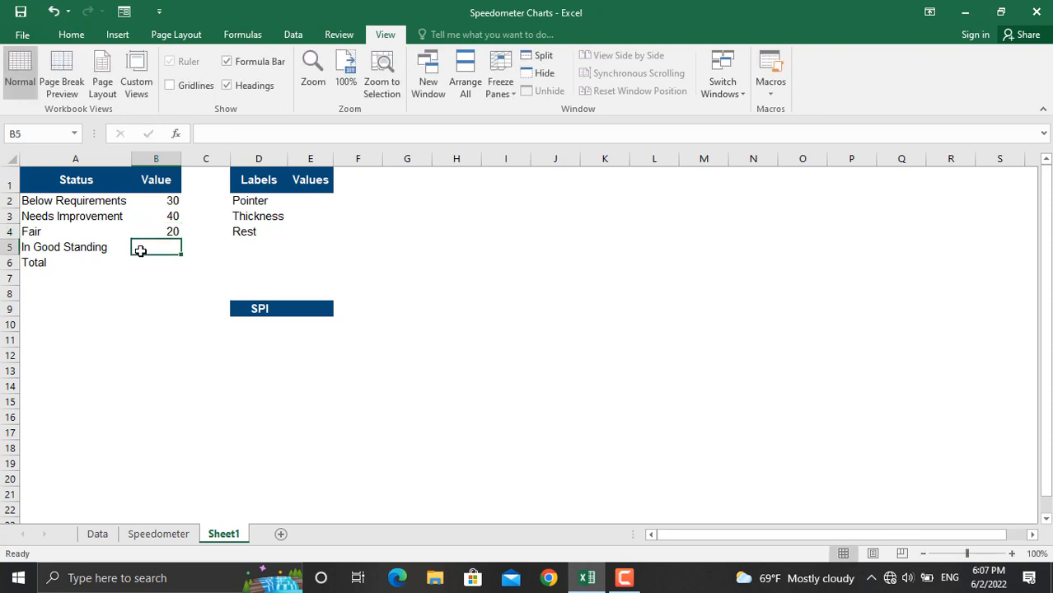
{"action": "type", "text": "10"}
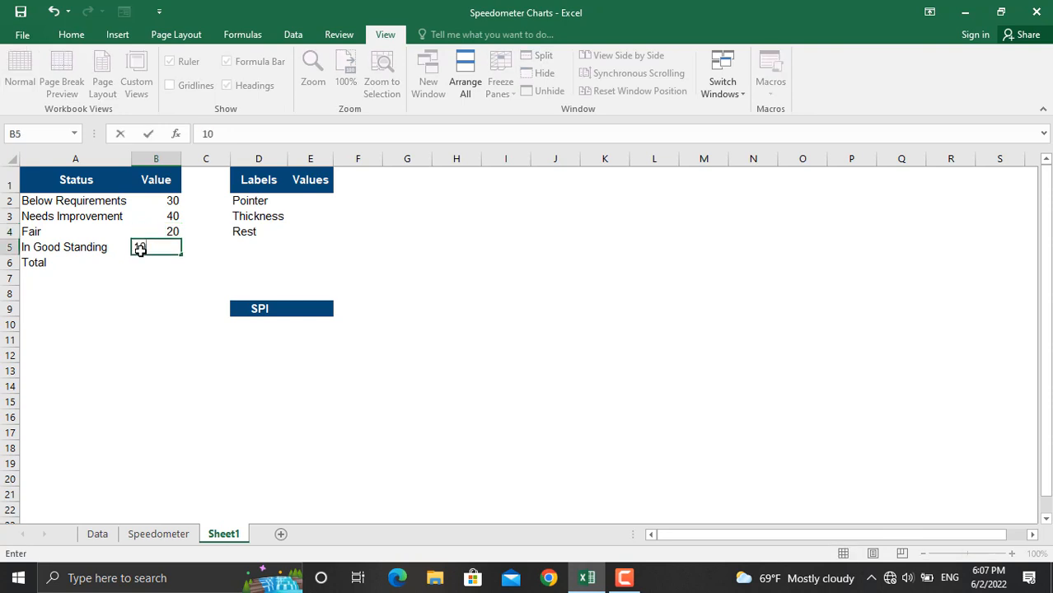
{"action": "type", "text": "10"}
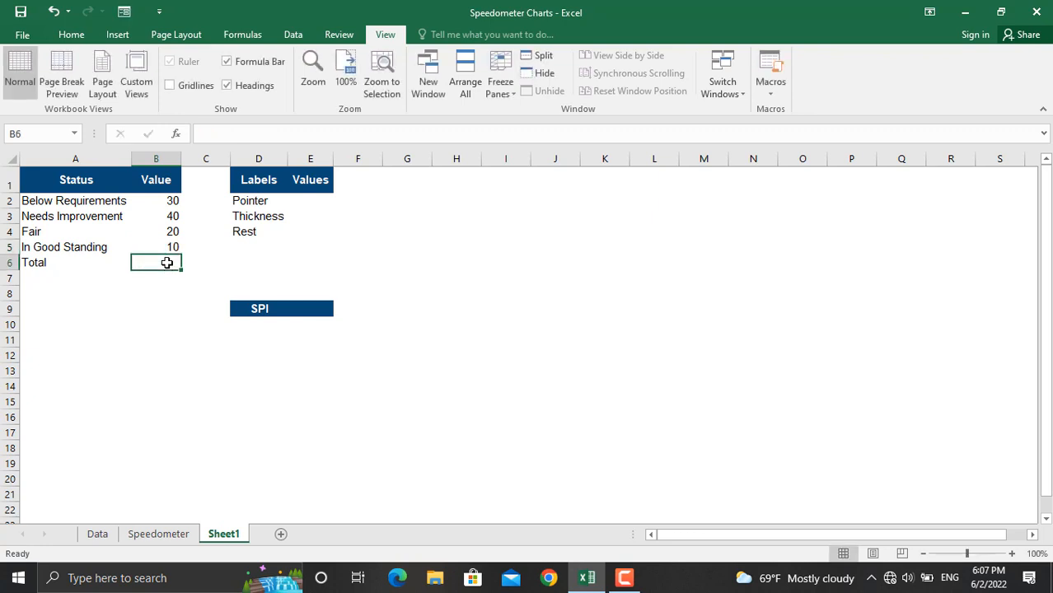
Step: Total the ranges in B6 with =SUM(B2:B5)
{"action": "type", "text": "=sum("}
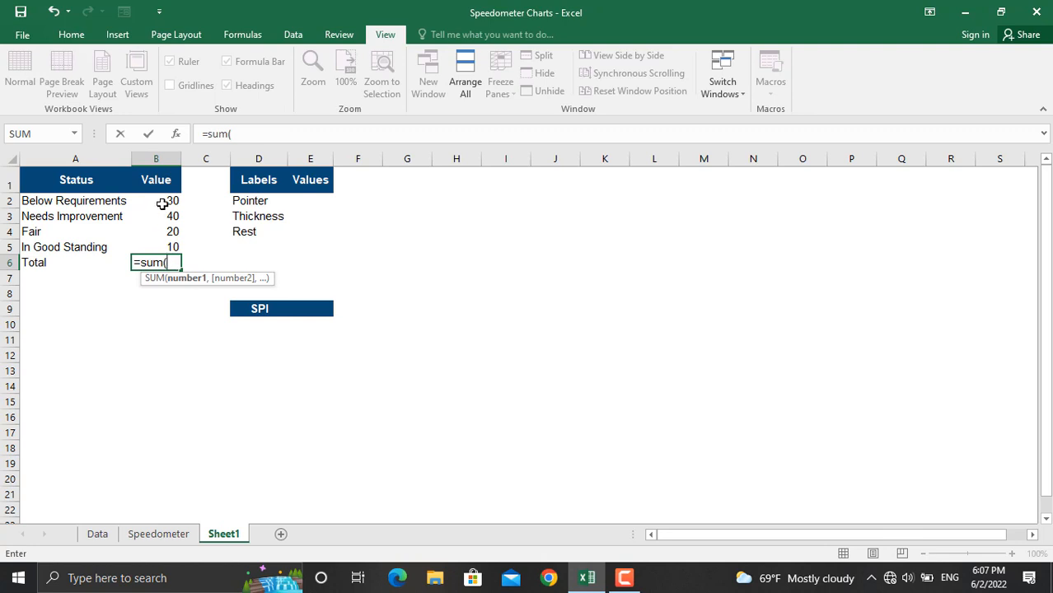
{"action": "left_click_drag", "start_coordinate": [156, 200], "coordinate": [155, 246]}
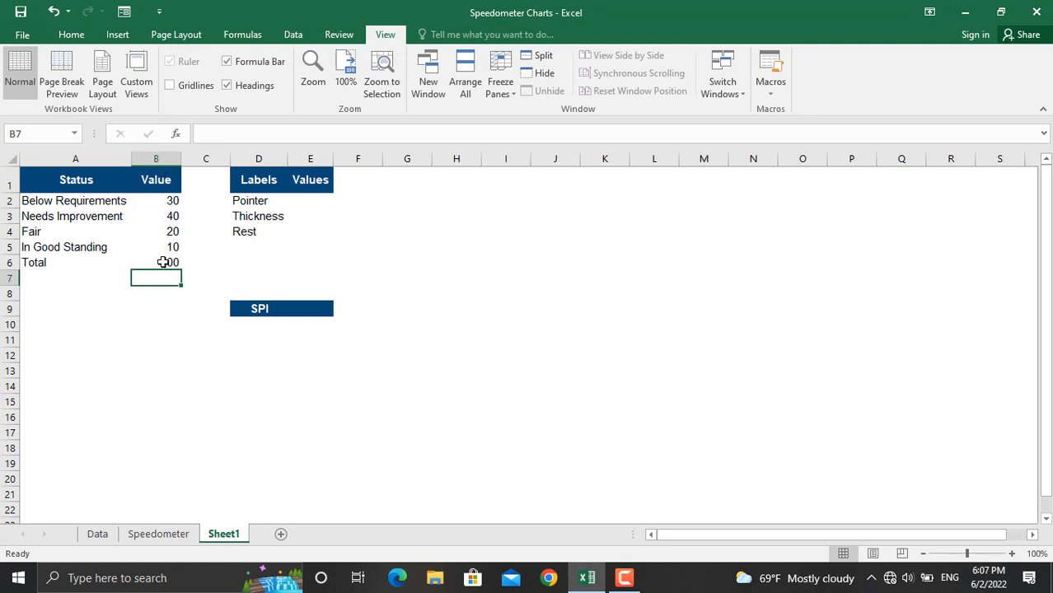
{"action": "left_click", "coordinate": [70, 34]}
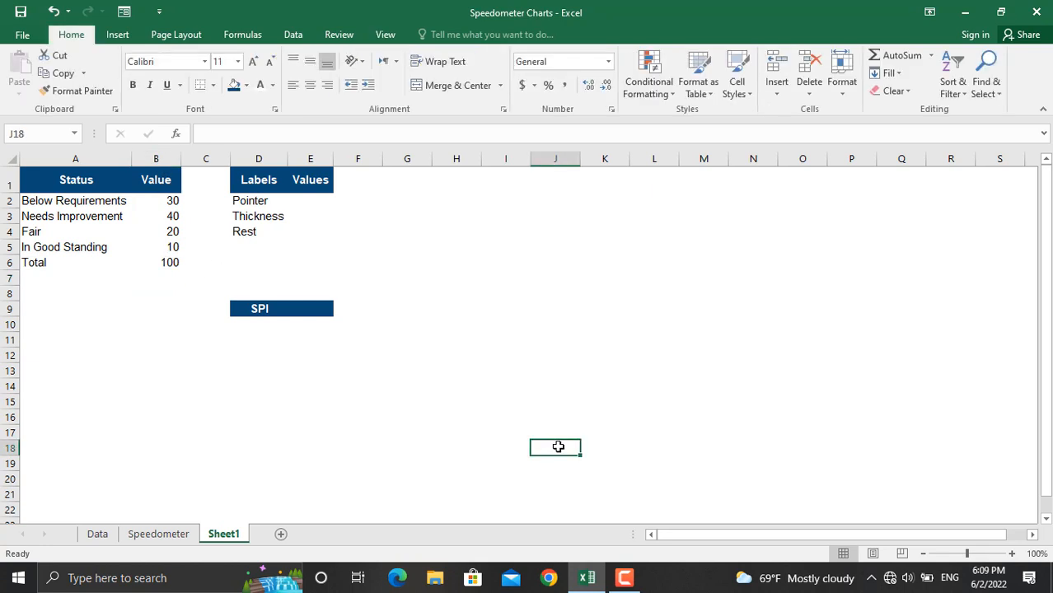
Step: Insert an empty doughnut chart
{"action": "left_click", "coordinate": [117, 35]}
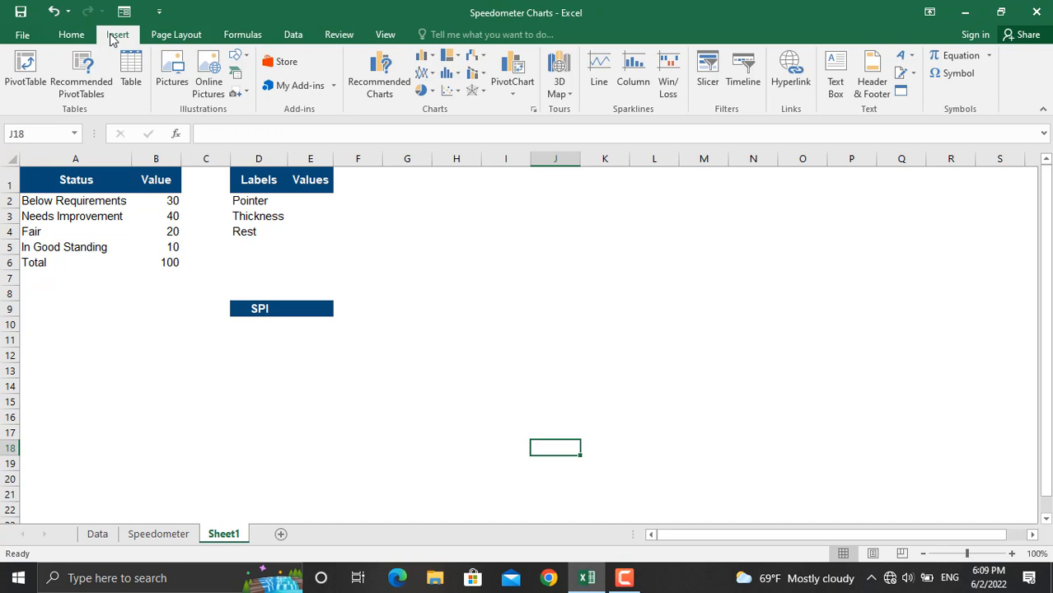
{"action": "left_click", "coordinate": [423, 89]}
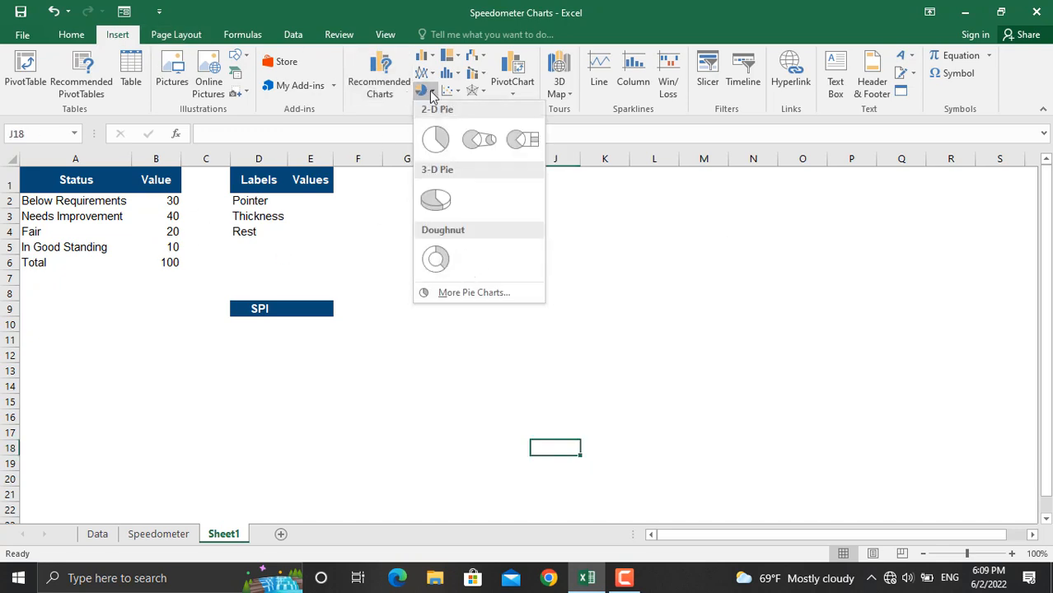
{"action": "left_click", "coordinate": [435, 258]}
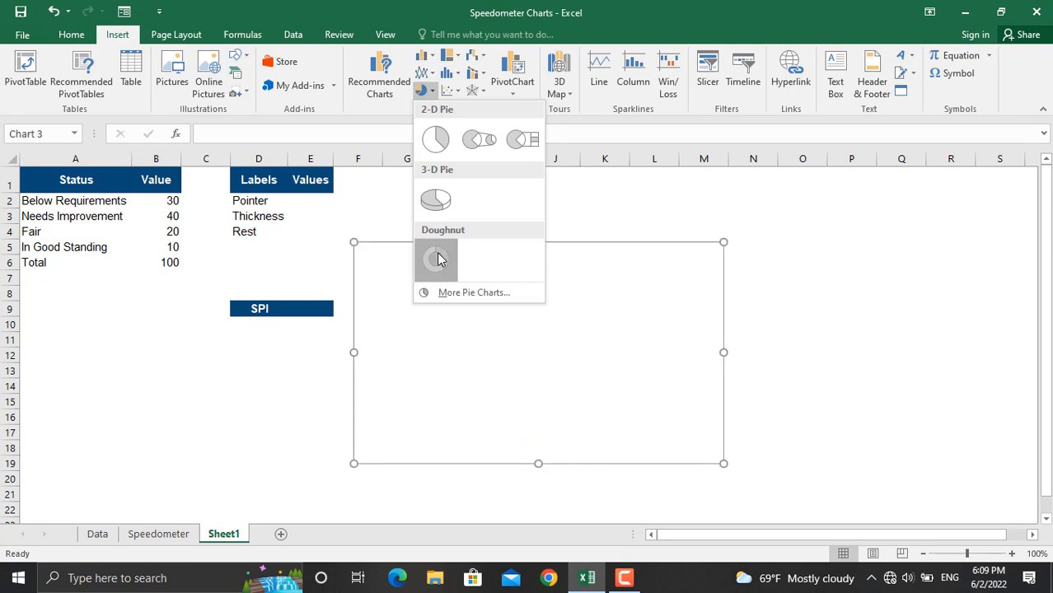
Step: Add a series with values B2:B6 and open the series formatting pane
{"action": "right_click", "coordinate": [527, 354]}
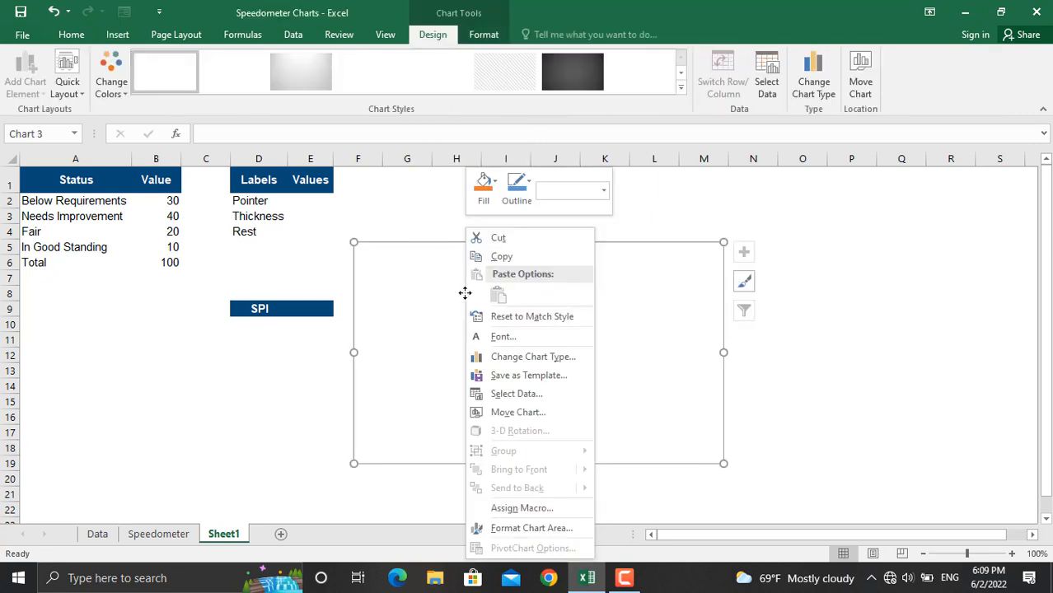
{"action": "left_click", "coordinate": [516, 393]}
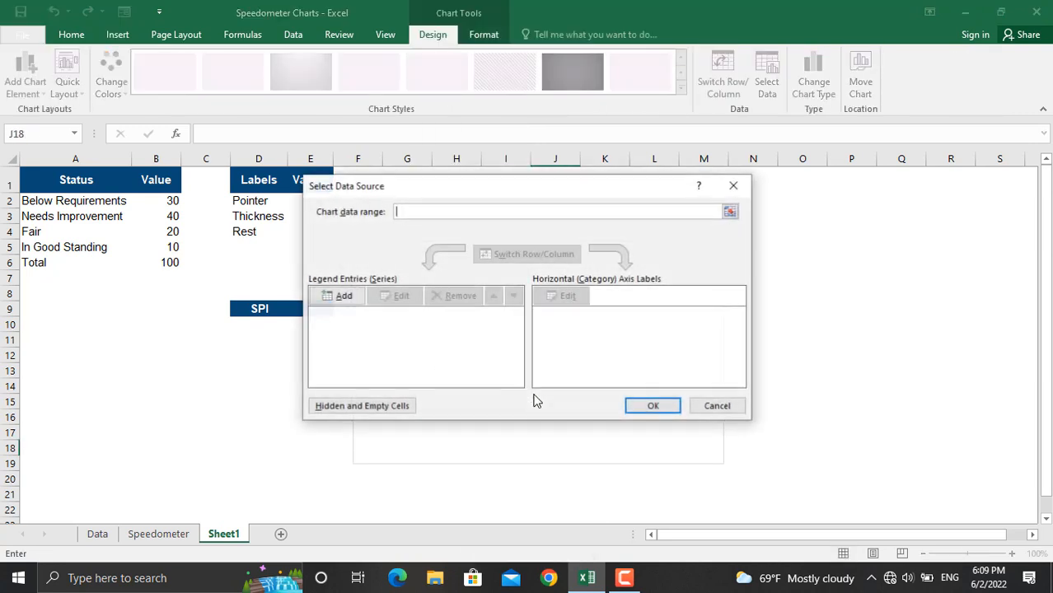
{"action": "left_click", "coordinate": [338, 295]}
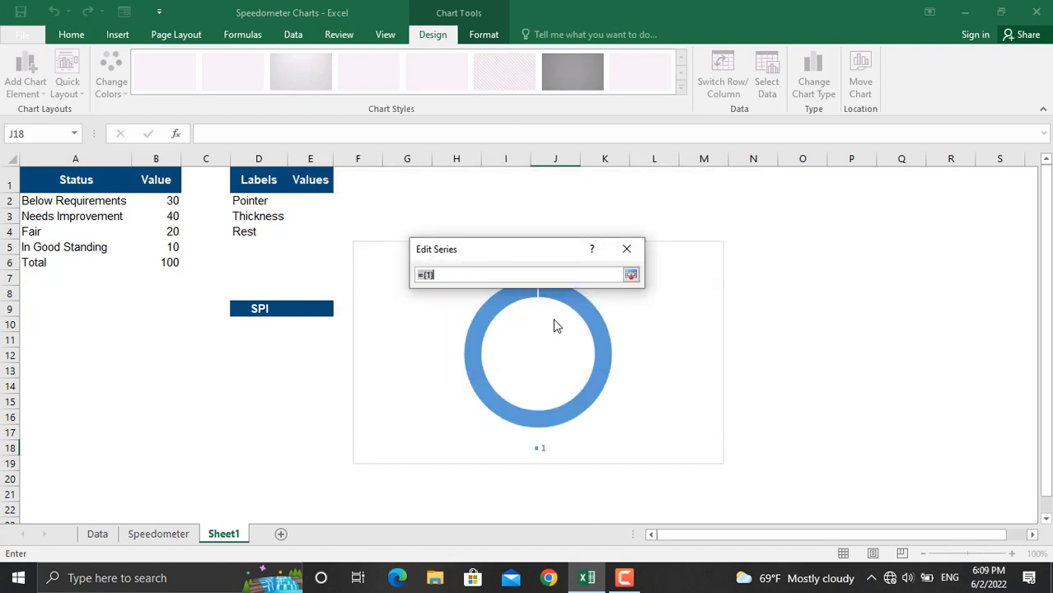
{"action": "left_click_drag", "start_coordinate": [156, 201], "coordinate": [156, 246]}
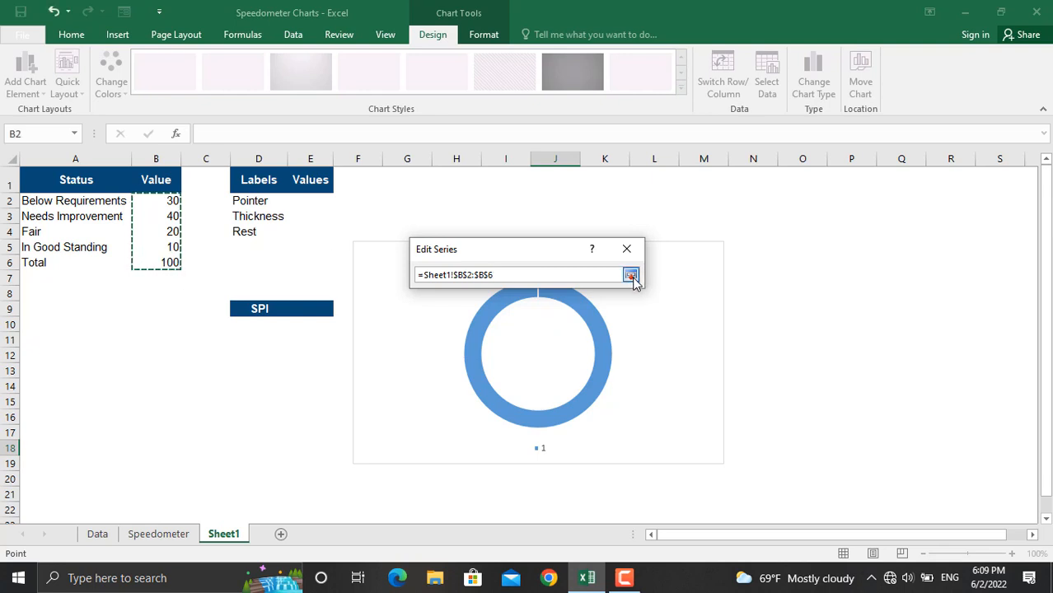
{"action": "left_click", "coordinate": [631, 274]}
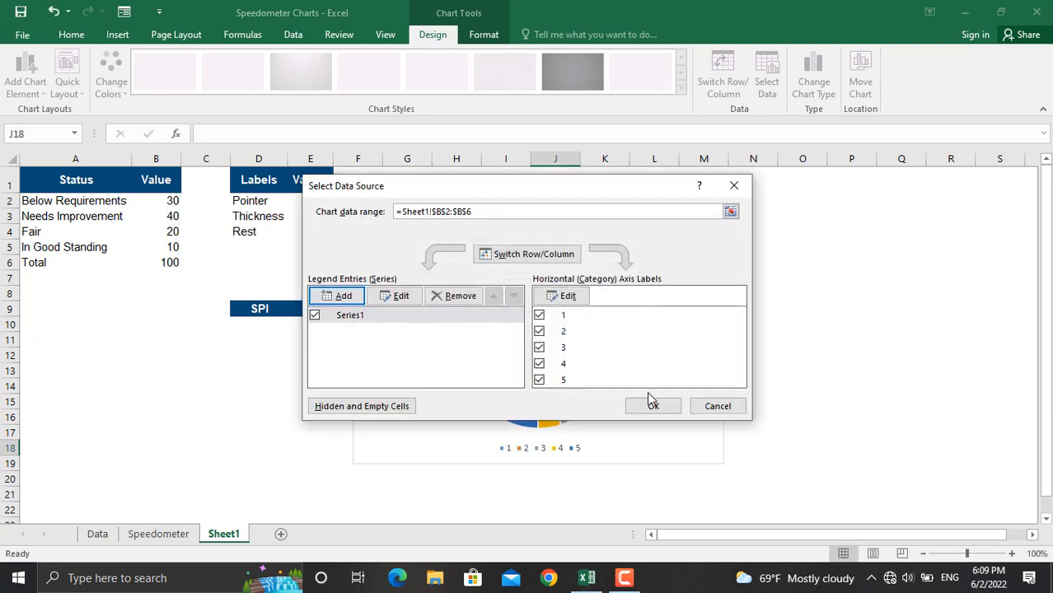
{"action": "left_click", "coordinate": [652, 405]}
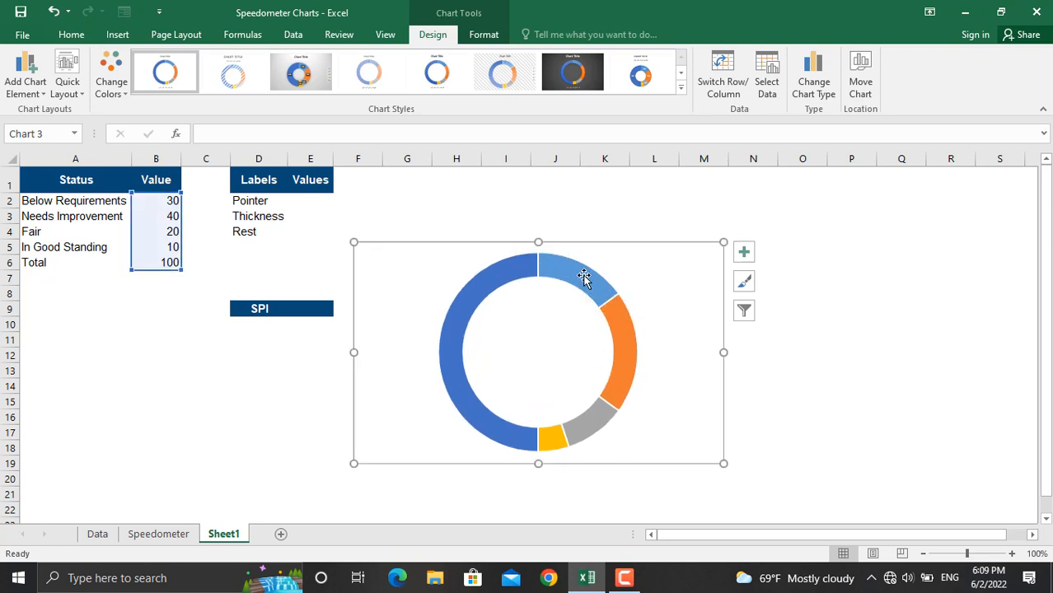
{"action": "right_click", "coordinate": [583, 277]}
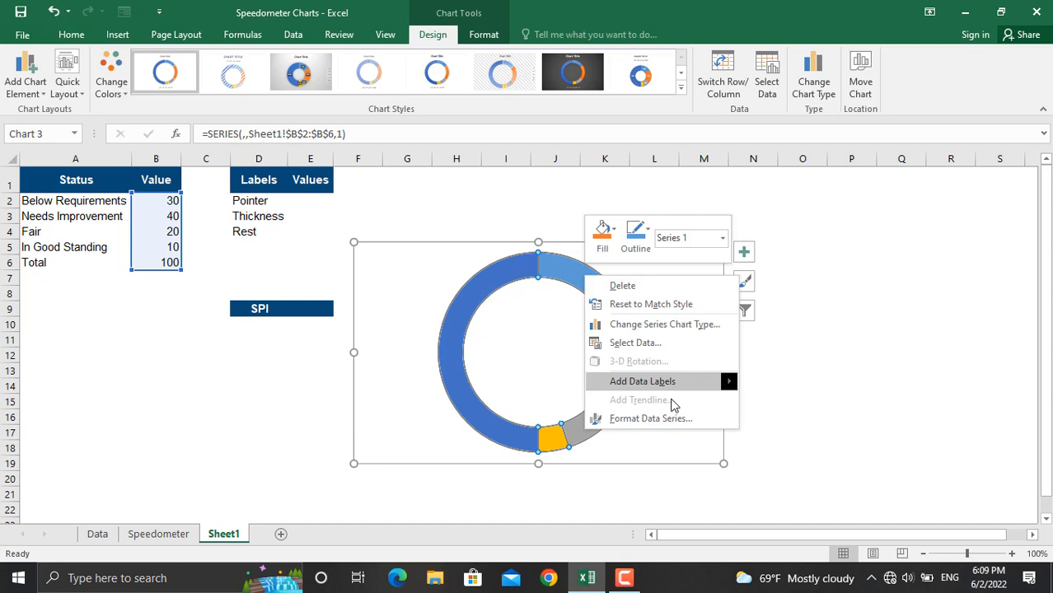
{"action": "left_click", "coordinate": [650, 418]}
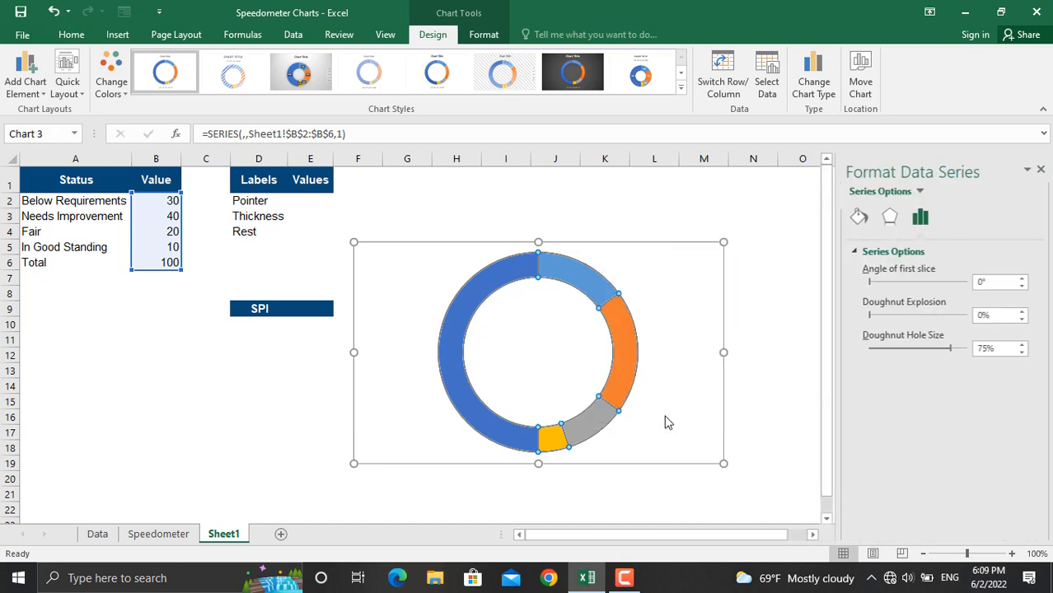
Step: Set the doughnut's first slice angle to 270°
{"action": "left_click", "coordinate": [994, 281]}
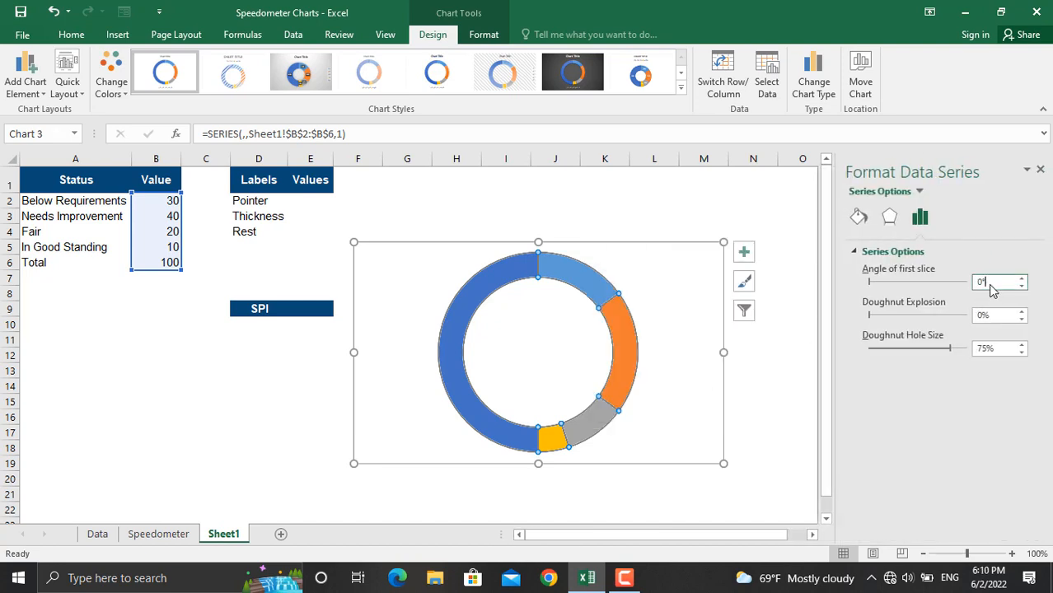
{"action": "type", "text": "270"}
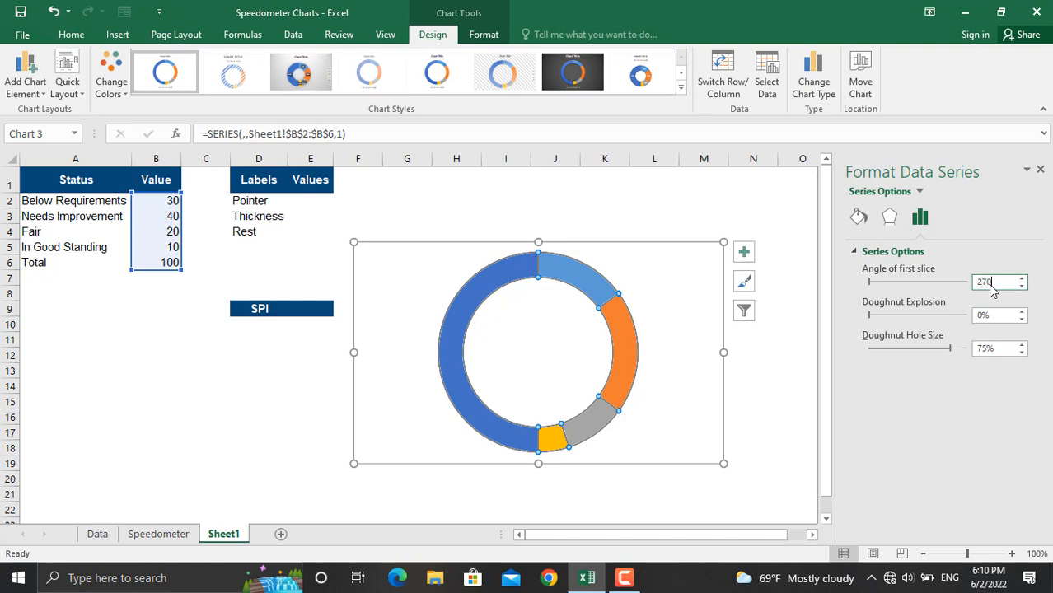
{"action": "left_click", "coordinate": [649, 391]}
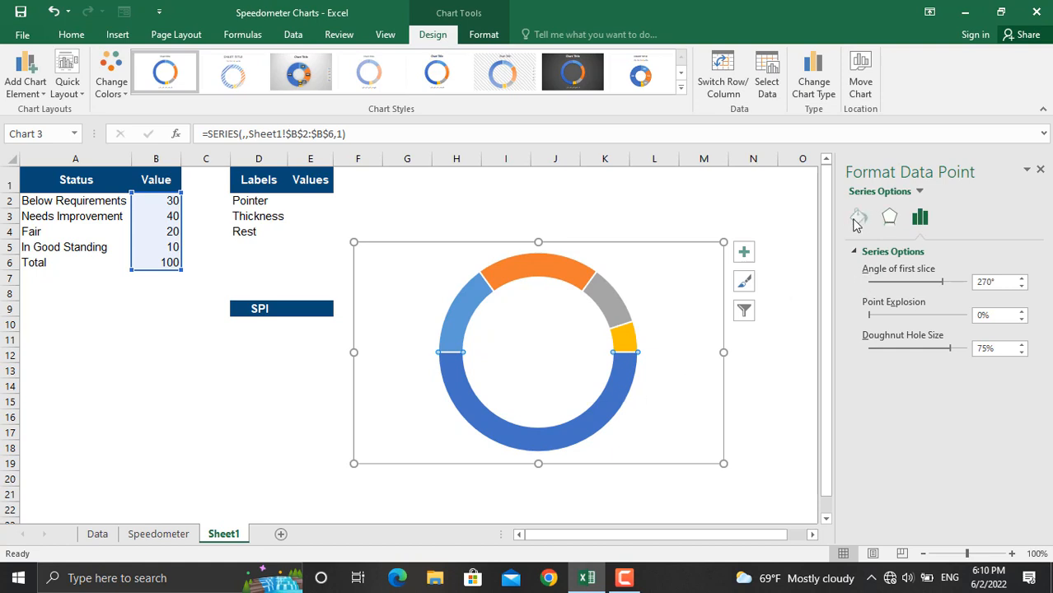
Step: Give the Total slice No fill, then glance at the Speedometer sheet
{"action": "left_click", "coordinate": [858, 217]}
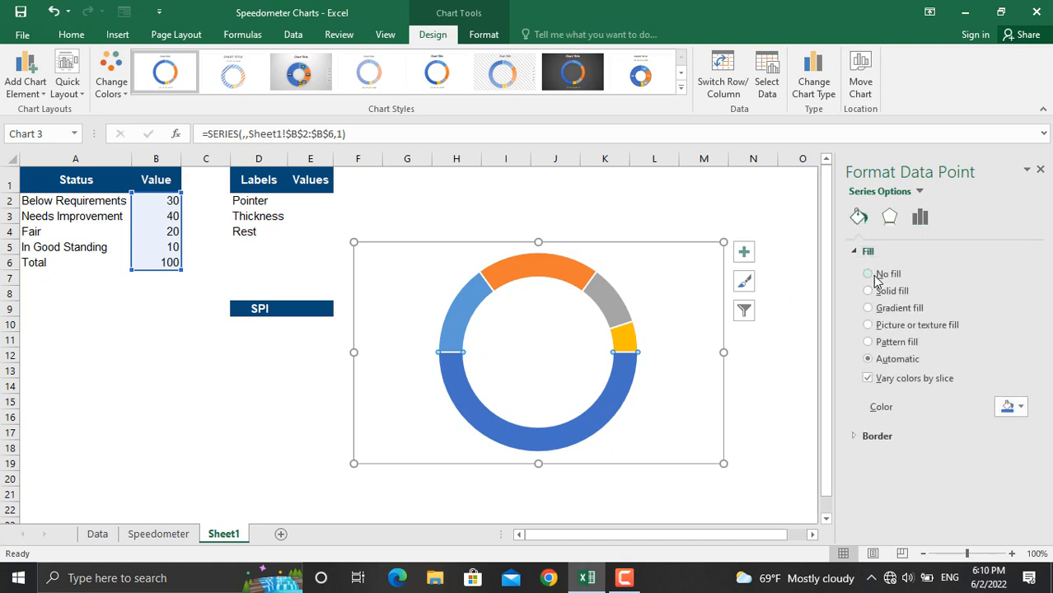
{"action": "left_click", "coordinate": [868, 273]}
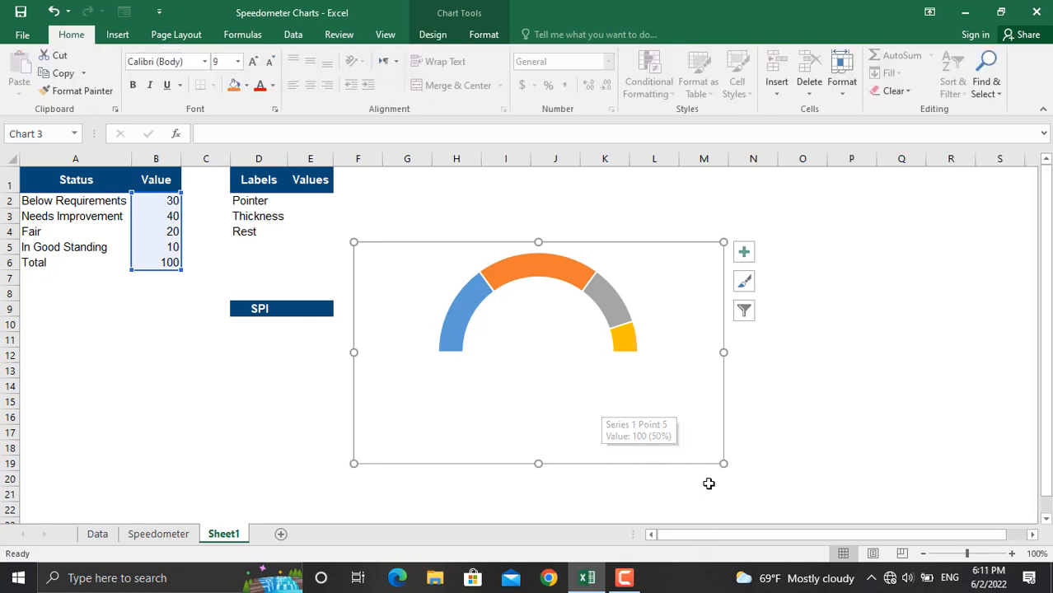
{"action": "mouse_move", "coordinate": [556, 361]}
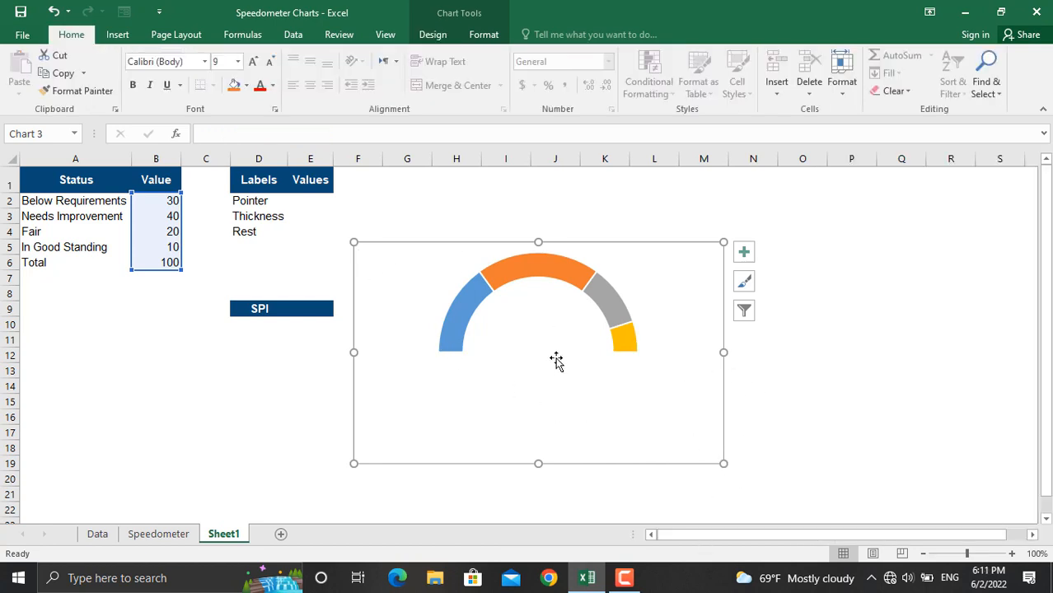
{"action": "left_click", "coordinate": [158, 533]}
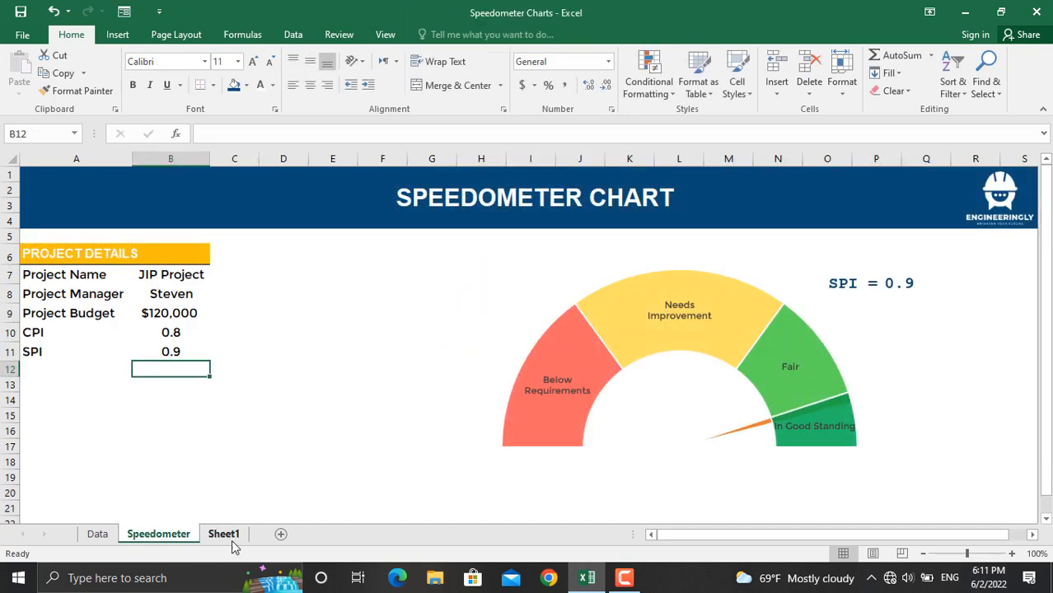
{"action": "left_click", "coordinate": [224, 534]}
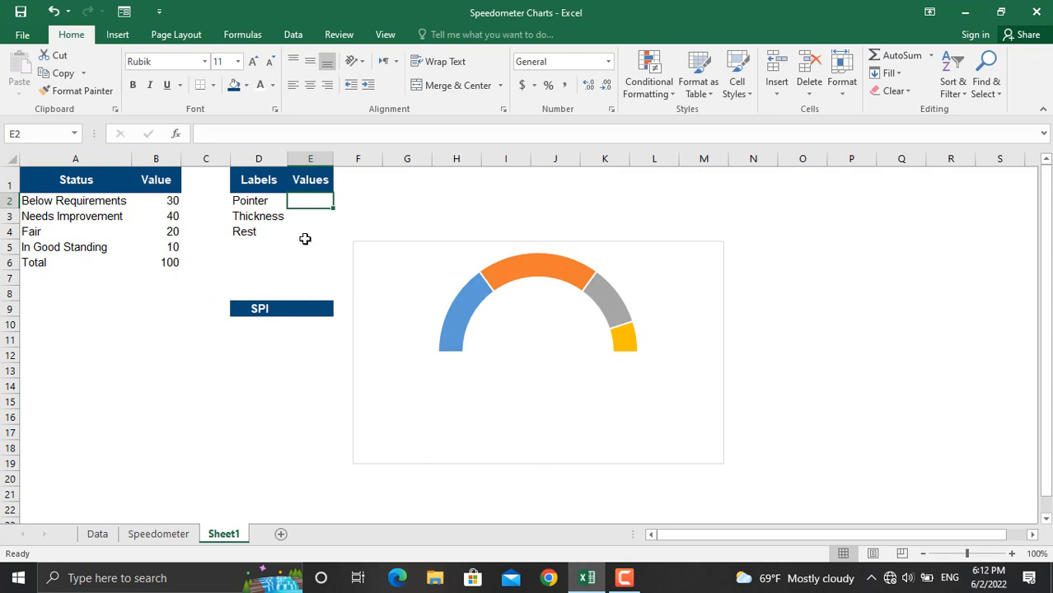
Step: Enter Pointer 45, Thickness 2 and Rest =200-SUM of Pointer and Thickness
{"action": "left_click_drag", "start_coordinate": [310, 200], "coordinate": [310, 232]}
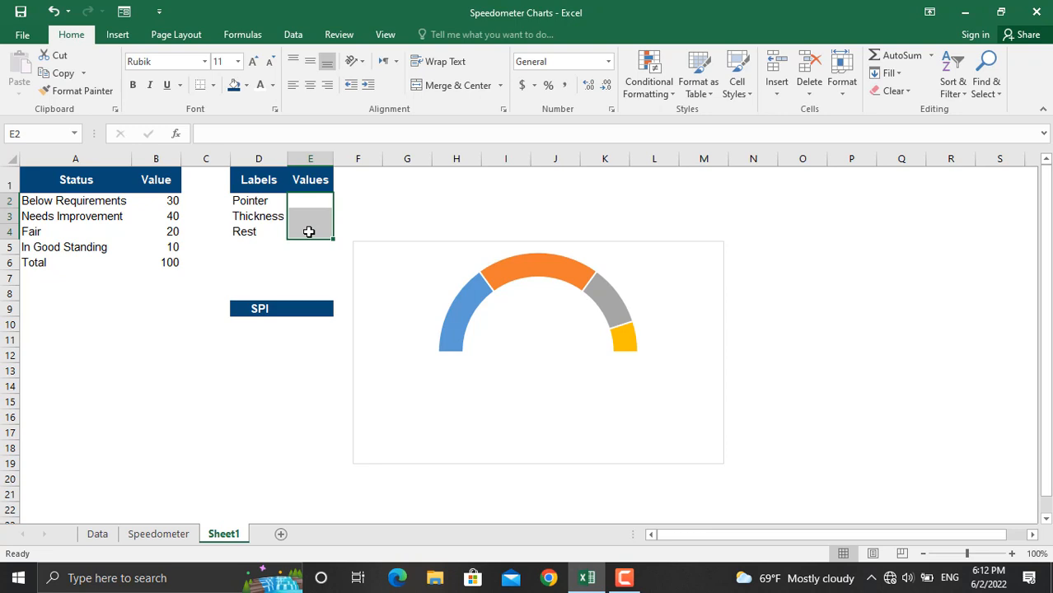
{"action": "left_click", "coordinate": [311, 200]}
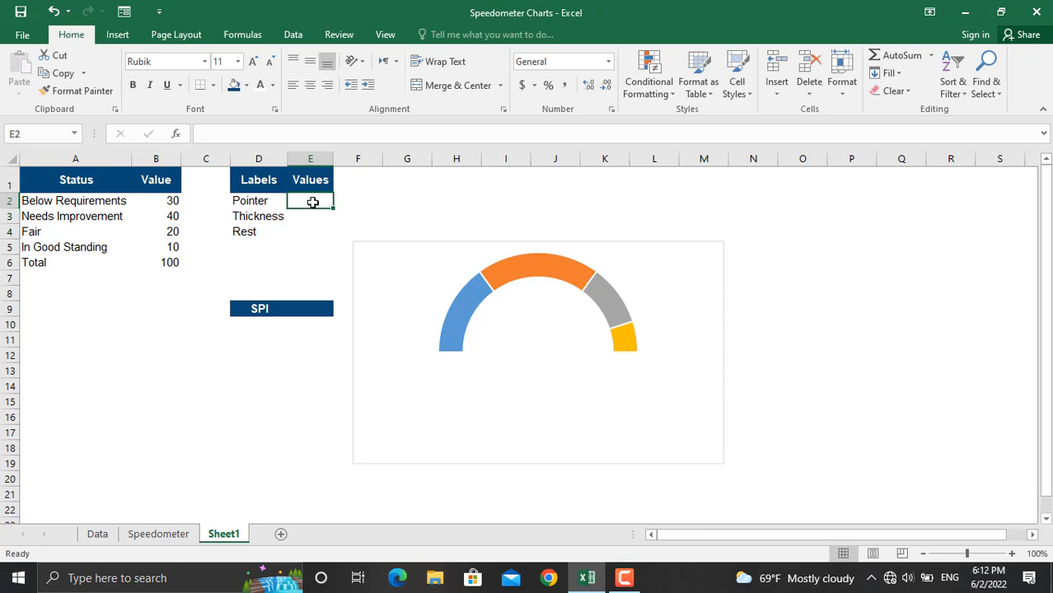
{"action": "type", "text": "45"}
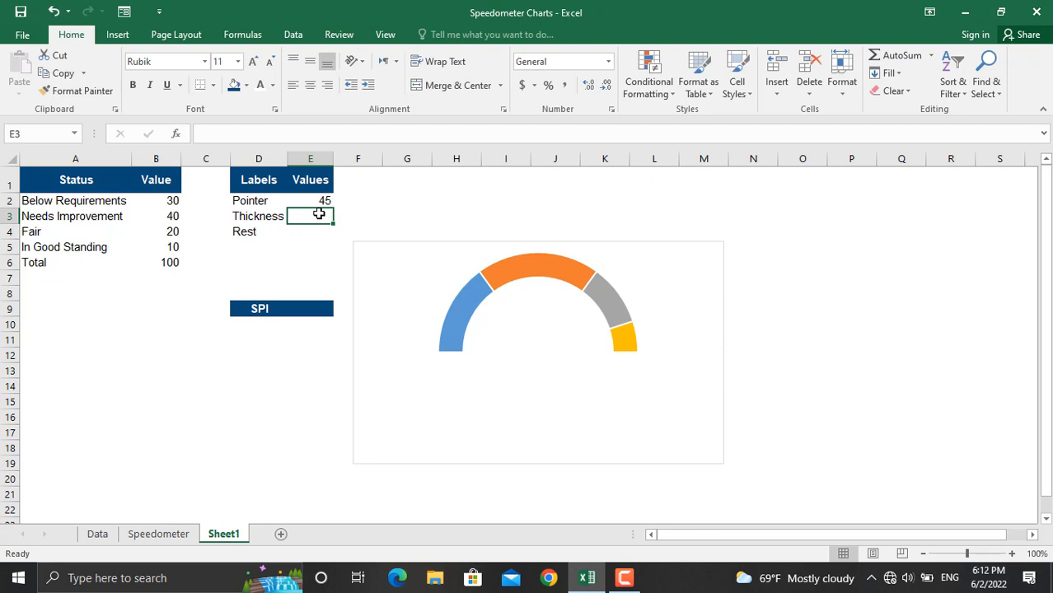
{"action": "type", "text": "2"}
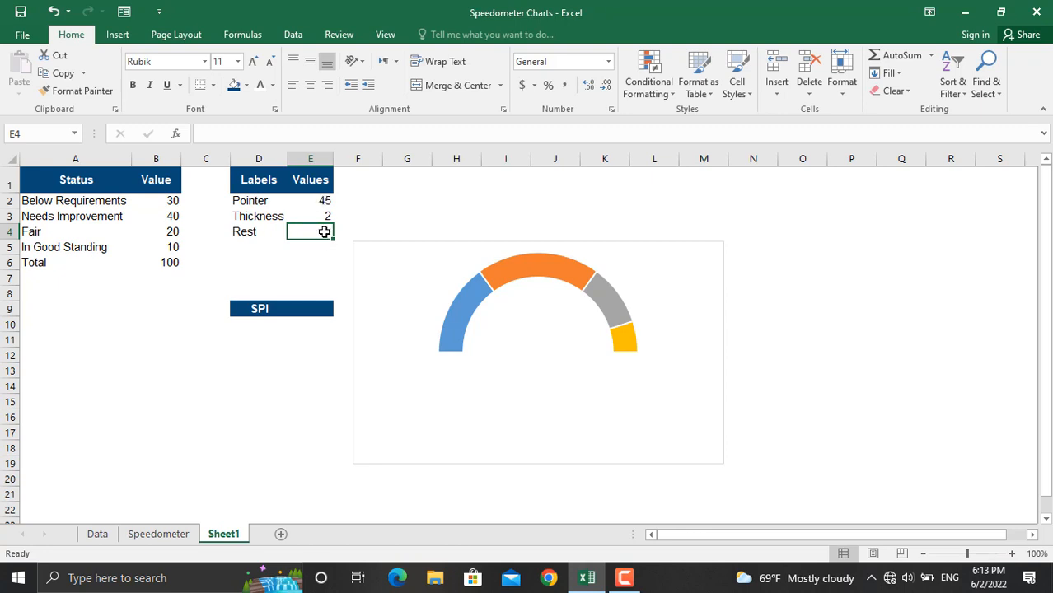
{"action": "mouse_move", "coordinate": [295, 232]}
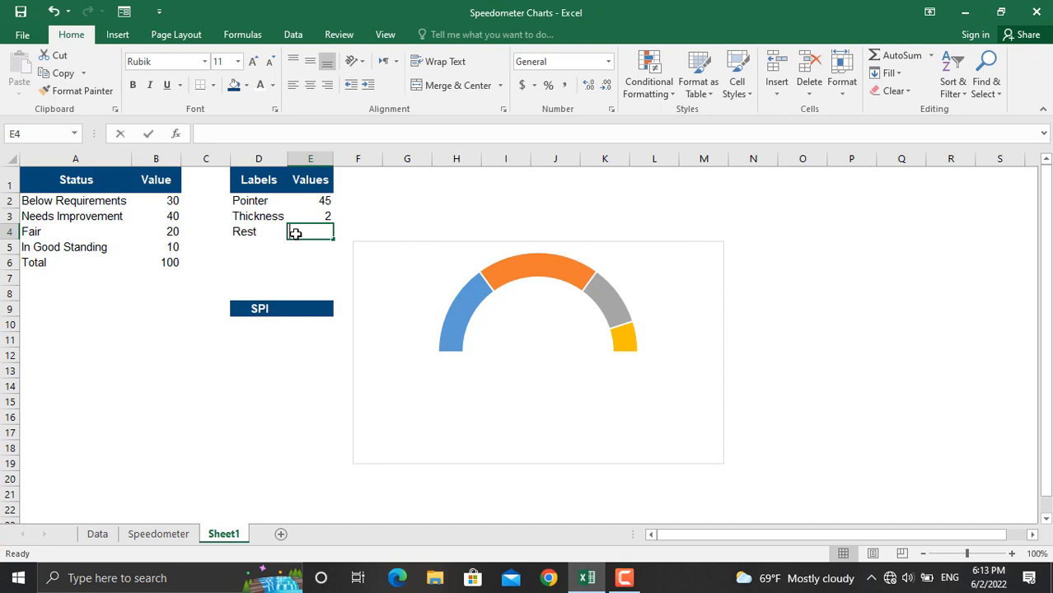
{"action": "type", "text": "=200"}
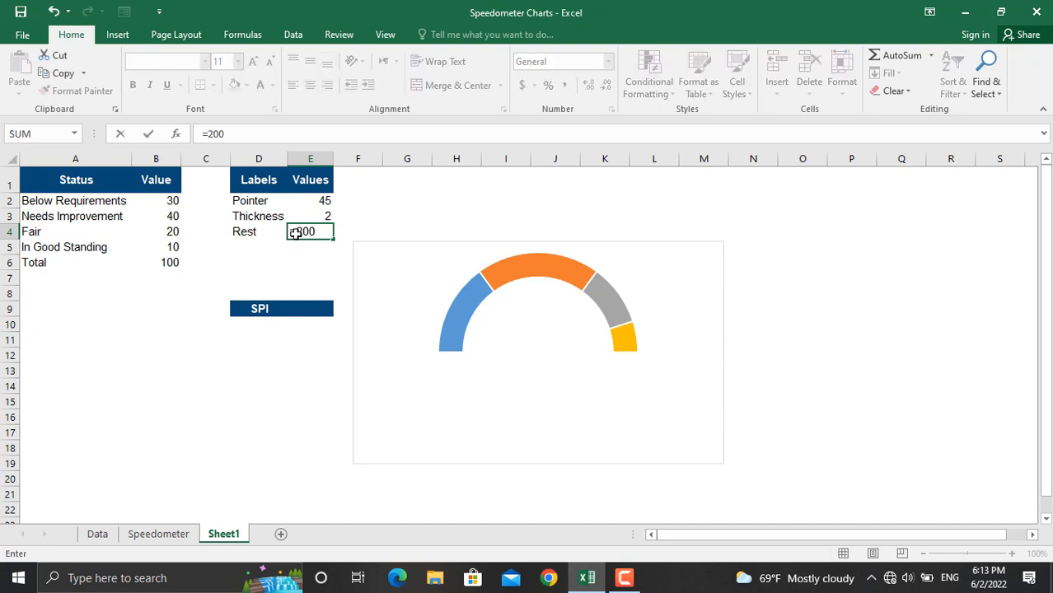
{"action": "type", "text": "-sum"}
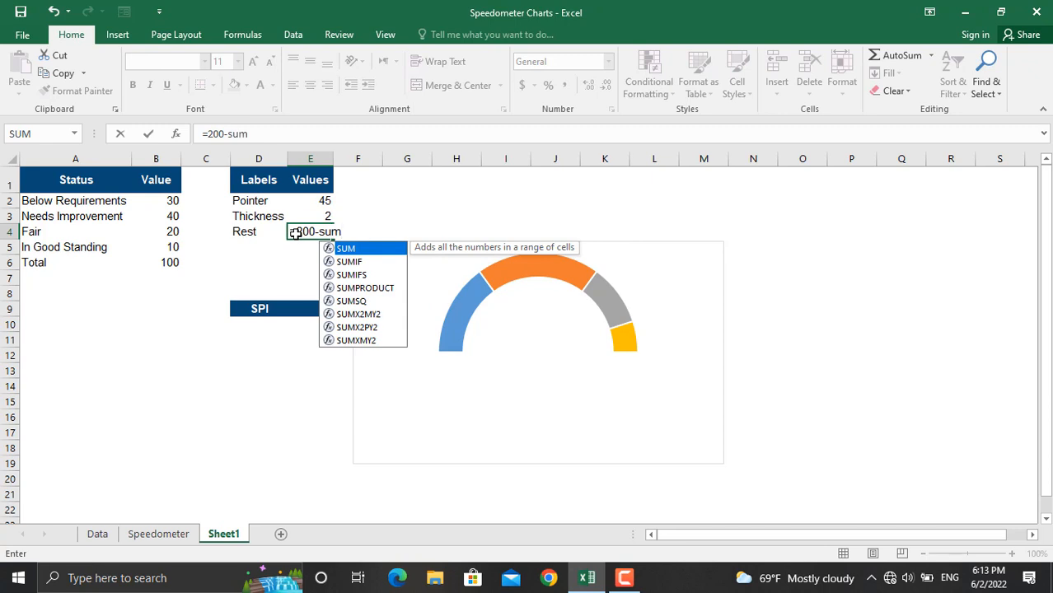
{"action": "type", "text": "("}
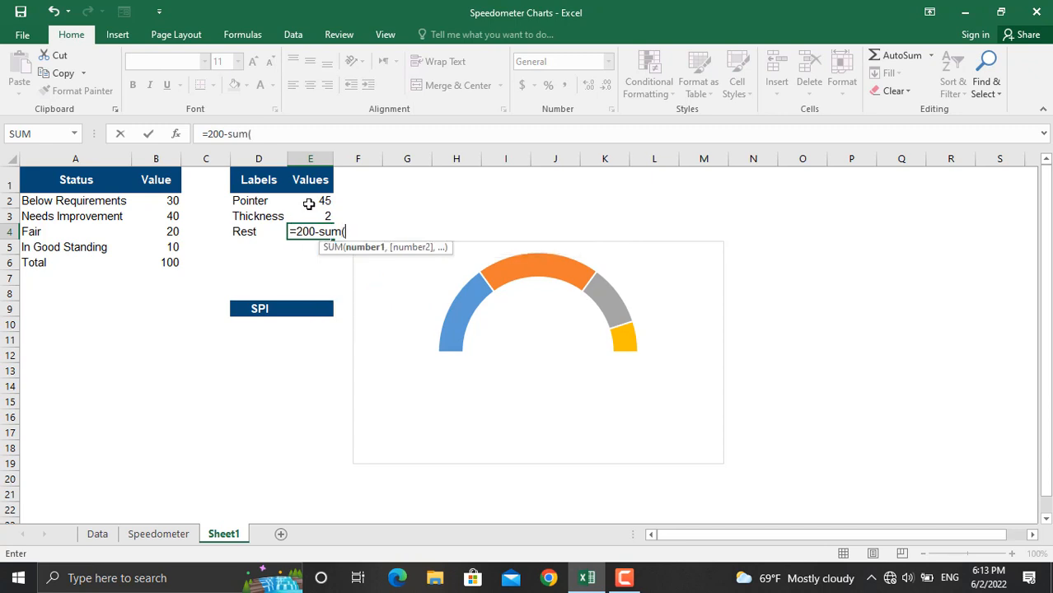
{"action": "left_click_drag", "start_coordinate": [310, 201], "coordinate": [310, 215]}
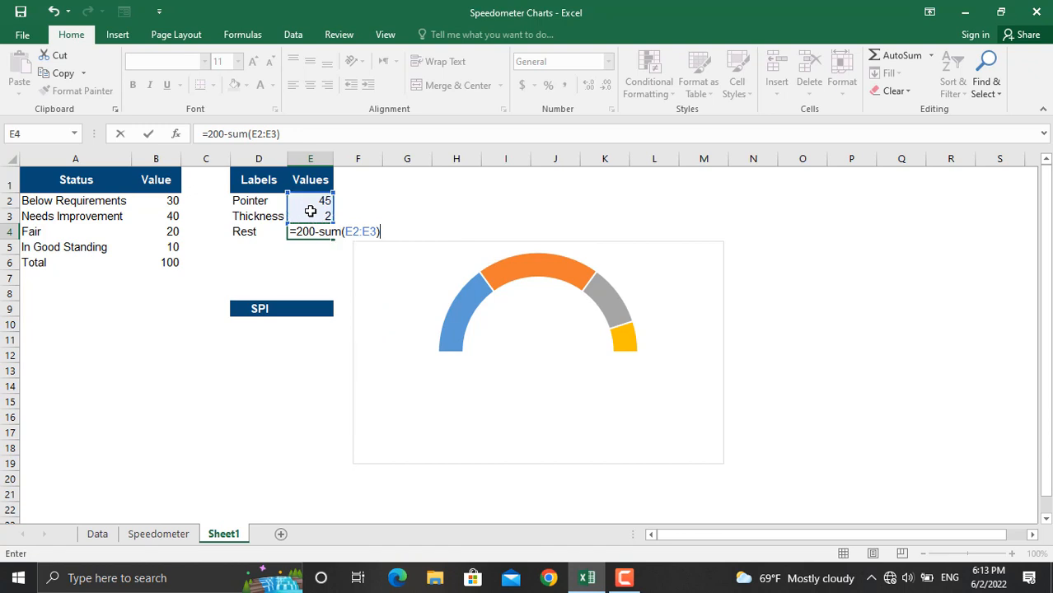
{"action": "key", "text": "enter"}
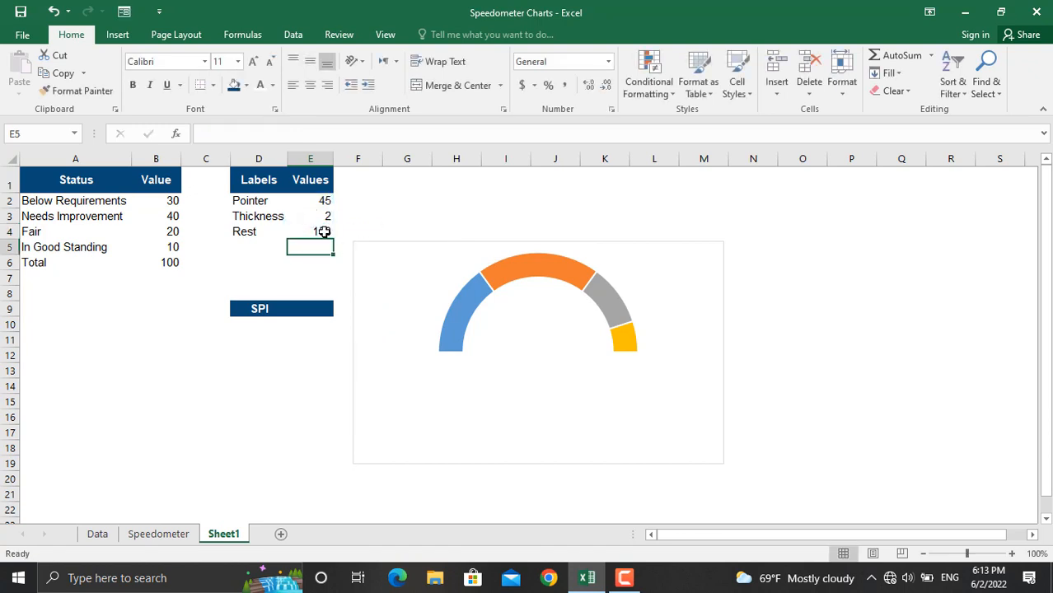
Step: Link Pointer to =E9*100 and set SPI to 0.65
{"action": "left_click", "coordinate": [310, 232]}
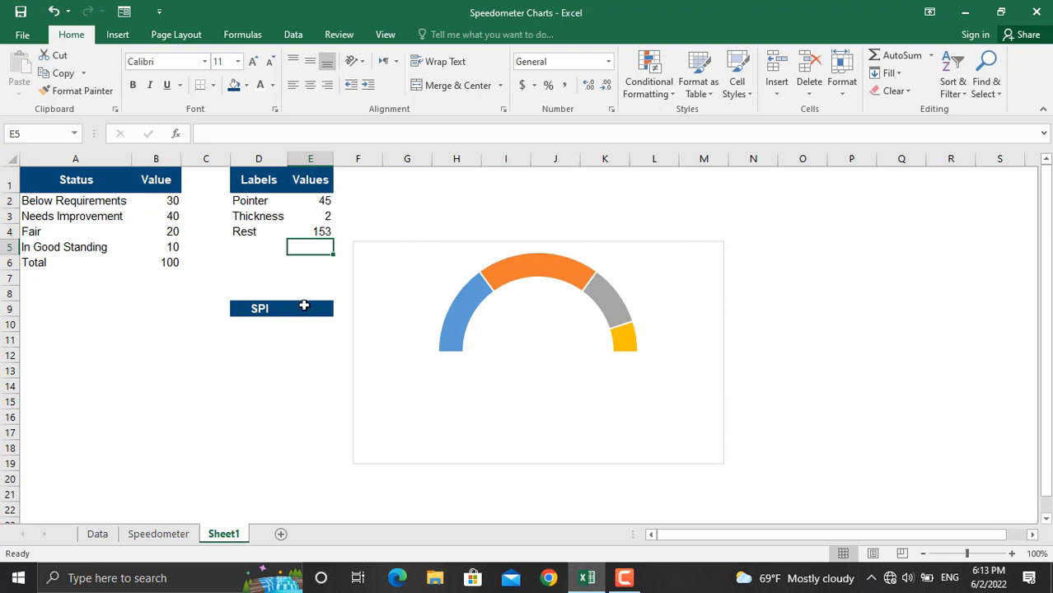
{"action": "mouse_move", "coordinate": [321, 202]}
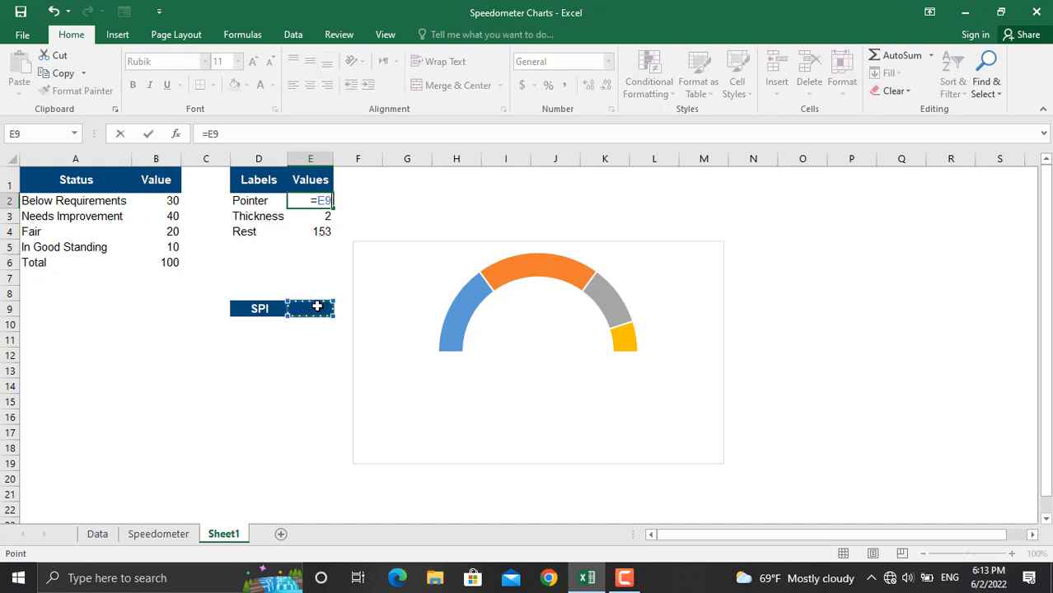
{"action": "type", "text": "*1"}
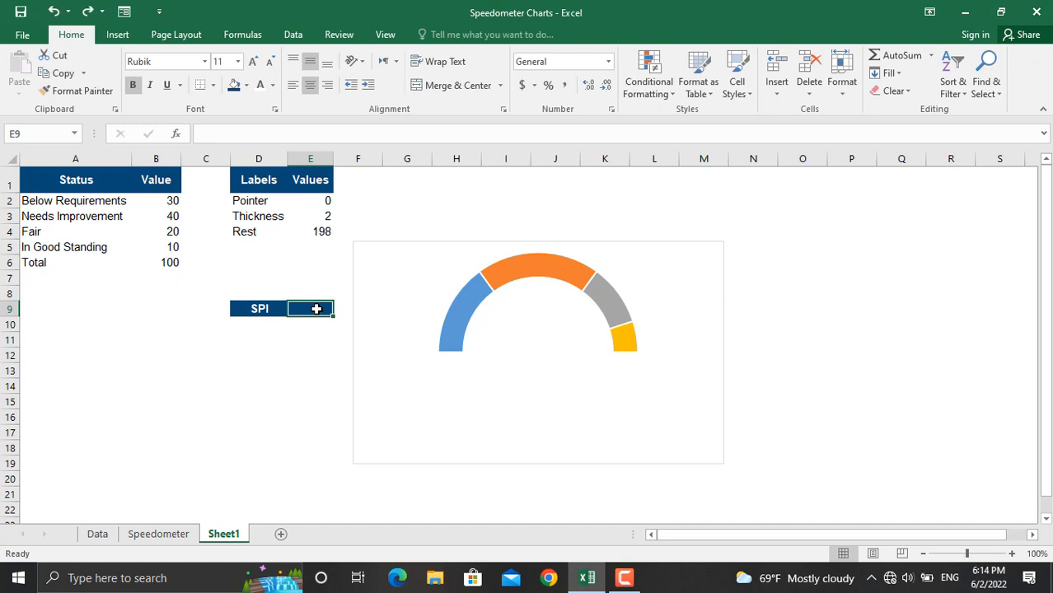
{"action": "type", "text": "0.65"}
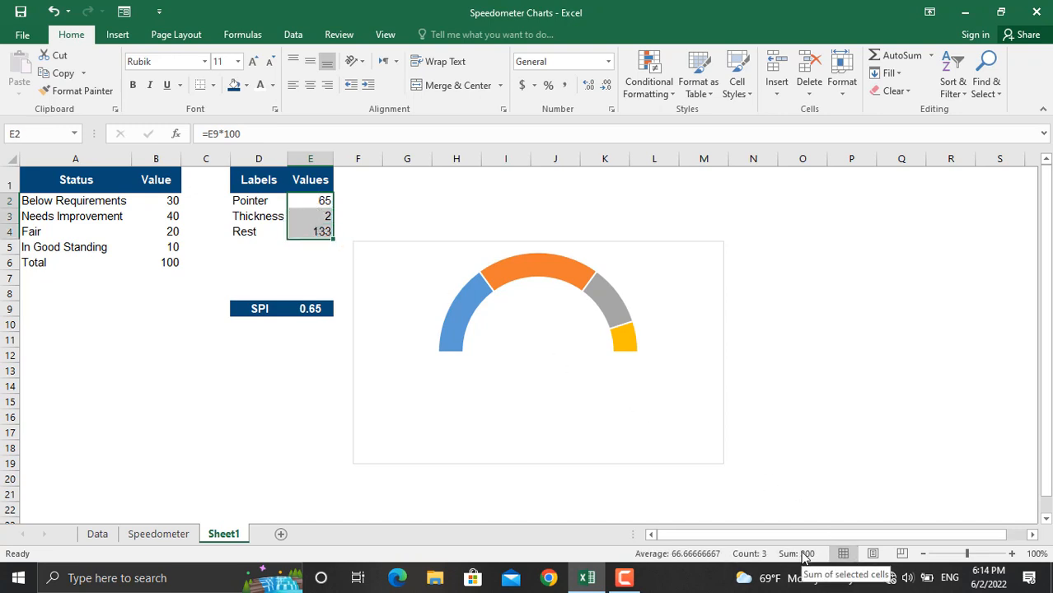
{"action": "left_click", "coordinate": [259, 369]}
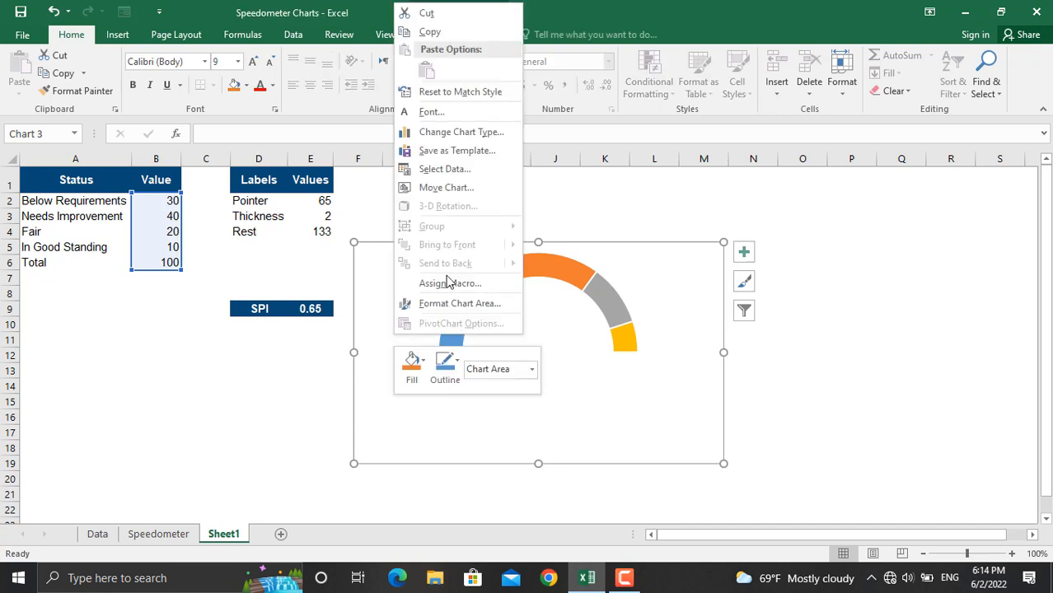
Step: Add a chart series using the Pointer, Thickness and Rest values E2:E4
{"action": "left_click", "coordinate": [444, 169]}
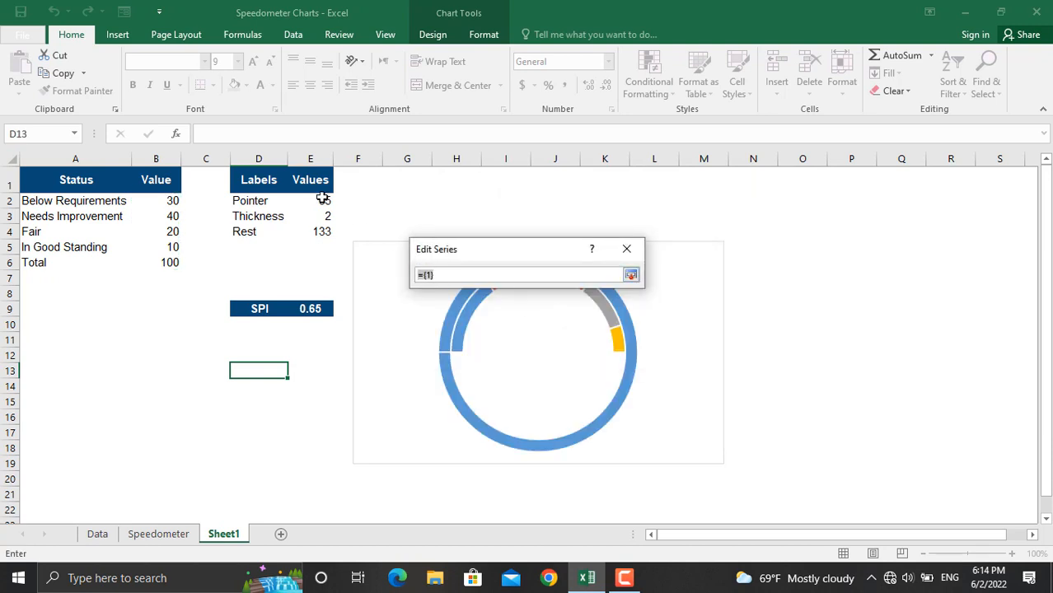
{"action": "left_click_drag", "start_coordinate": [311, 200], "coordinate": [311, 231]}
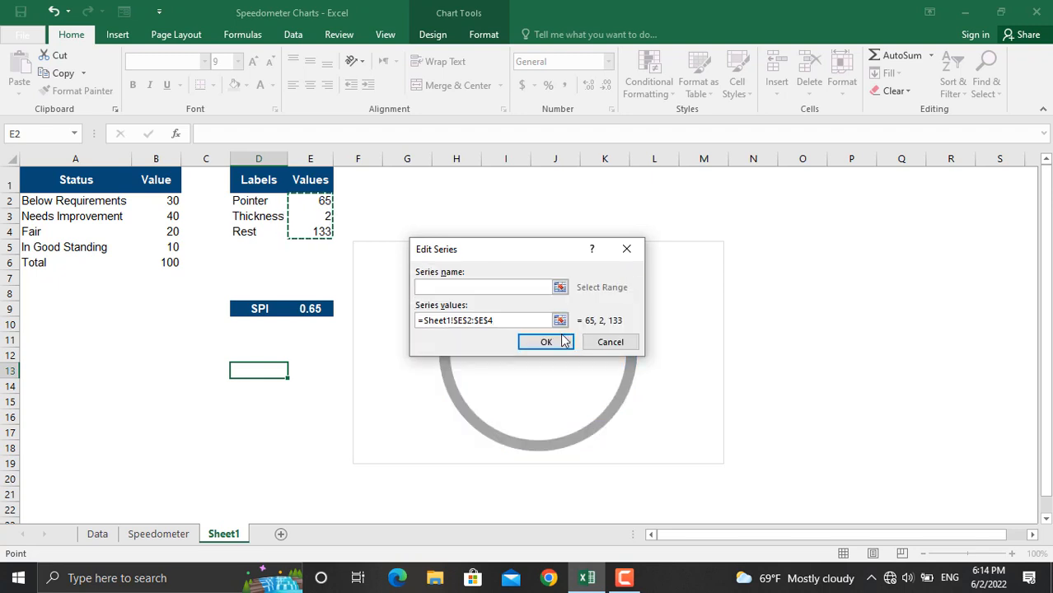
{"action": "left_click", "coordinate": [545, 342]}
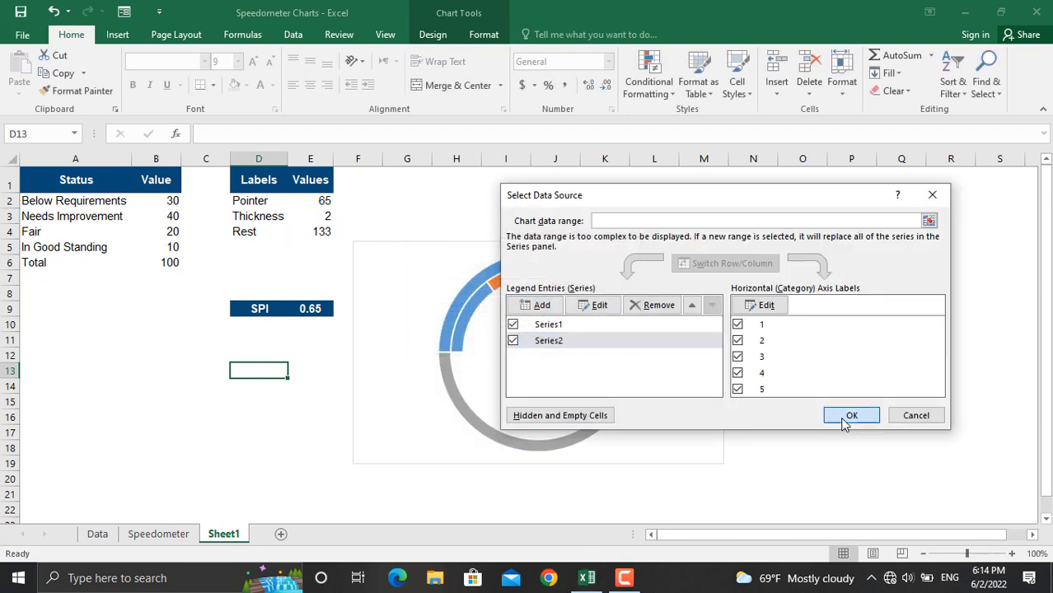
{"action": "left_click", "coordinate": [852, 415]}
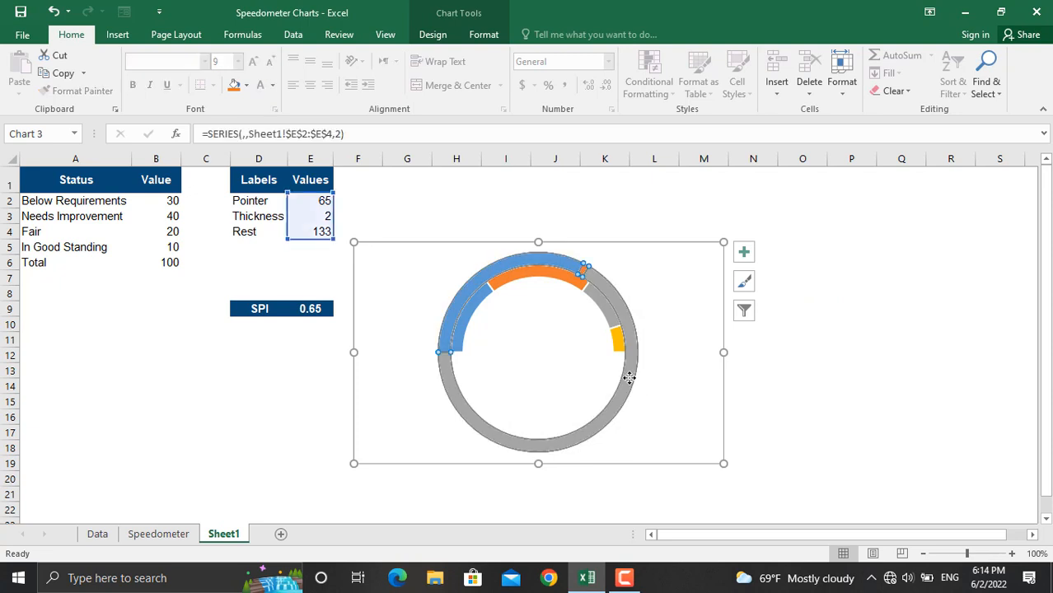
Step: Change the chart to a Combo with Series2 plotted as Pie
{"action": "right_click", "coordinate": [630, 379]}
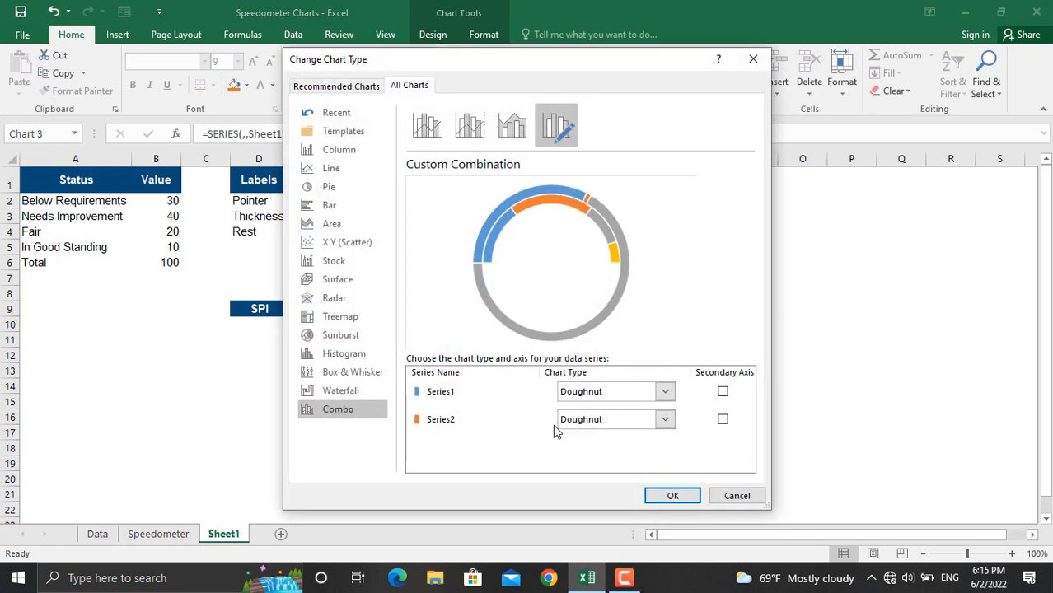
{"action": "mouse_move", "coordinate": [672, 437]}
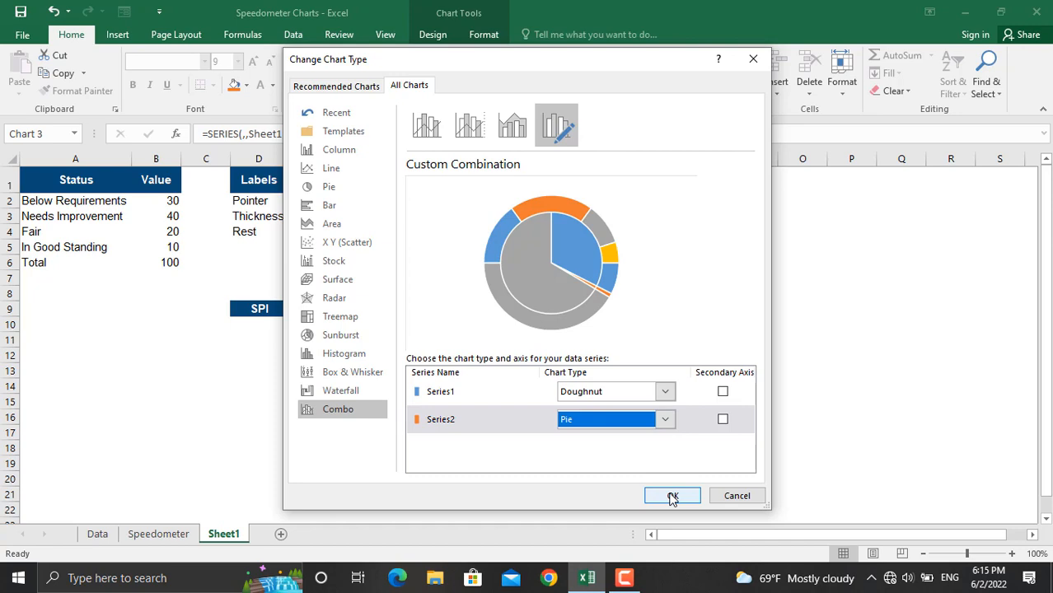
{"action": "left_click", "coordinate": [672, 495]}
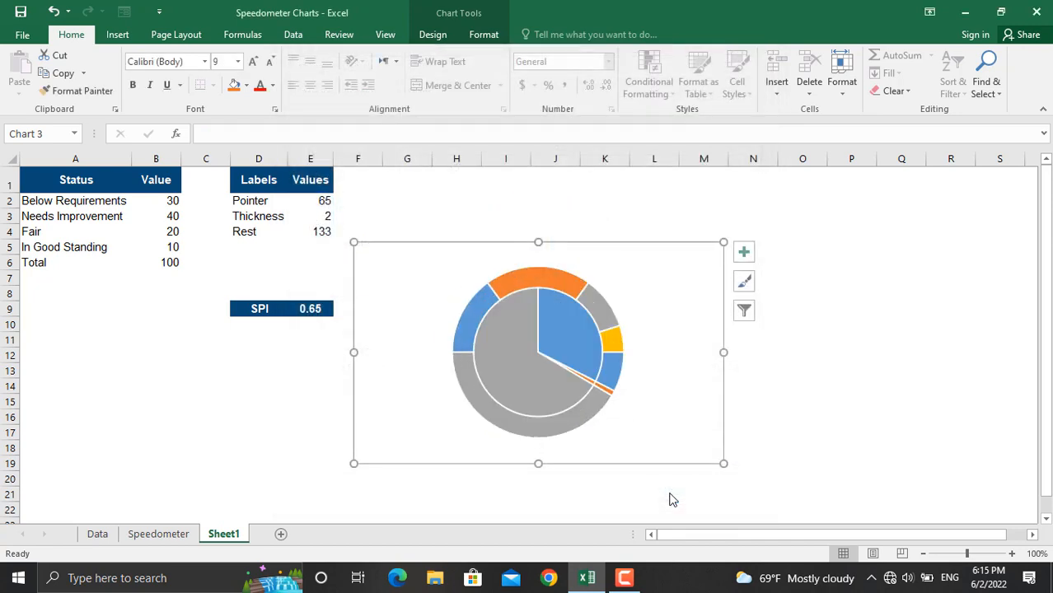
Step: Set the pie series' first slice angle to 270°
{"action": "left_click", "coordinate": [614, 379]}
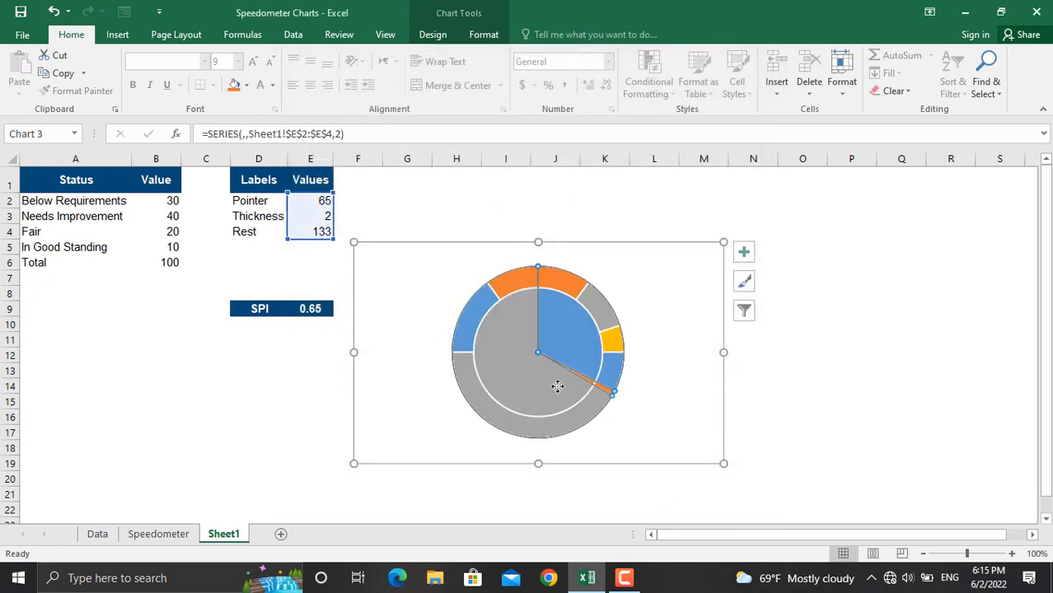
{"action": "right_click", "coordinate": [558, 387]}
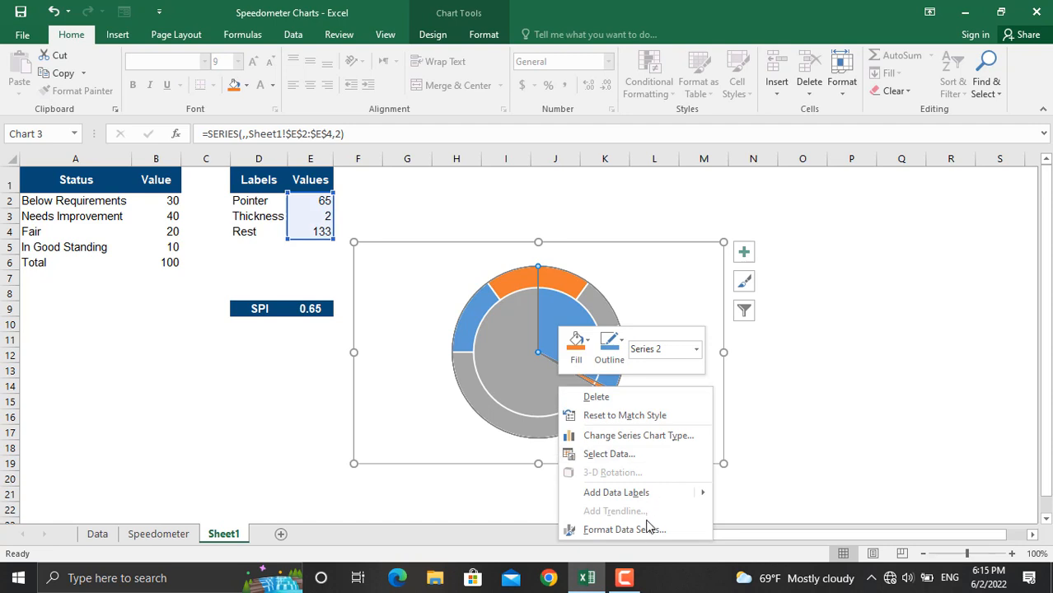
{"action": "left_click", "coordinate": [623, 529]}
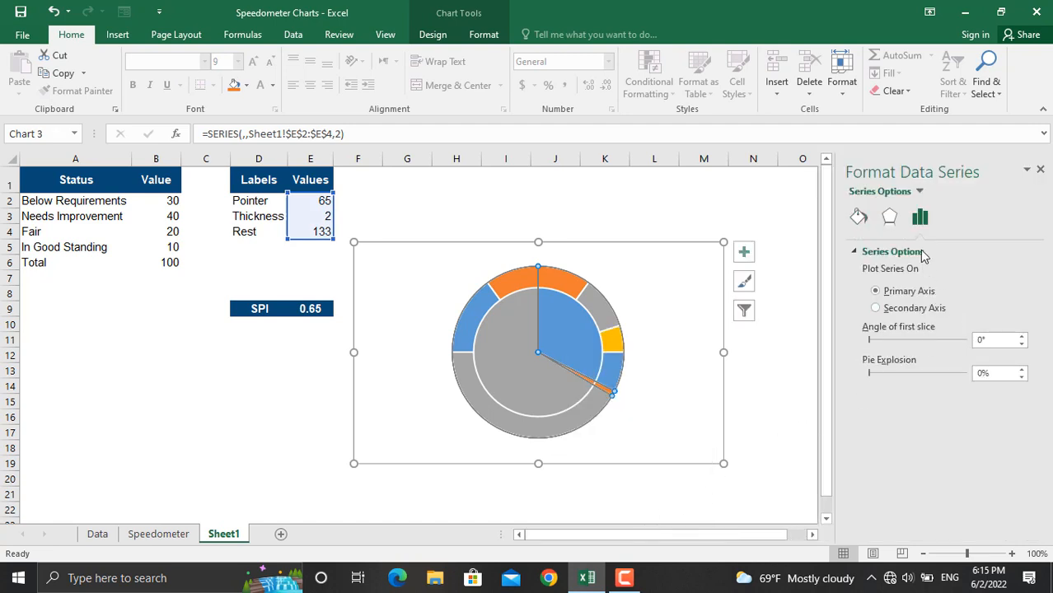
{"action": "left_click", "coordinate": [994, 340]}
{"action": "type", "text": "270"}
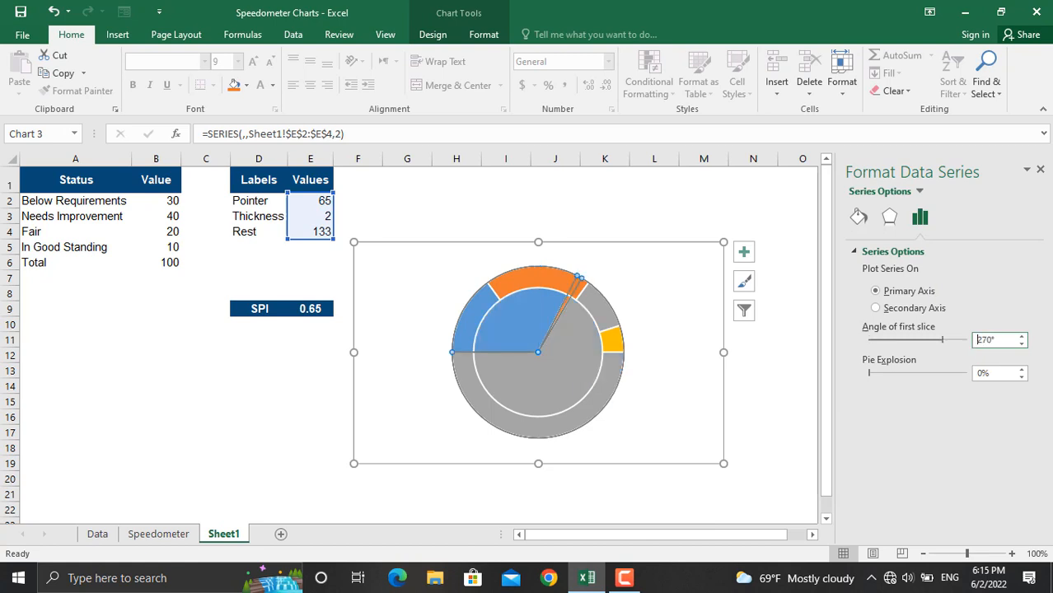
{"action": "mouse_move", "coordinate": [709, 518]}
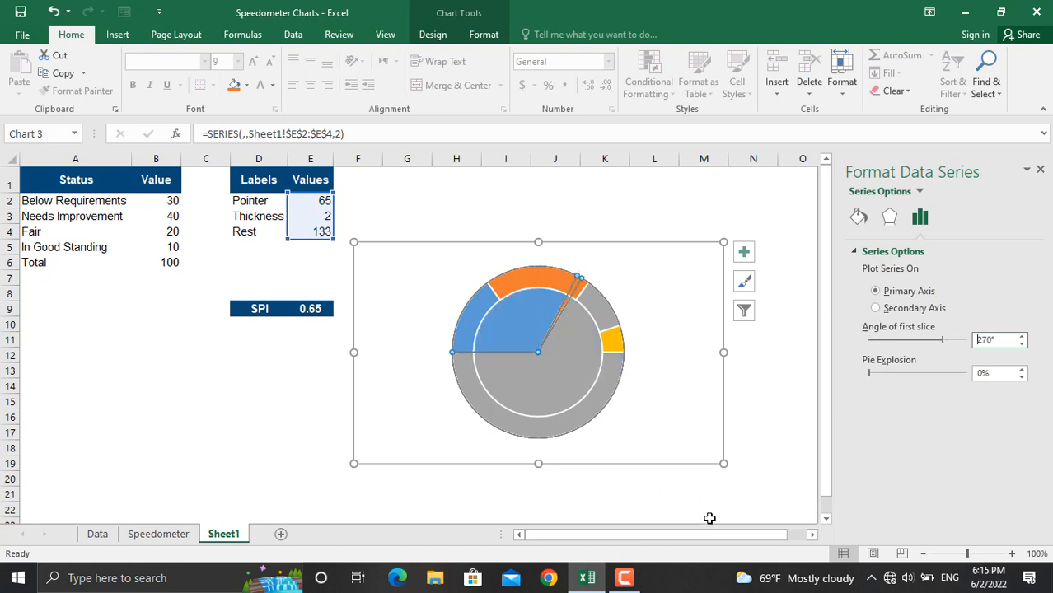
Step: Set No fill on the large grey and blue pie slices
{"action": "left_click", "coordinate": [433, 33]}
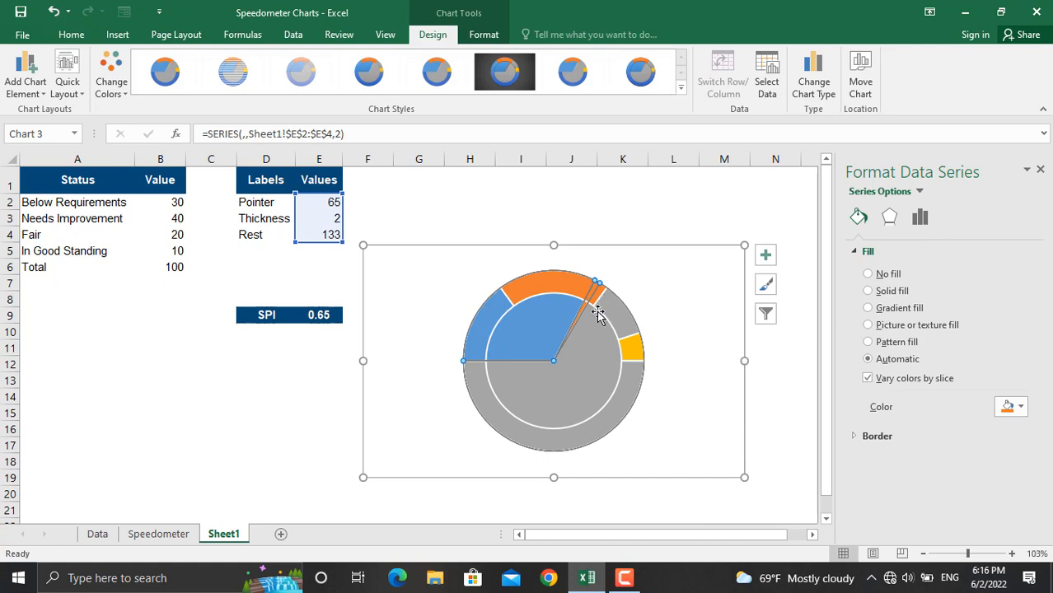
{"action": "mouse_move", "coordinate": [586, 297]}
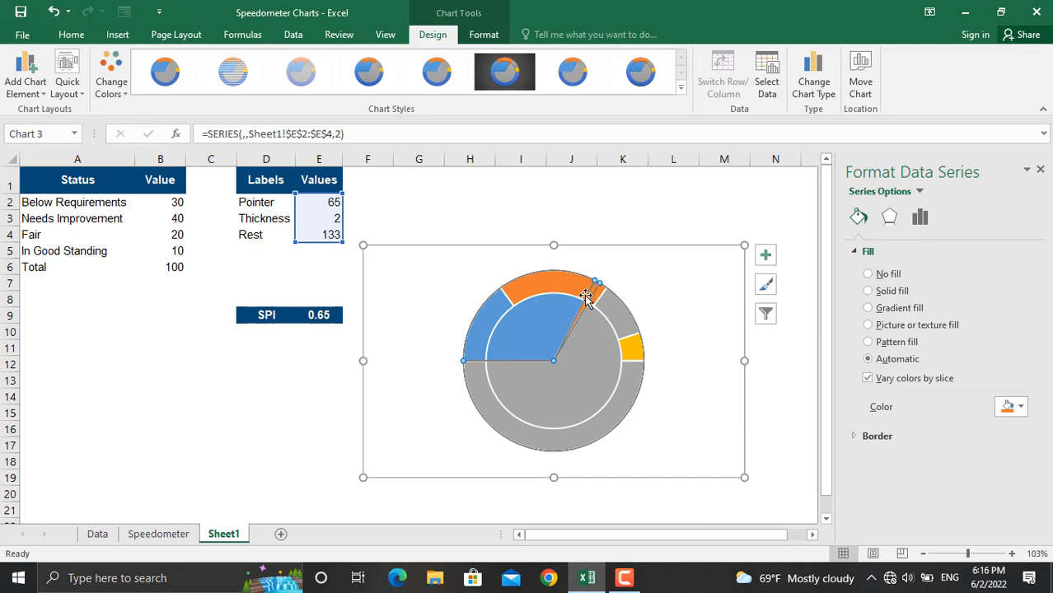
{"action": "left_click", "coordinate": [593, 284]}
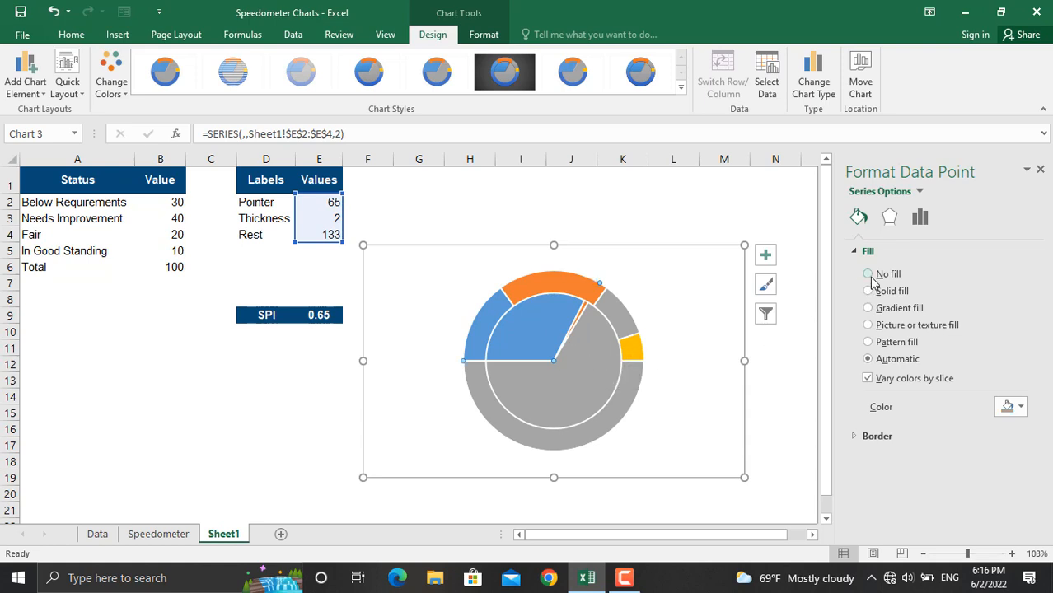
{"action": "left_click", "coordinate": [867, 274]}
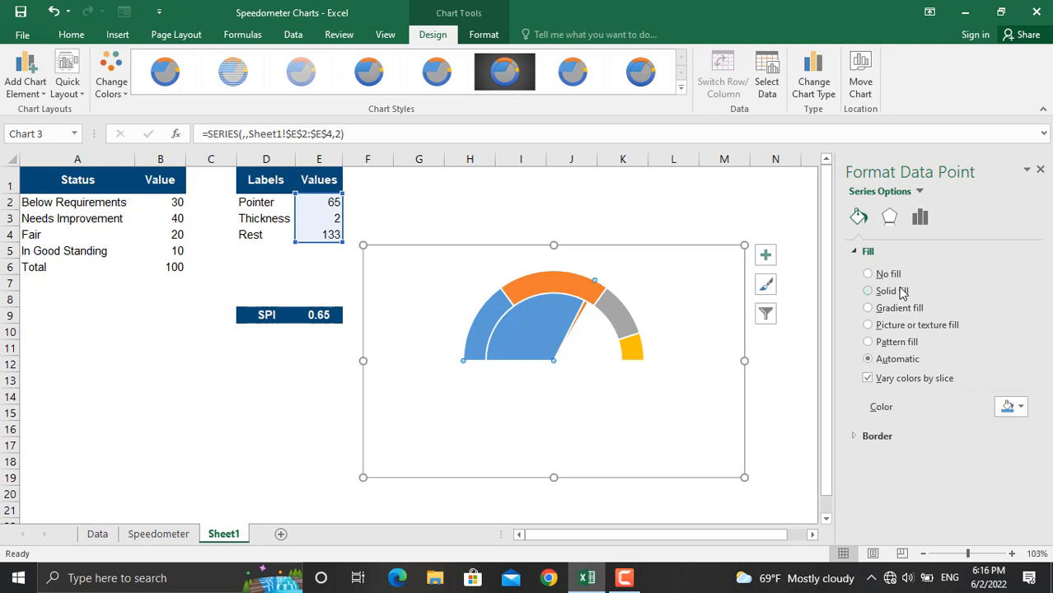
{"action": "left_click", "coordinate": [868, 273]}
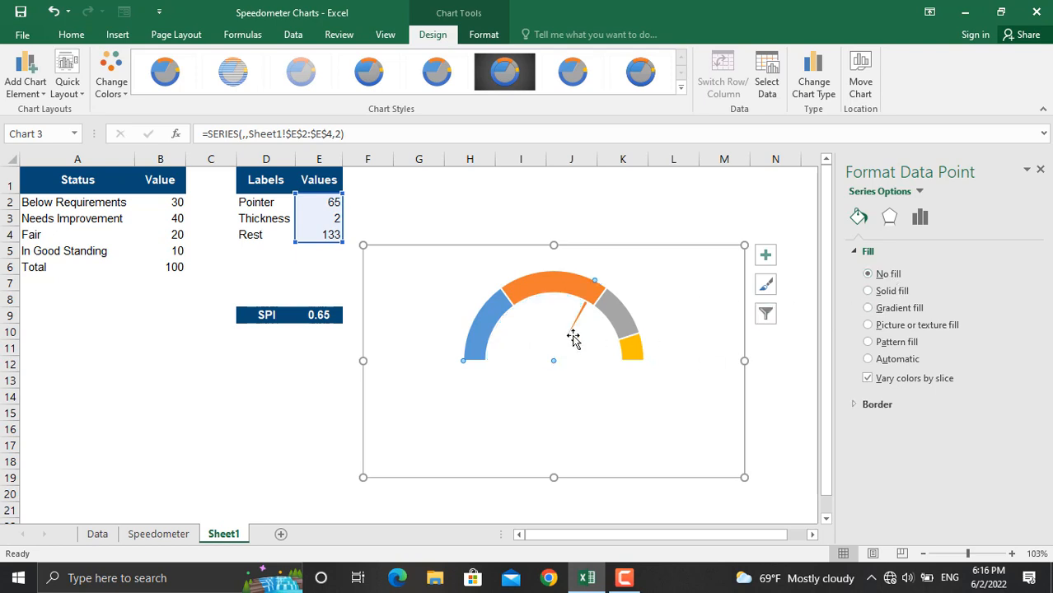
{"action": "mouse_move", "coordinate": [591, 322]}
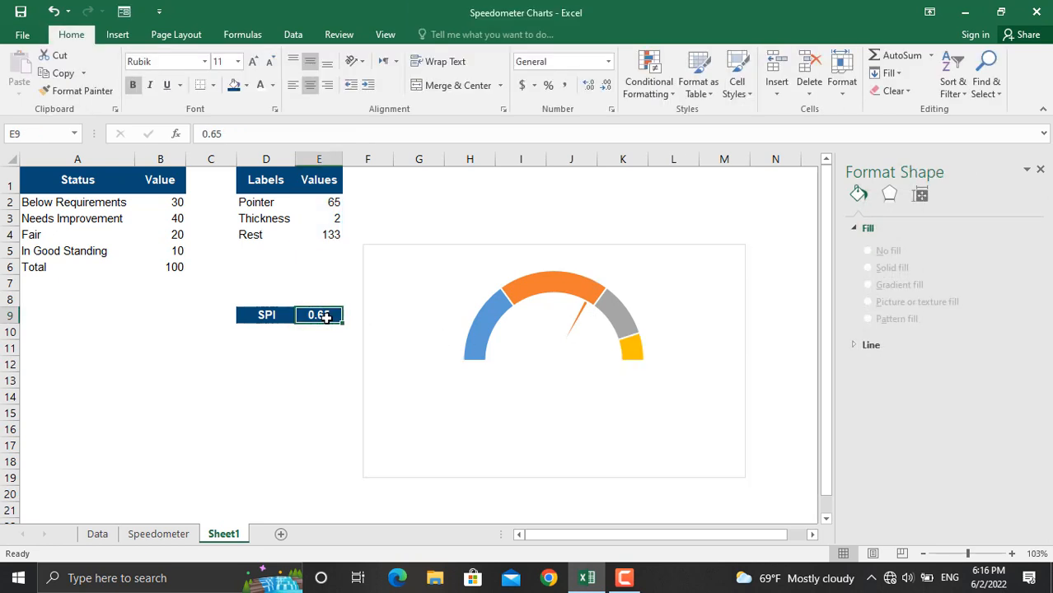
Step: Enter SPI 0.4 and shrink the Doughnut Hole Size to 52%
{"action": "type", "text": "0.4"}
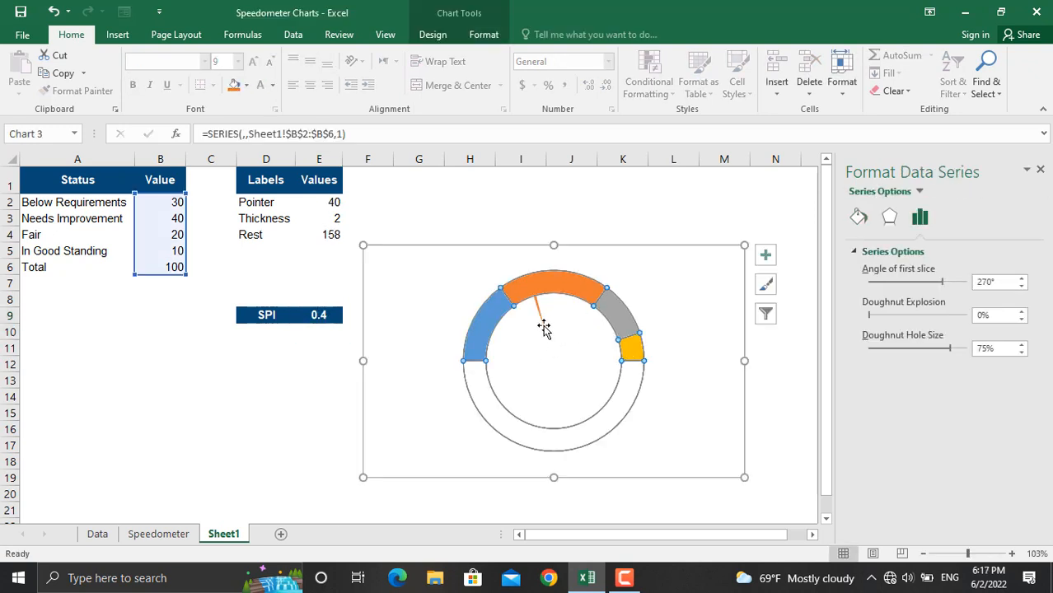
{"action": "mouse_move", "coordinate": [634, 338]}
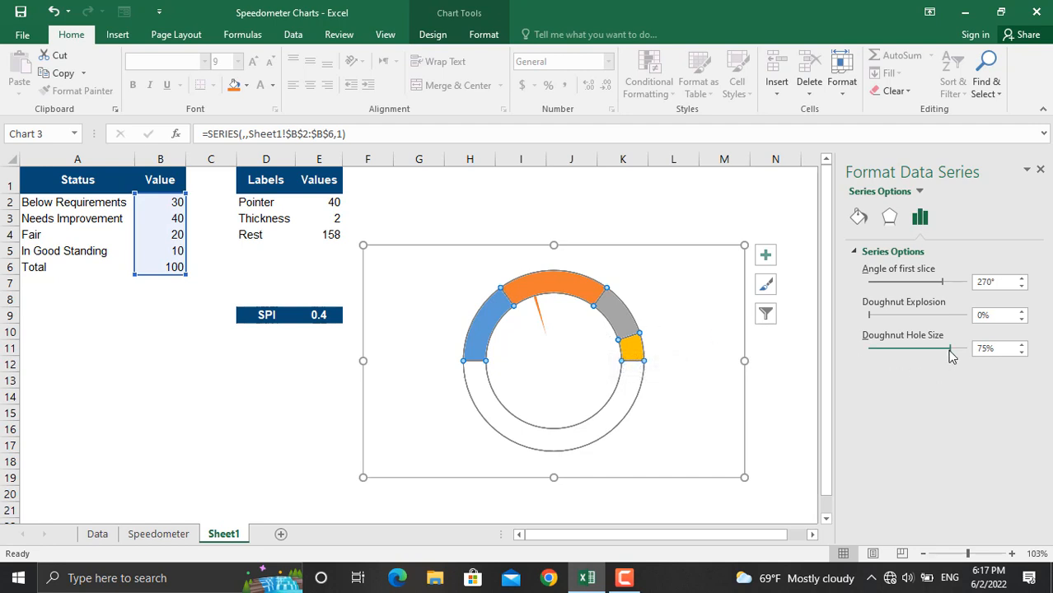
{"action": "left_click_drag", "start_coordinate": [943, 349], "coordinate": [929, 348]}
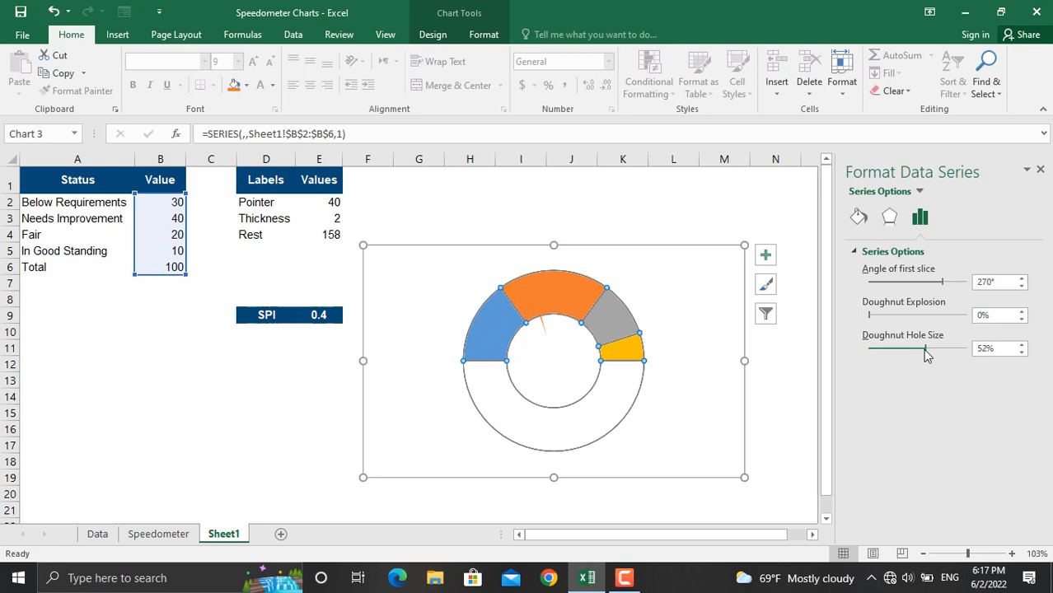
{"action": "left_click", "coordinate": [622, 350]}
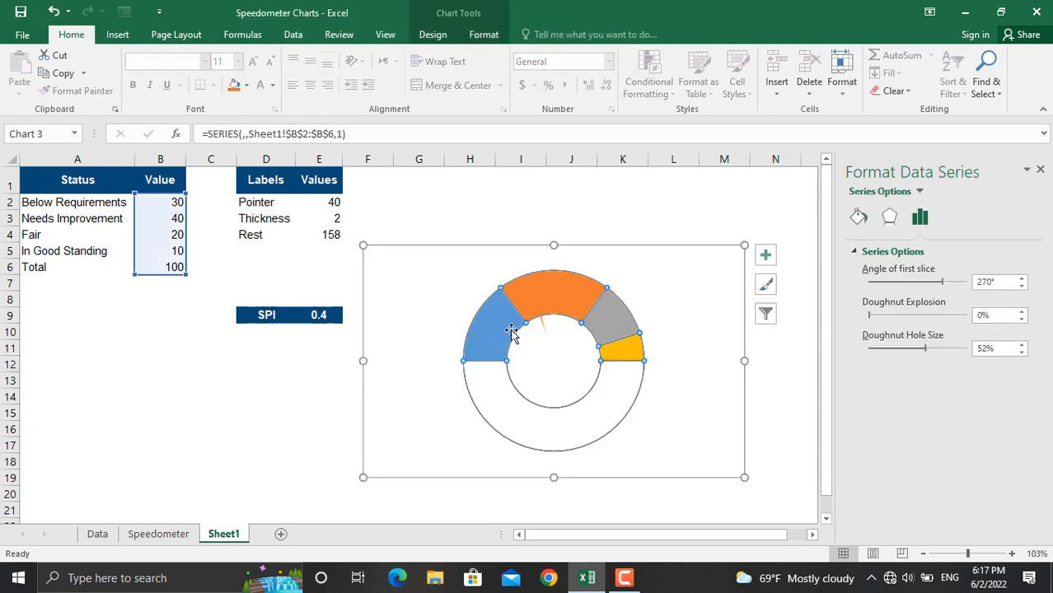
Step: Fill the first gauge band red and the second slice yellow
{"action": "left_click", "coordinate": [432, 35]}
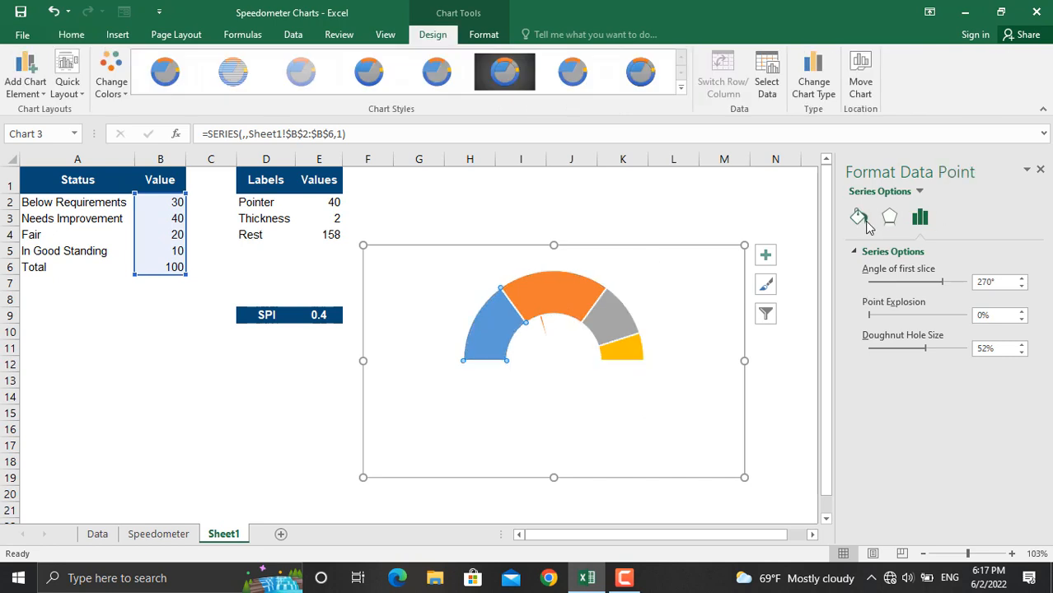
{"action": "left_click", "coordinate": [858, 217]}
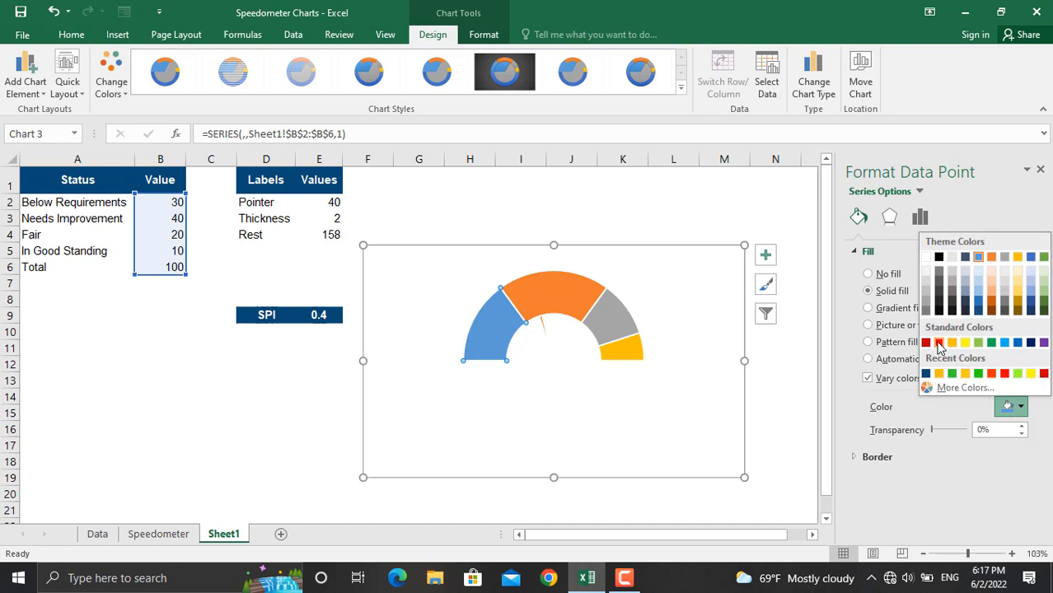
{"action": "left_click", "coordinate": [926, 342]}
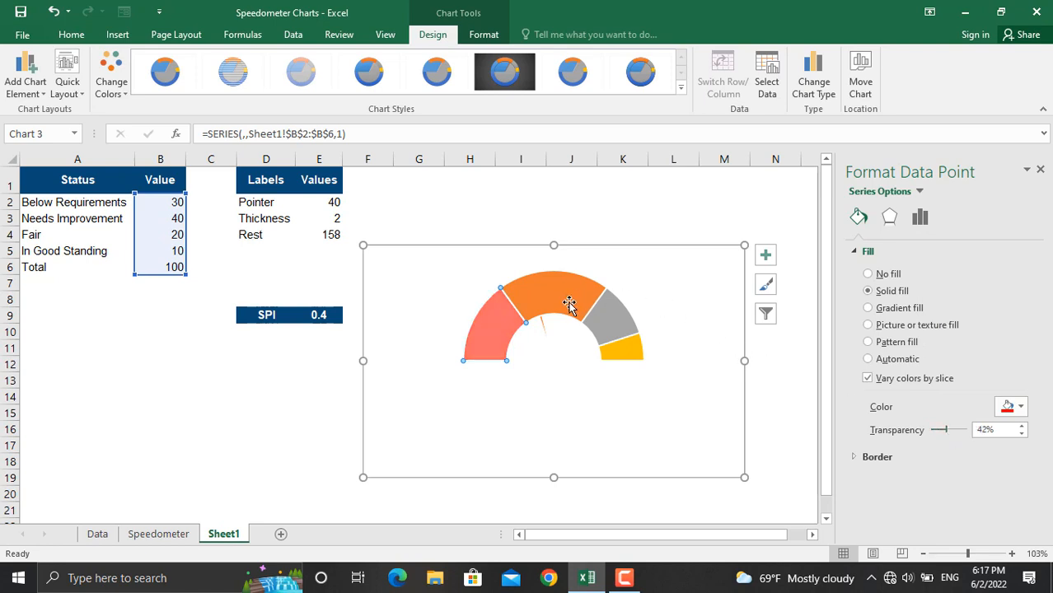
{"action": "left_click", "coordinate": [867, 359]}
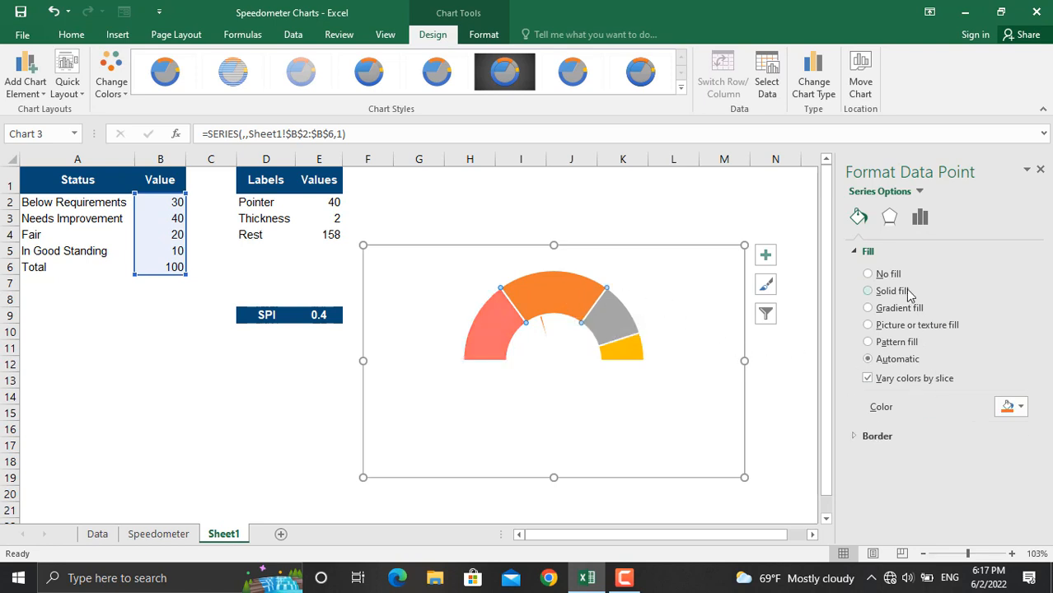
{"action": "left_click", "coordinate": [867, 289]}
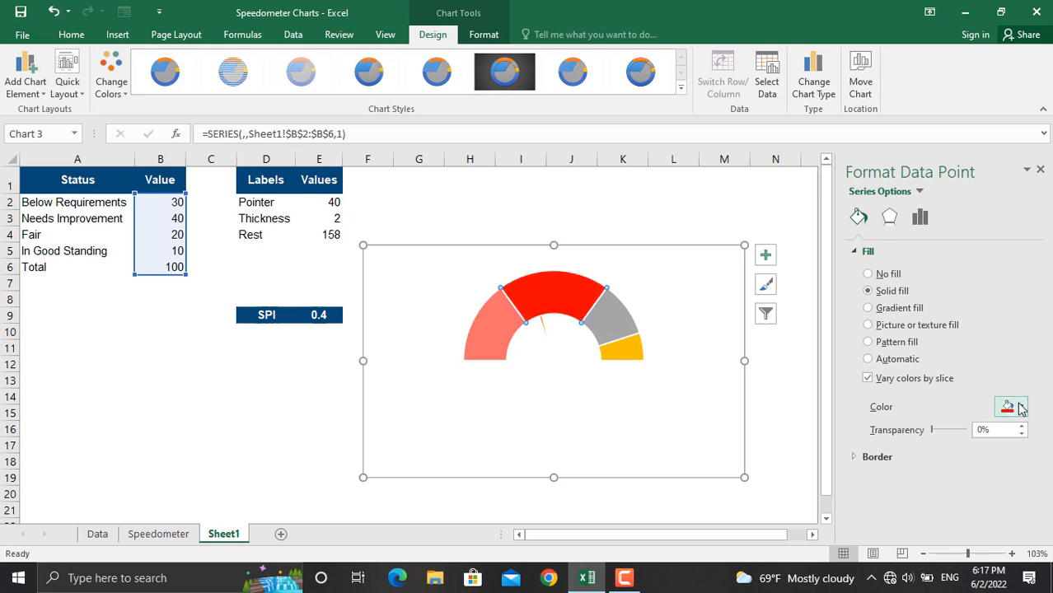
{"action": "left_click", "coordinate": [1020, 406]}
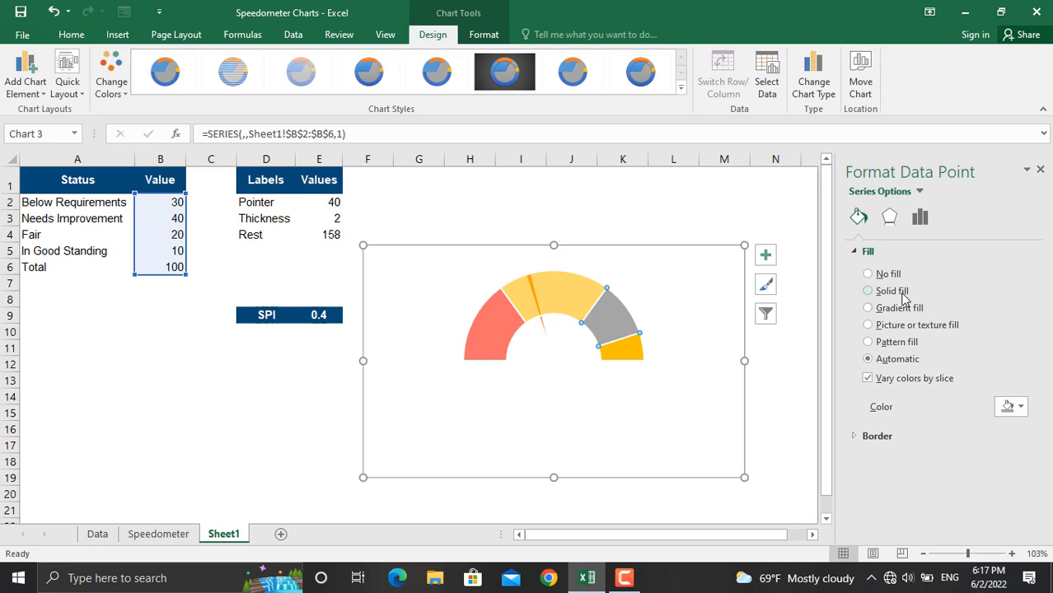
Step: Fill the fourth slice green and lighten the last slice's green
{"action": "left_click", "coordinate": [1019, 406]}
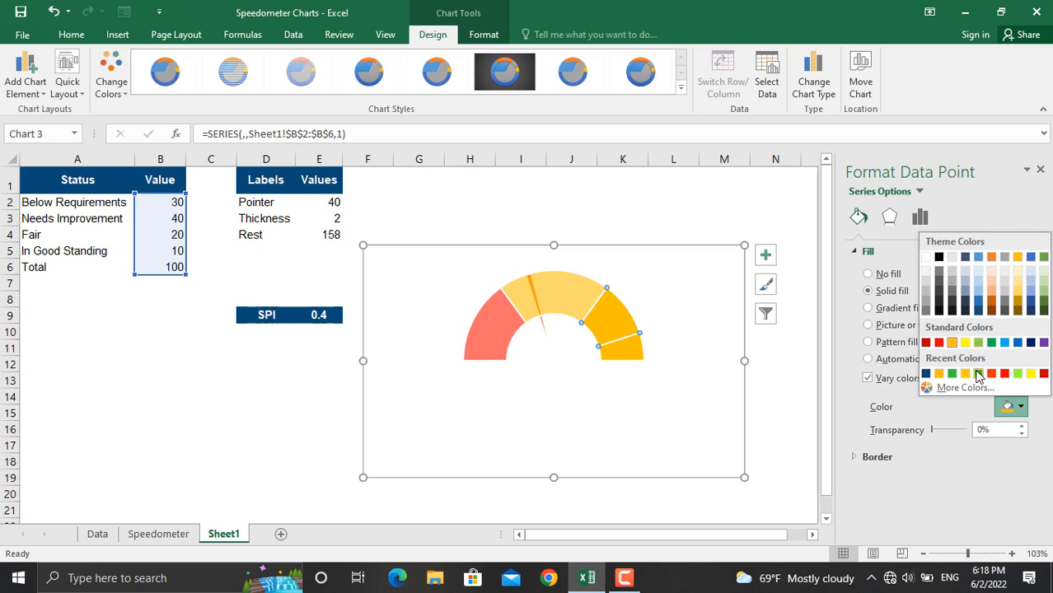
{"action": "left_click", "coordinate": [979, 374]}
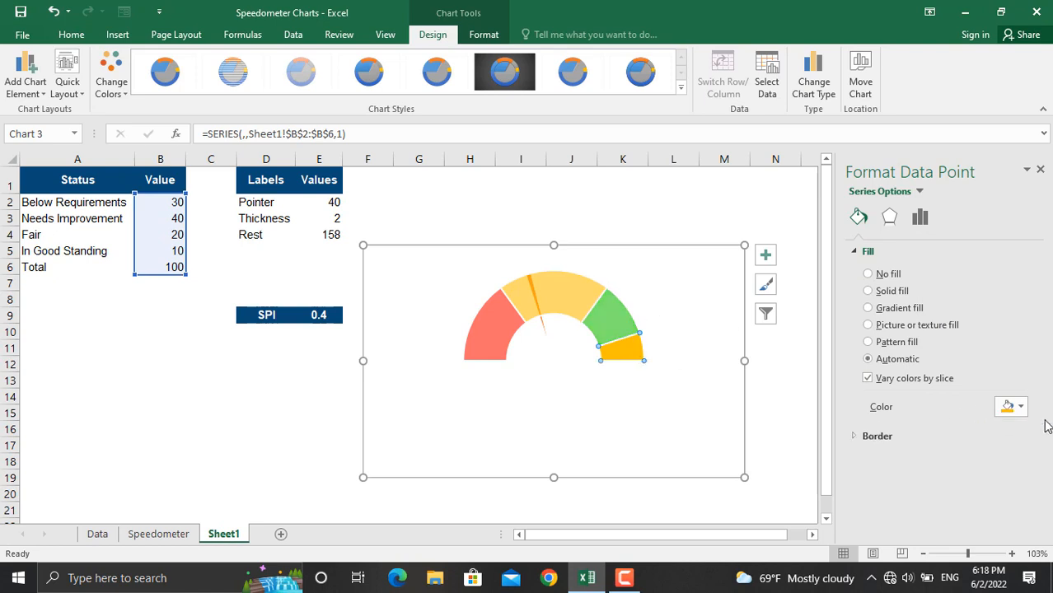
{"action": "left_click", "coordinate": [1020, 406]}
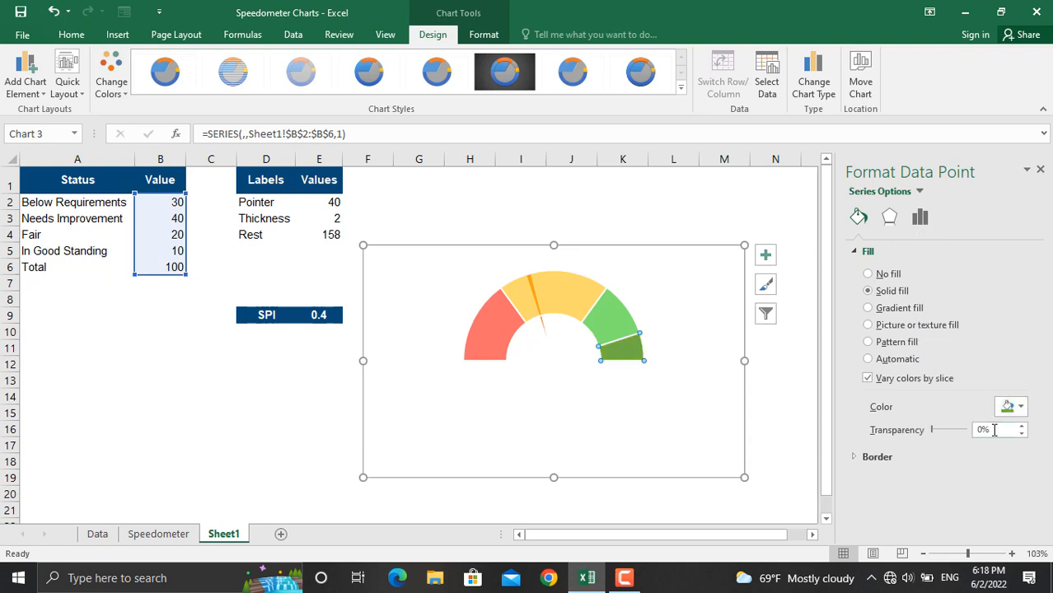
{"action": "left_click_drag", "start_coordinate": [930, 429], "coordinate": [940, 429]}
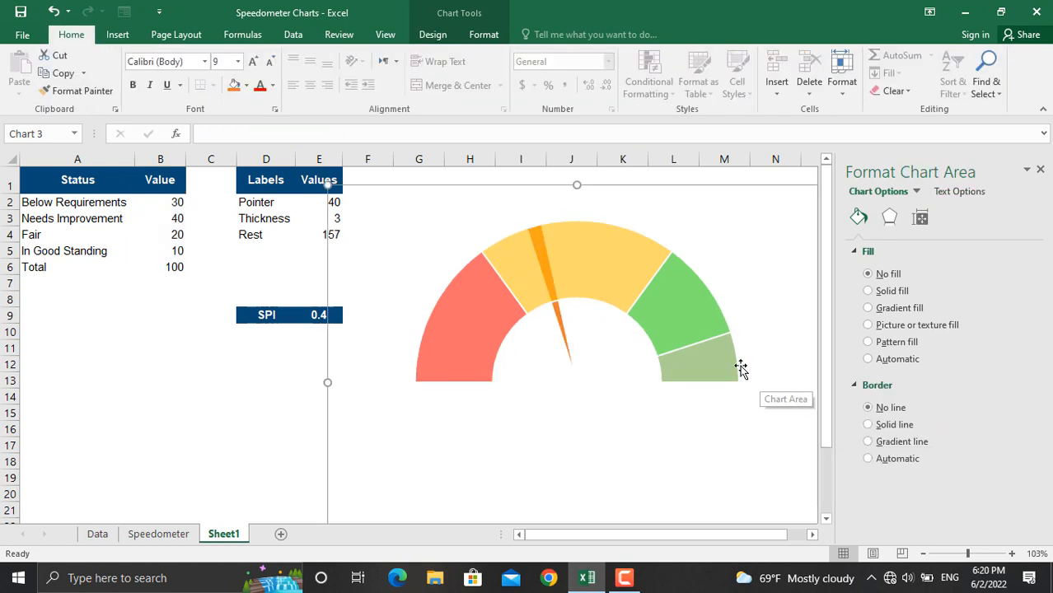
Step: Add data labels 30, 40, 20 and 10 to the doughnut slices and remove the 100 label
{"action": "left_click", "coordinate": [704, 363]}
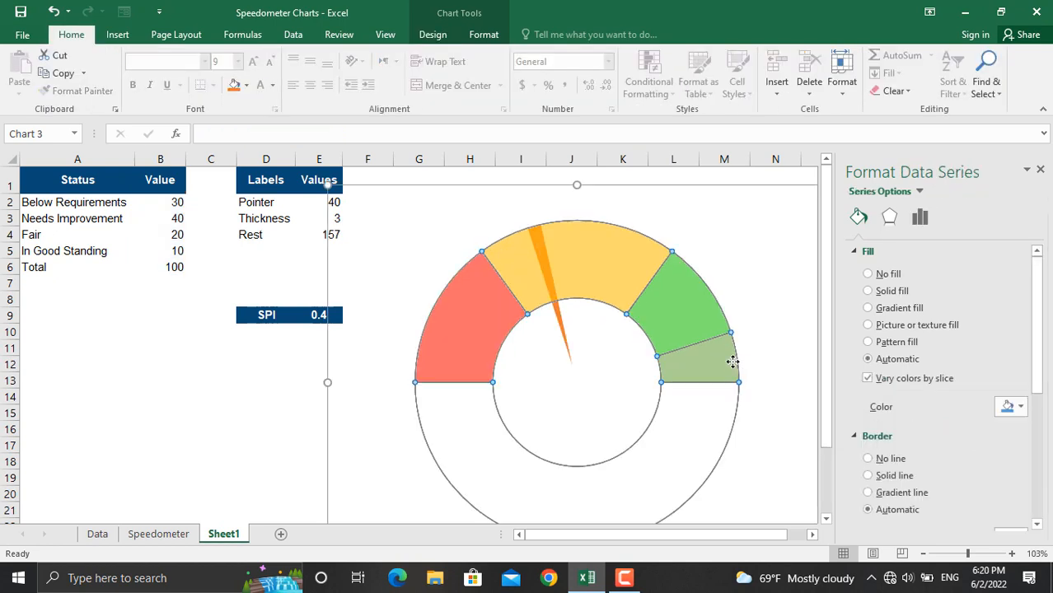
{"action": "right_click", "coordinate": [732, 362]}
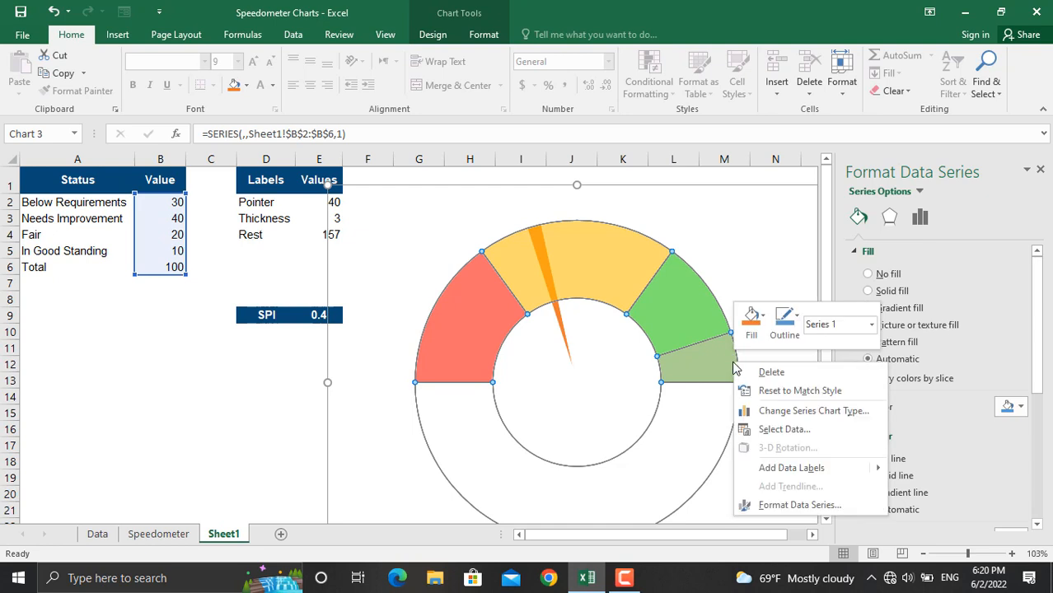
{"action": "left_click", "coordinate": [790, 467]}
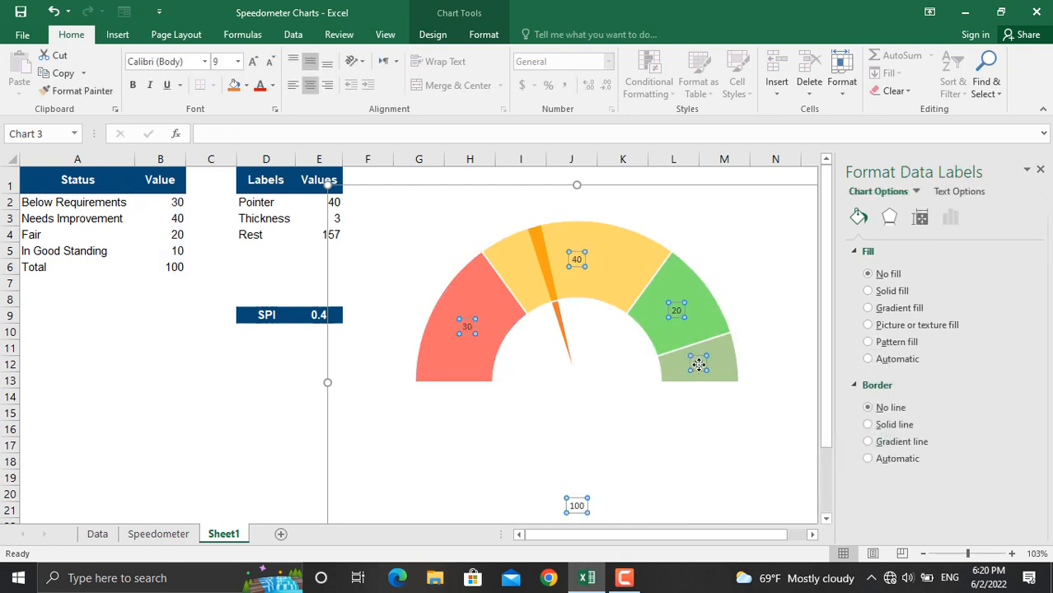
{"action": "left_click", "coordinate": [576, 505]}
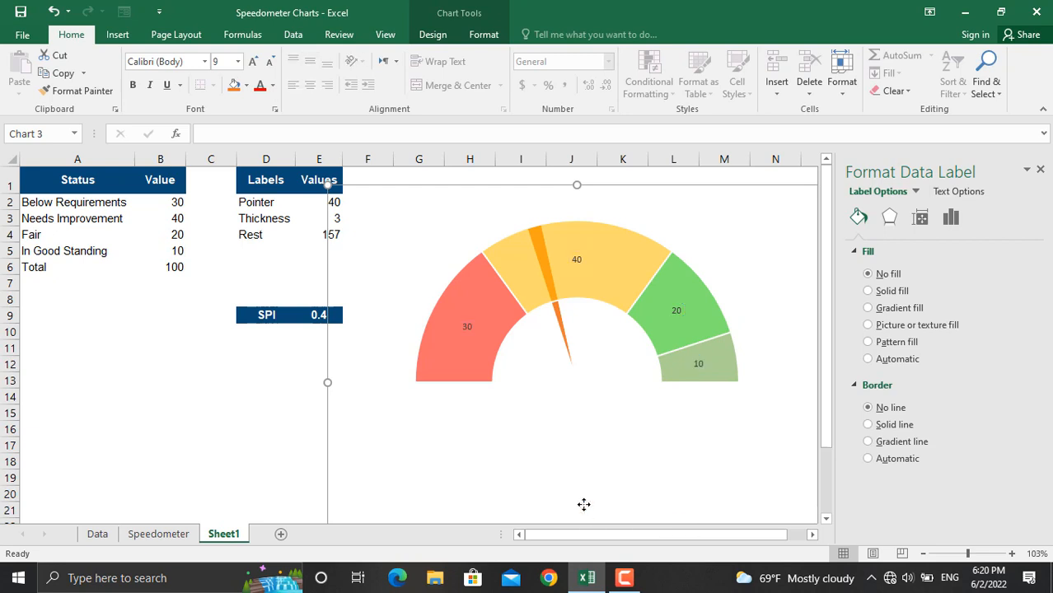
Step: Take the slice label text from the status names in cells A2:A5
{"action": "left_click", "coordinate": [697, 363]}
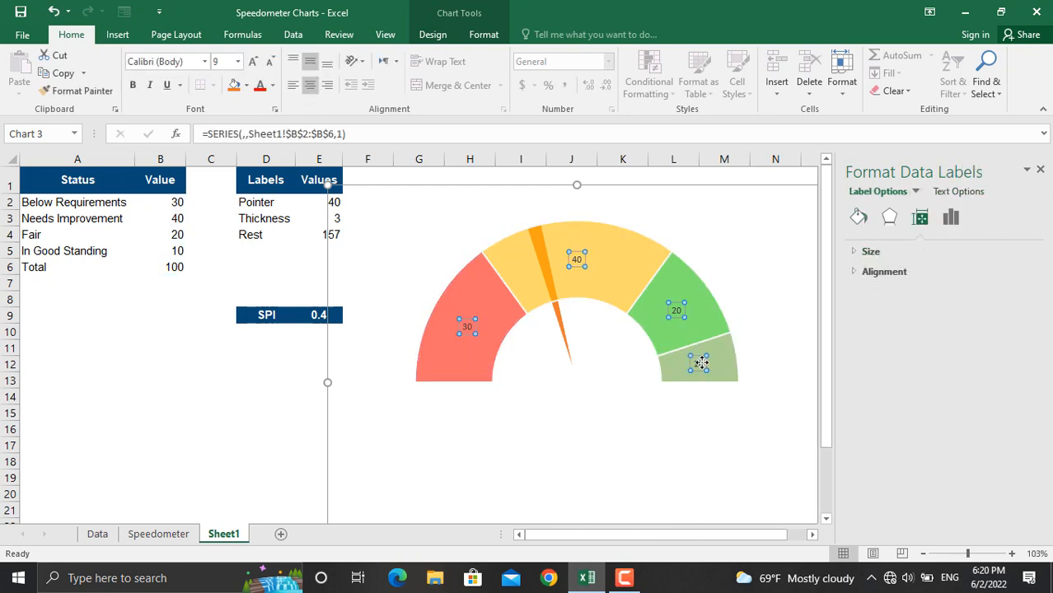
{"action": "right_click", "coordinate": [700, 363]}
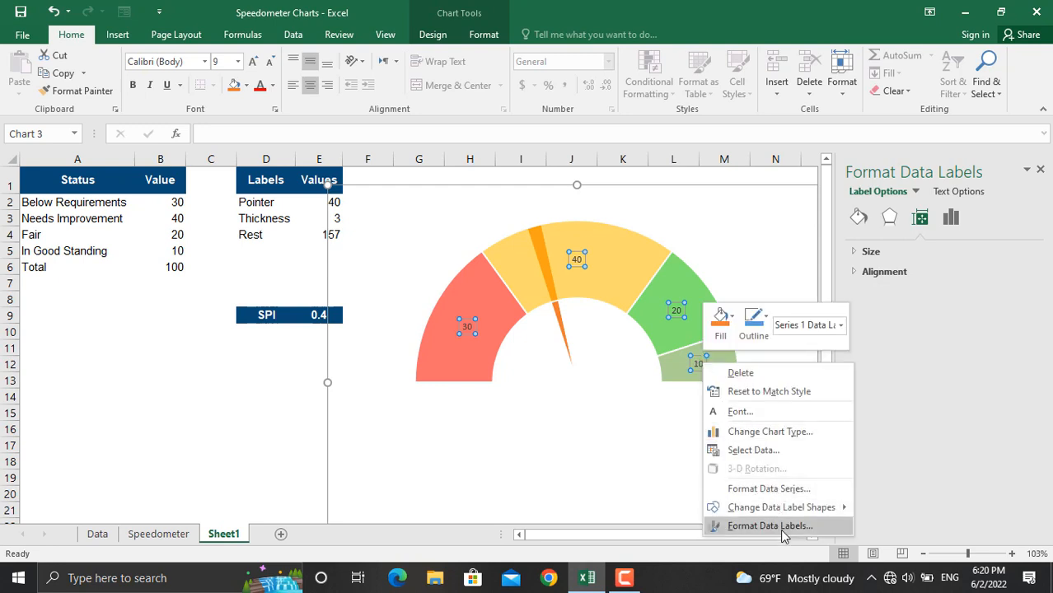
{"action": "left_click", "coordinate": [769, 525]}
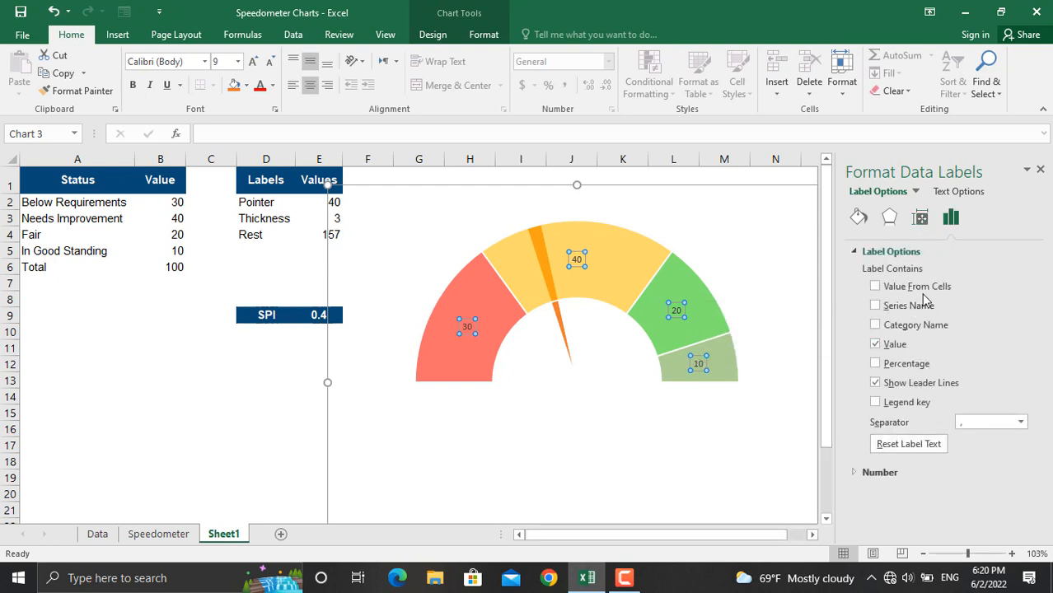
{"action": "left_click", "coordinate": [875, 286]}
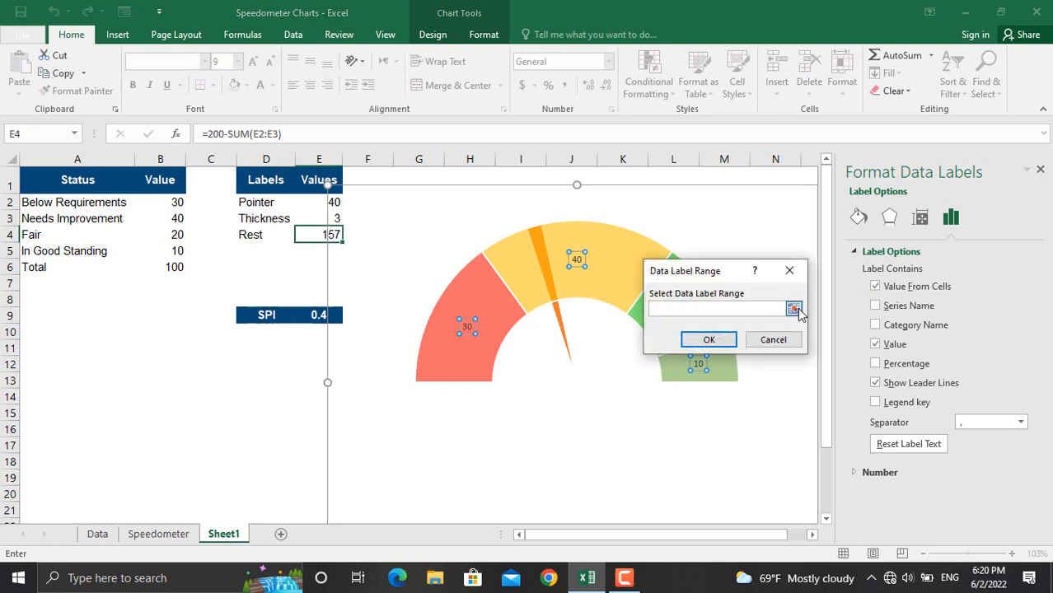
{"action": "left_click", "coordinate": [77, 202]}
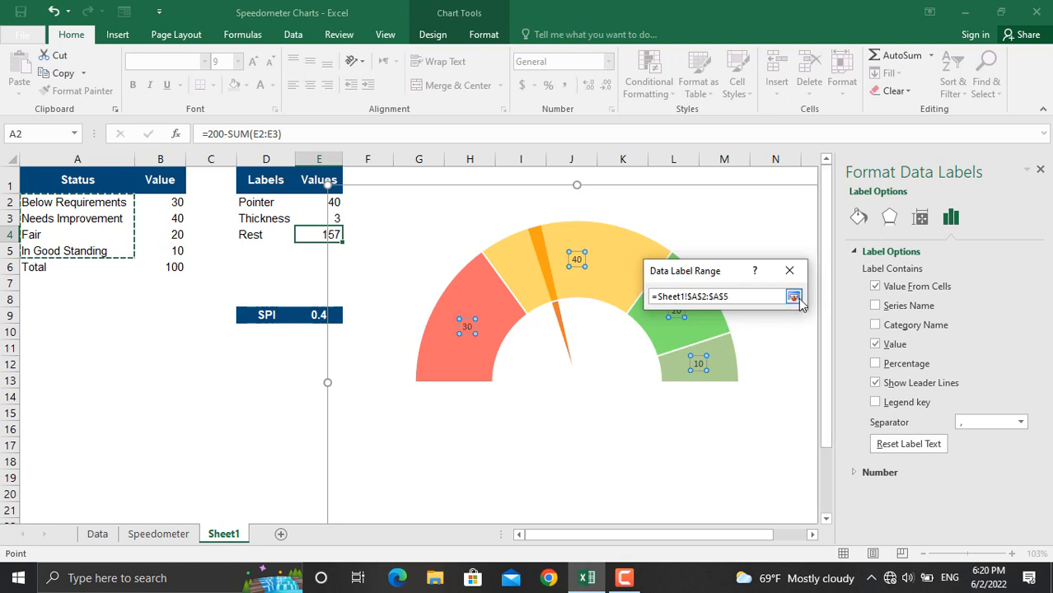
{"action": "left_click", "coordinate": [793, 297]}
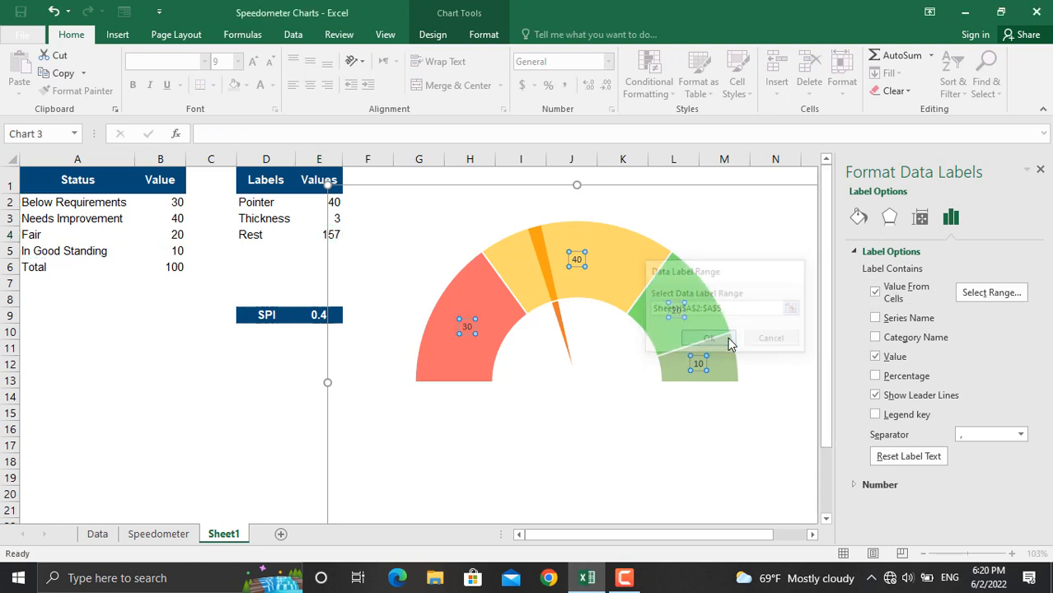
Step: Remove the numeric values from the labels and enlarge the label font two steps
{"action": "left_click", "coordinate": [706, 337]}
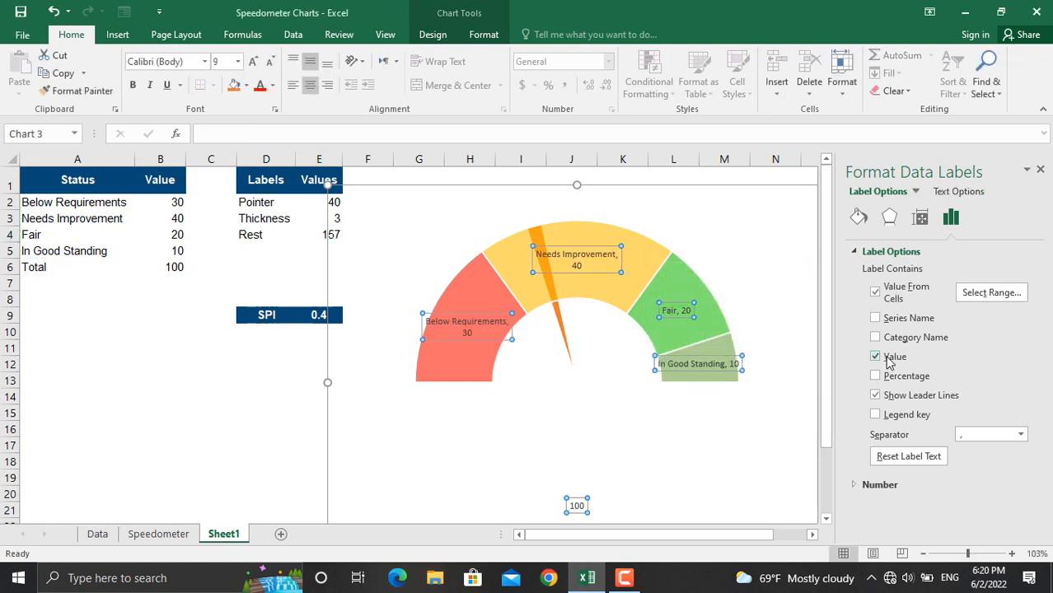
{"action": "left_click", "coordinate": [876, 356]}
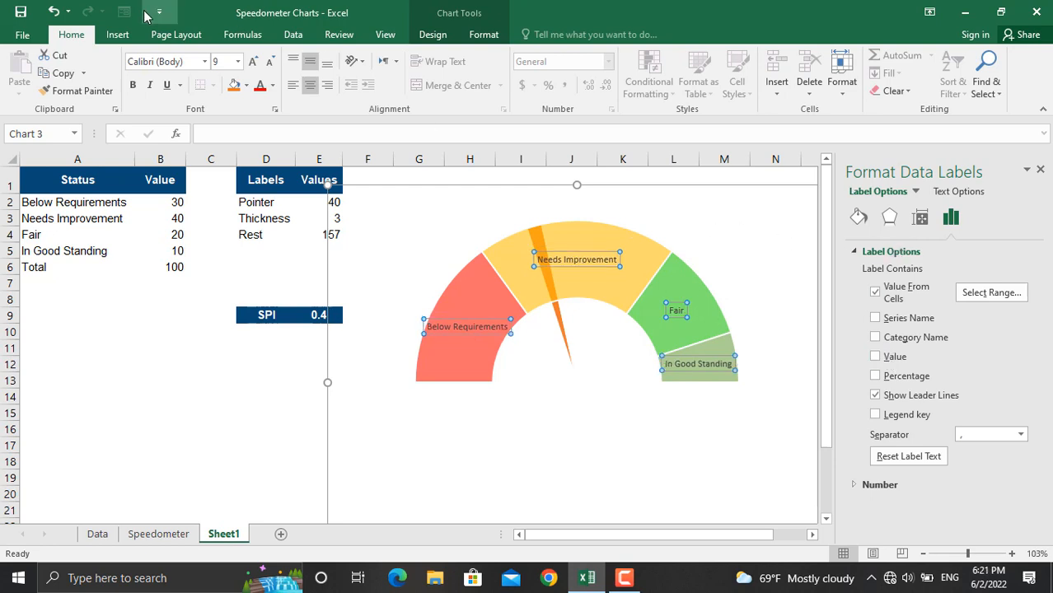
{"action": "left_click", "coordinate": [252, 61]}
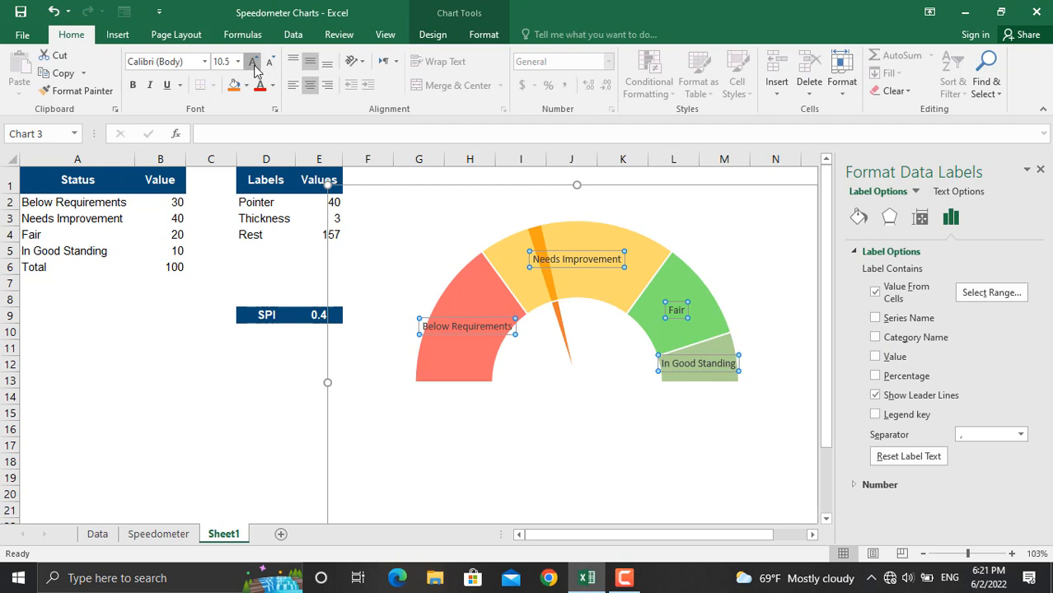
{"action": "left_click", "coordinate": [252, 61]}
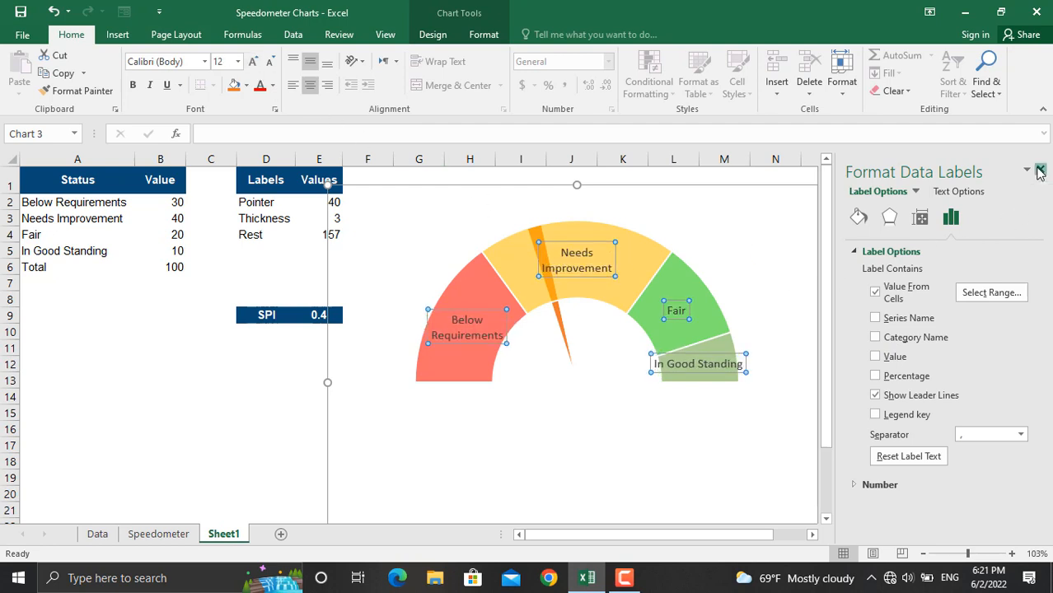
Step: Enter 0.75, then 0.25, as the SPI value in E9
{"action": "left_click", "coordinate": [1040, 171]}
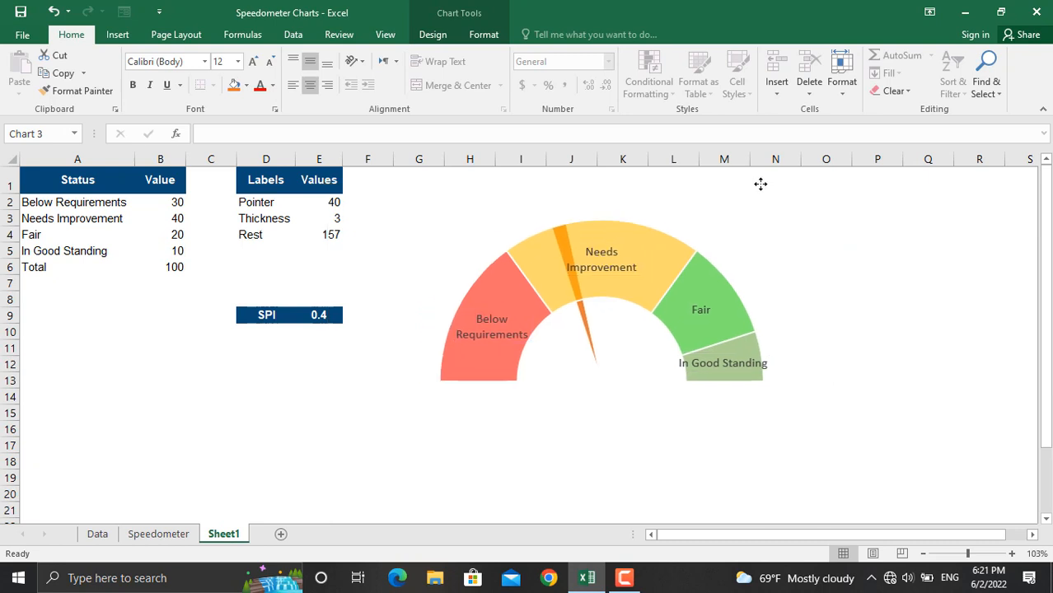
{"action": "left_click", "coordinate": [601, 313]}
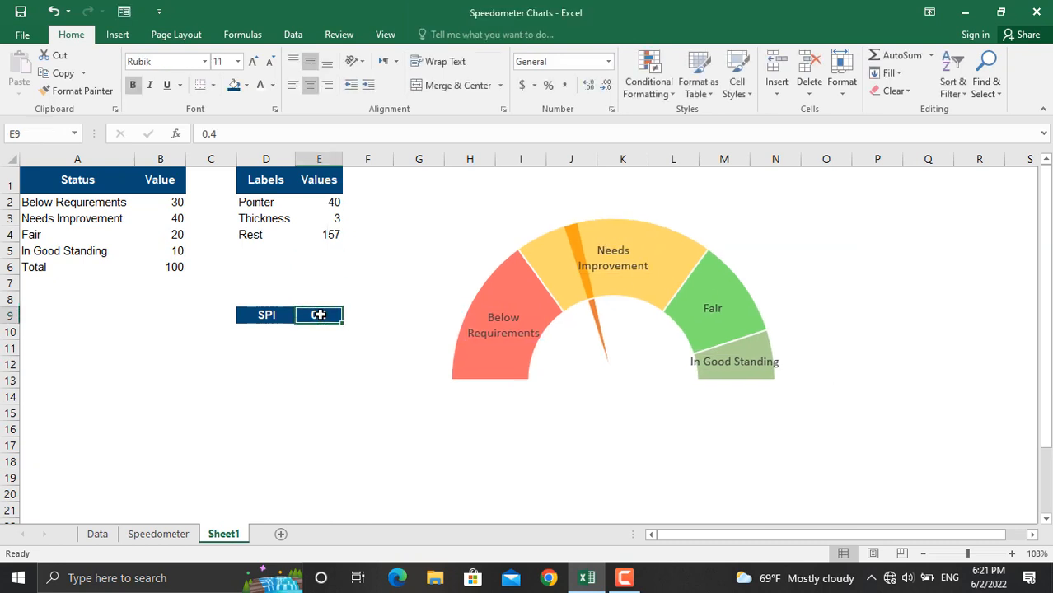
{"action": "type", "text": "0.75"}
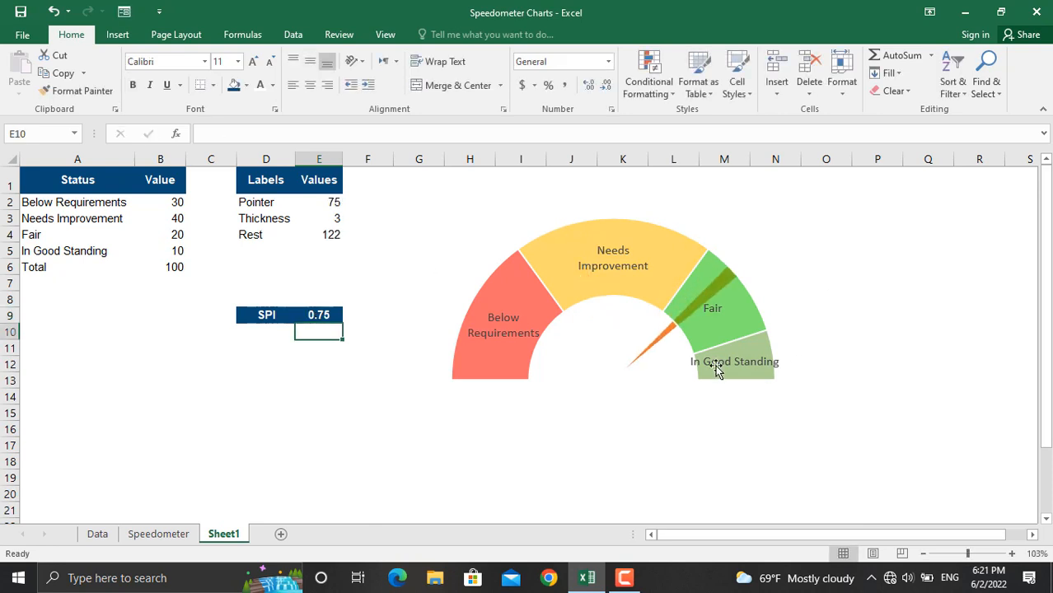
{"action": "left_click", "coordinate": [319, 315]}
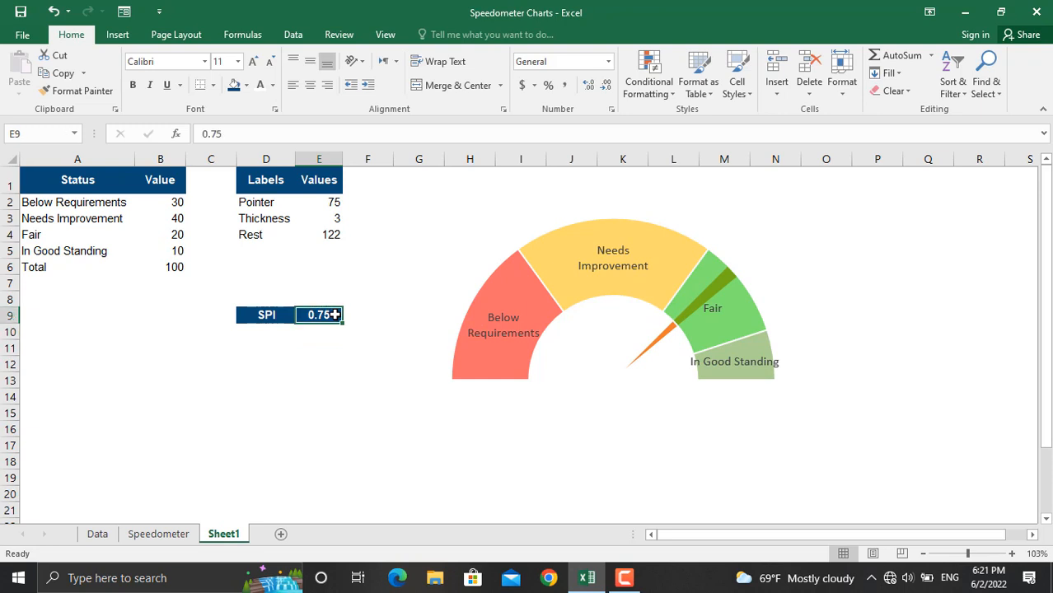
{"action": "type", "text": "0.25"}
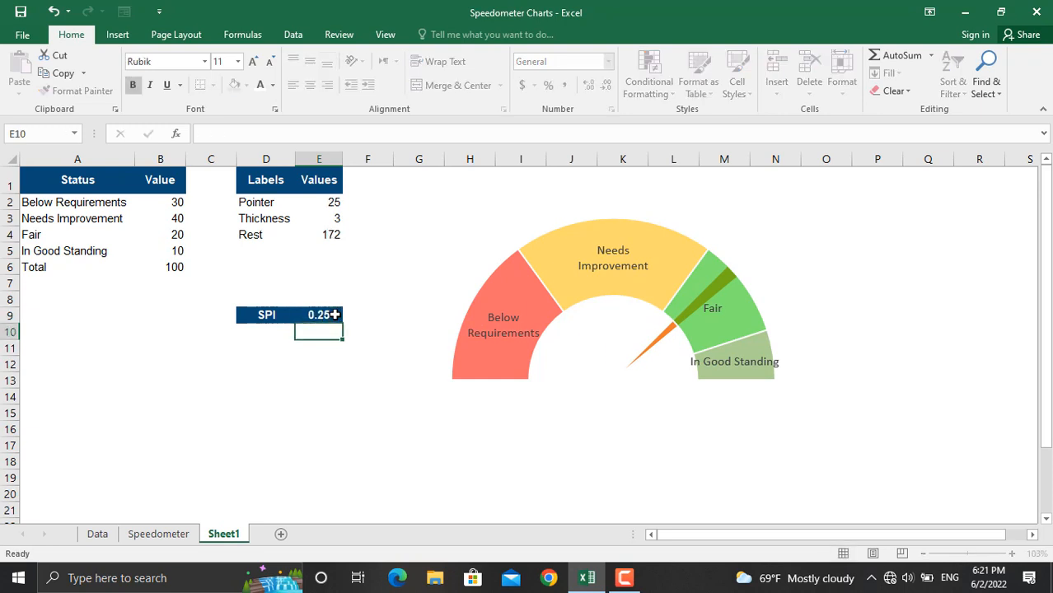